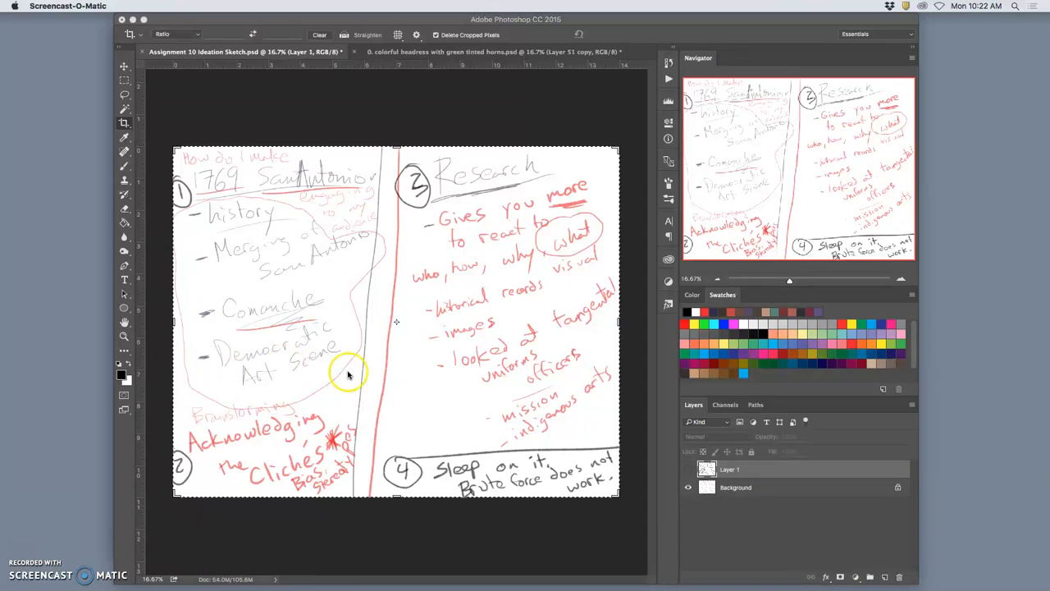
mouse_move(402, 299)
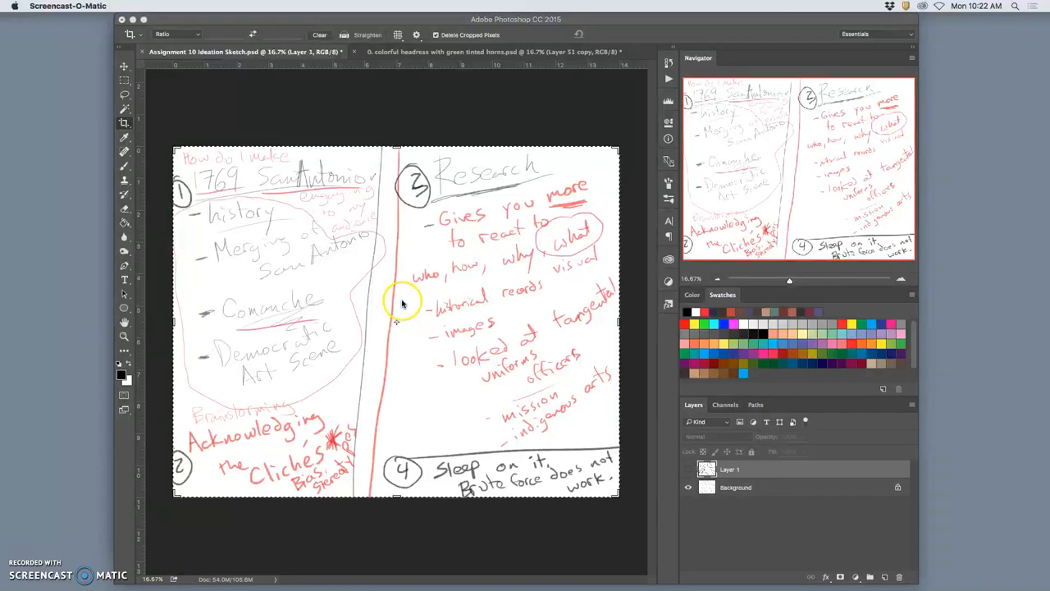
mouse_move(401, 295)
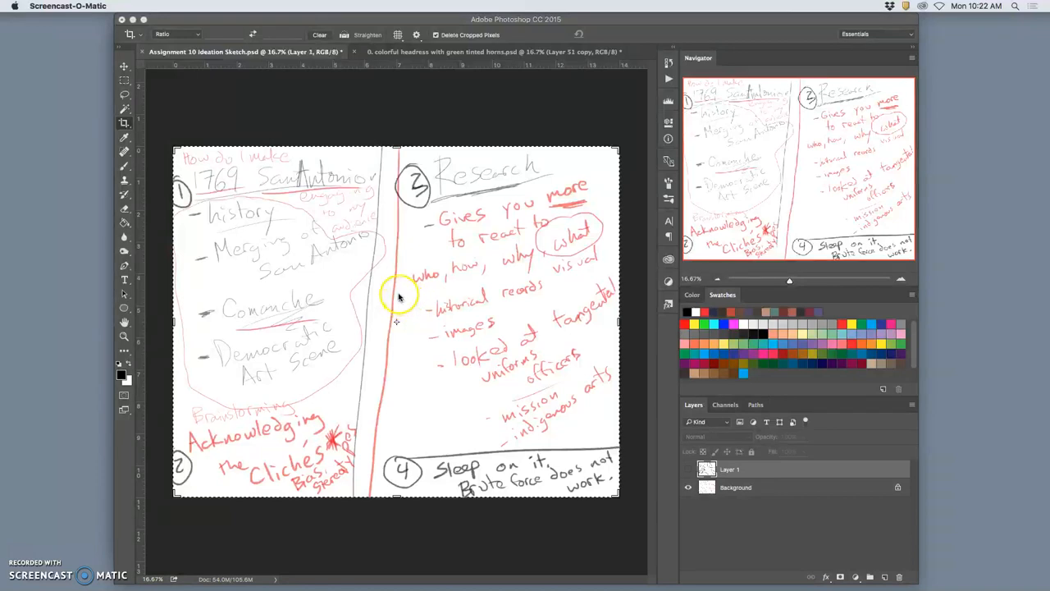
mouse_move(558, 264)
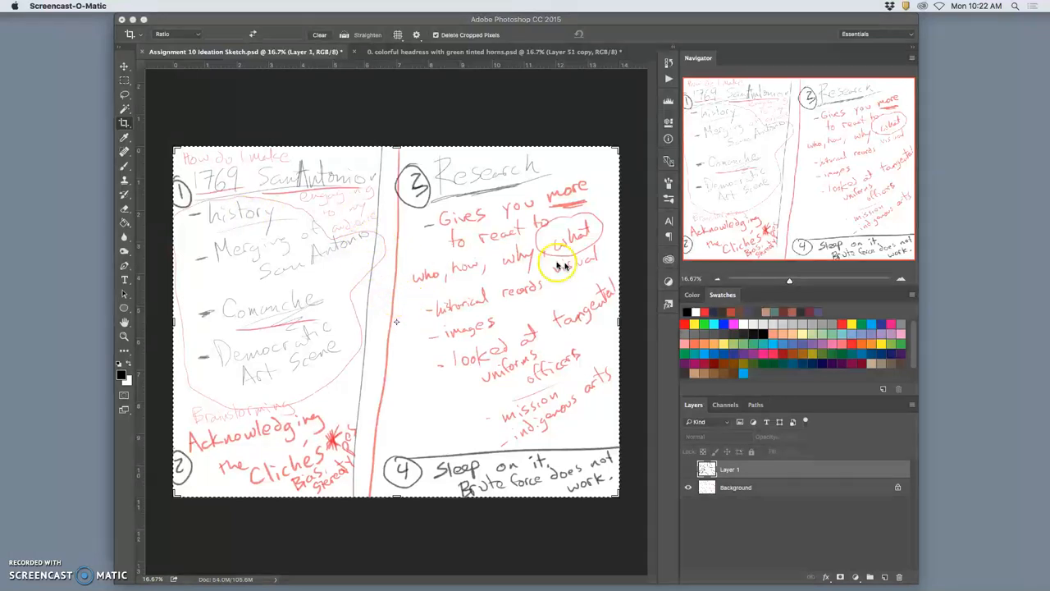
mouse_move(316, 226)
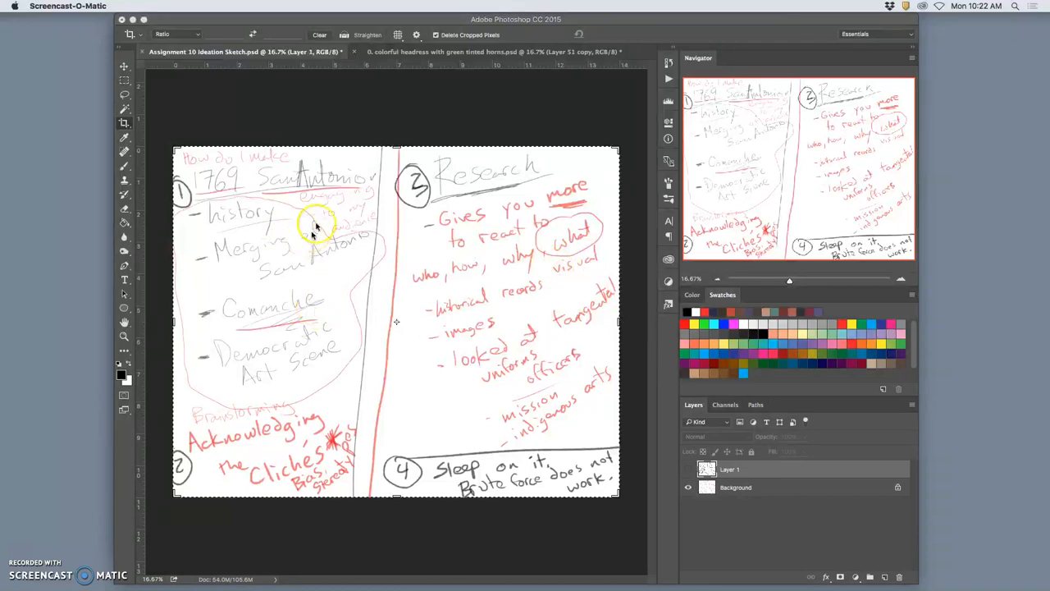
mouse_move(150, 211)
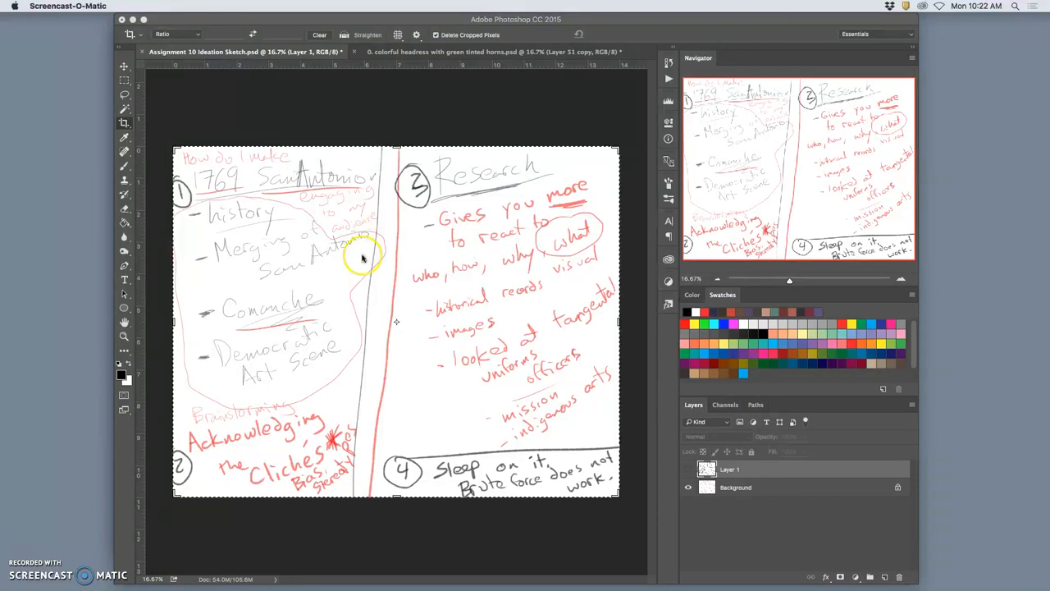
mouse_move(368, 352)
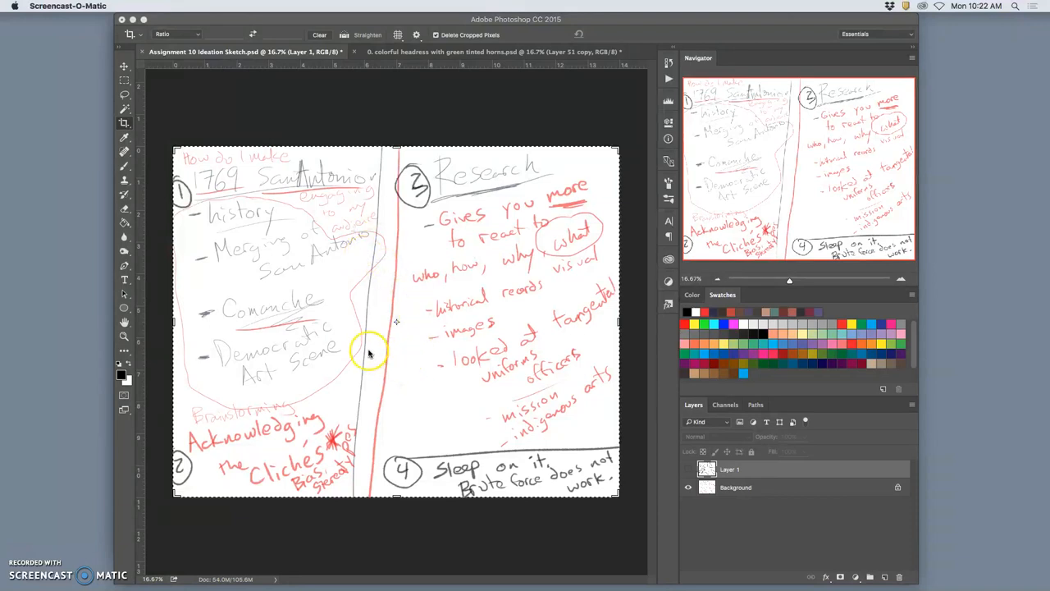
mouse_move(199, 428)
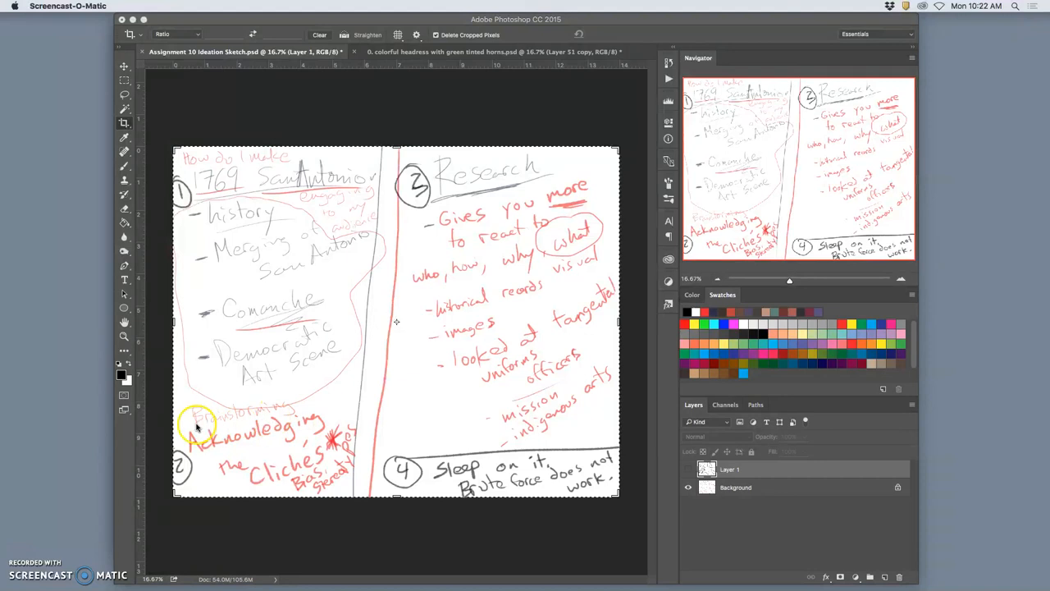
mouse_move(287, 419)
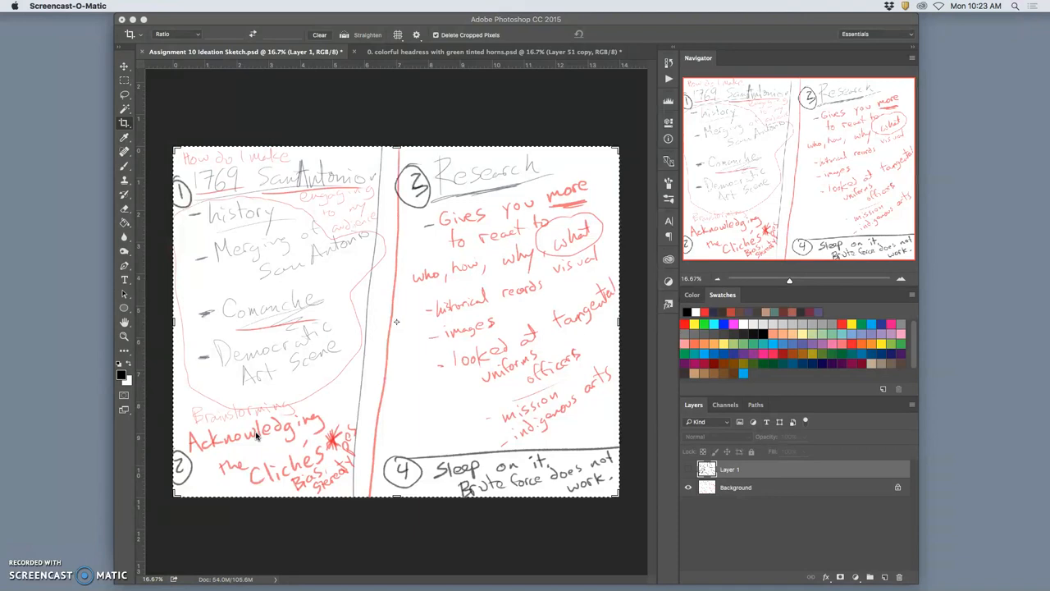
- Hand-letter 'JUST START' in red brush beside the Phase II title
click(729, 468)
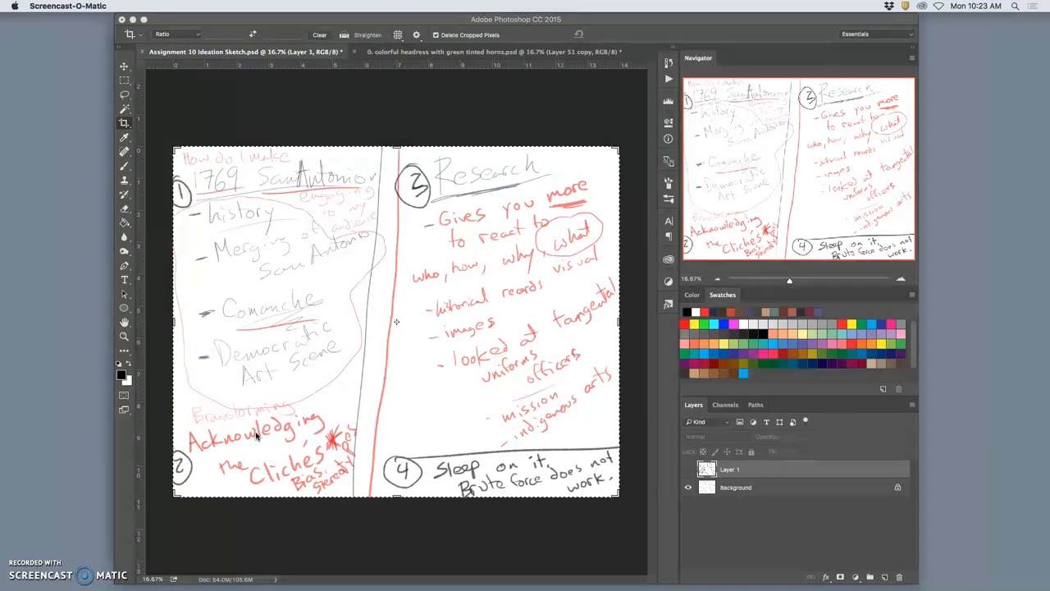
click(284, 476)
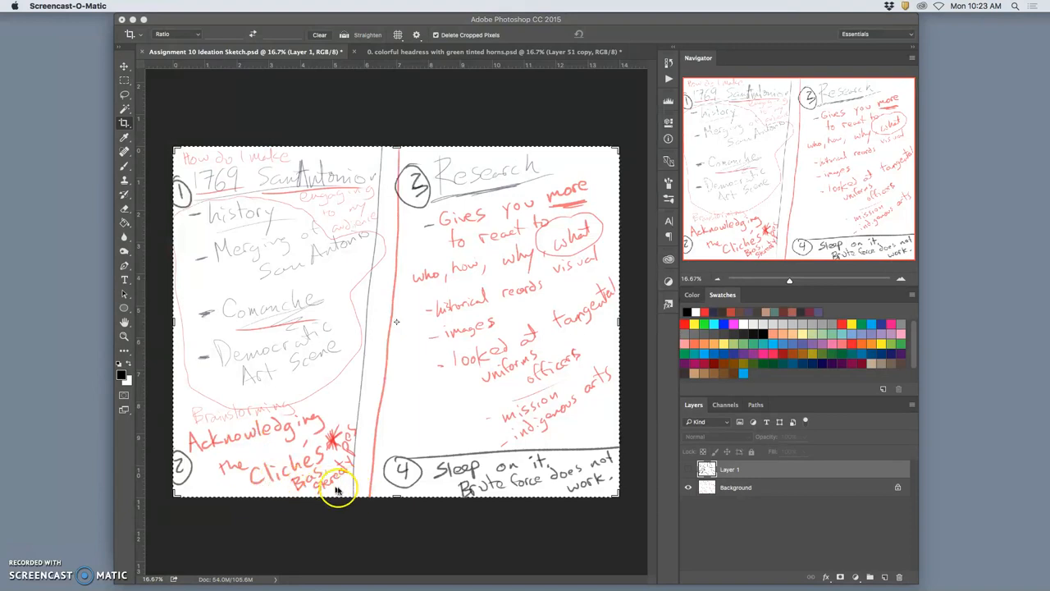
mouse_move(276, 267)
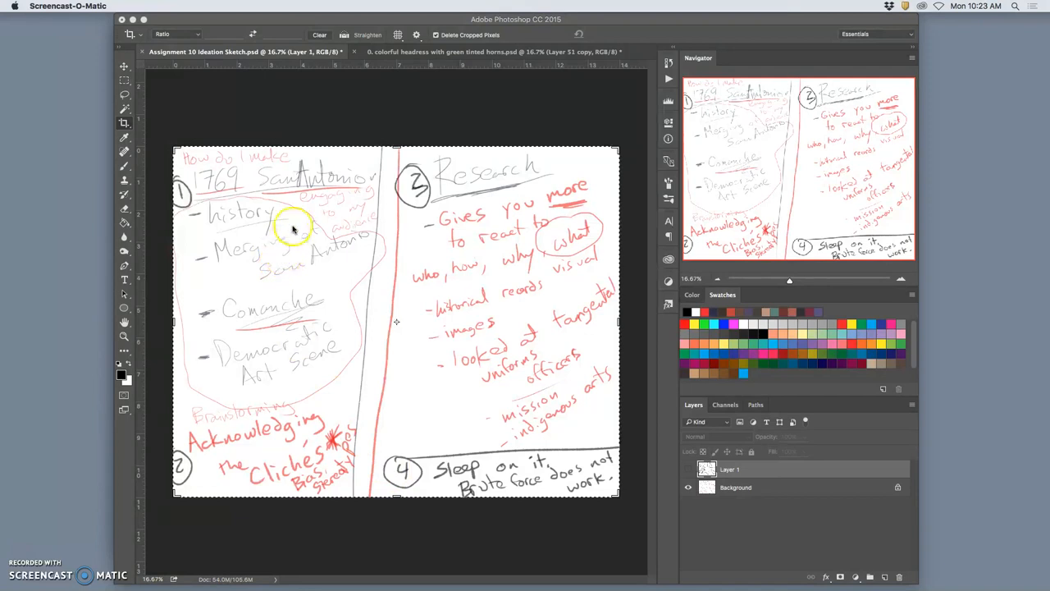
mouse_move(293, 216)
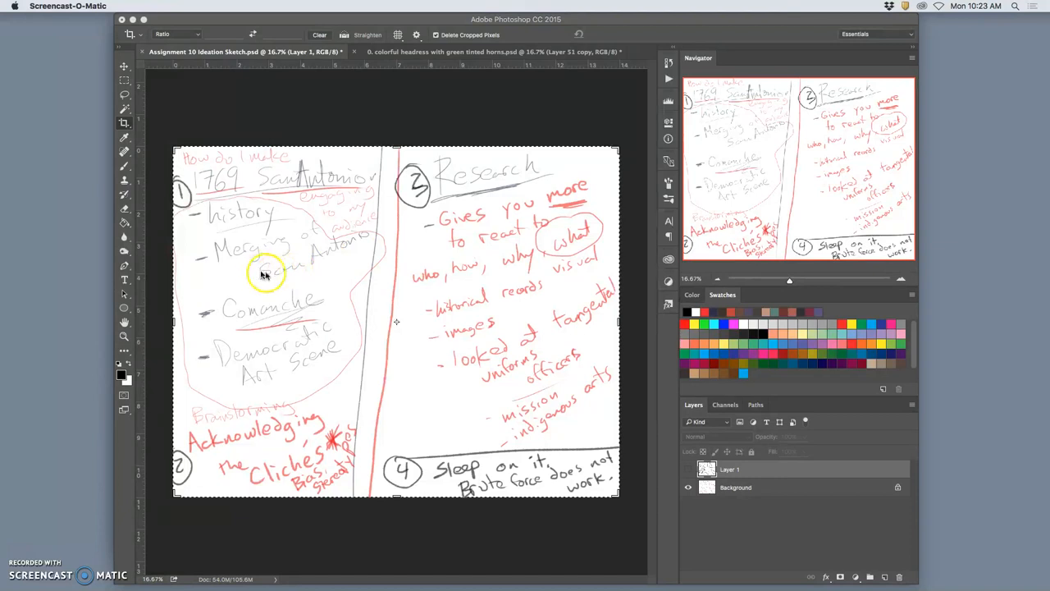
mouse_move(298, 386)
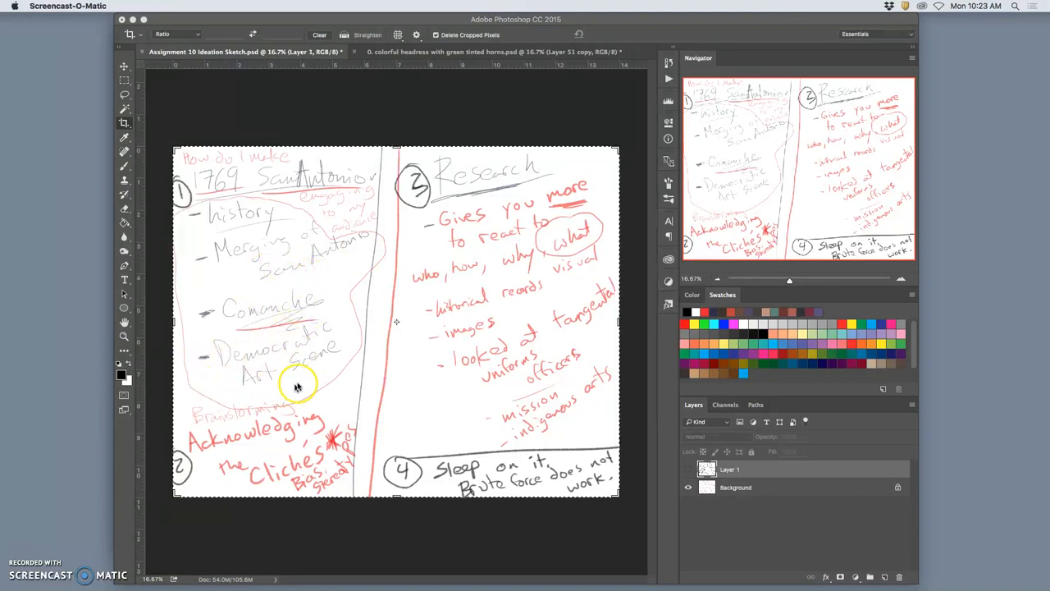
mouse_move(264, 375)
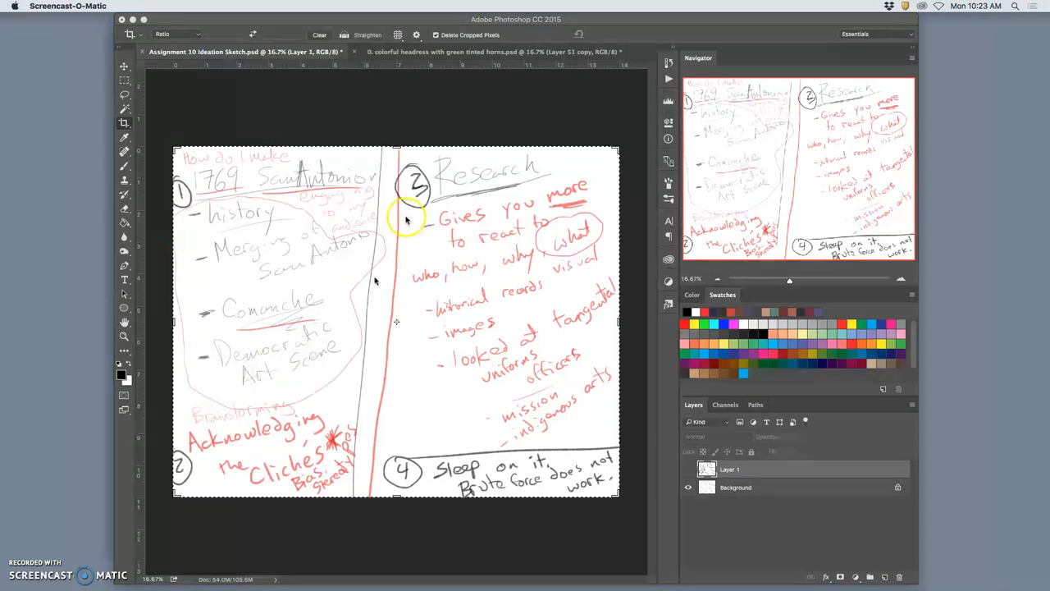
mouse_move(349, 244)
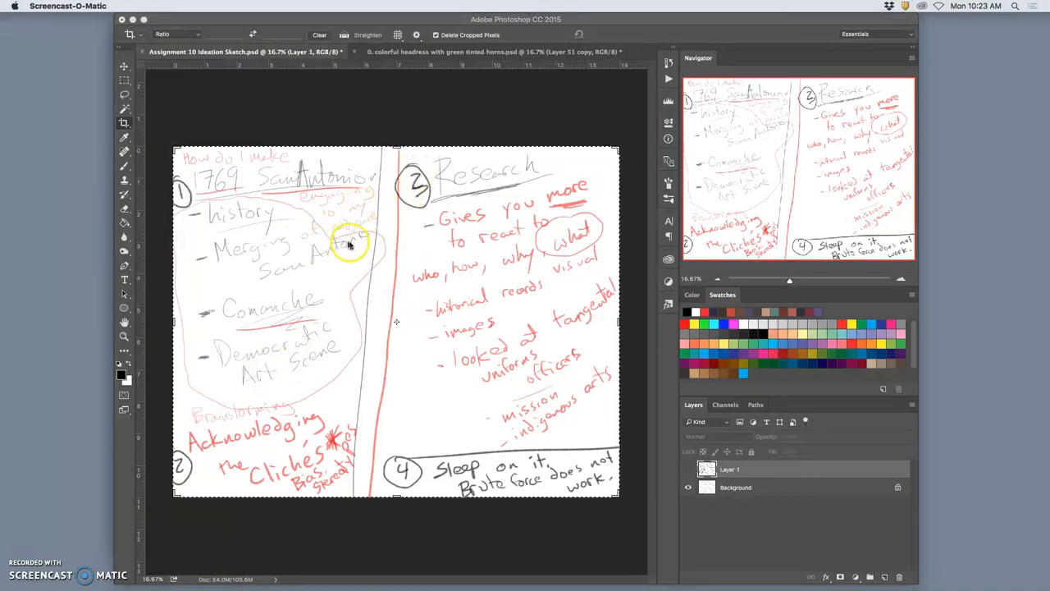
mouse_move(410, 241)
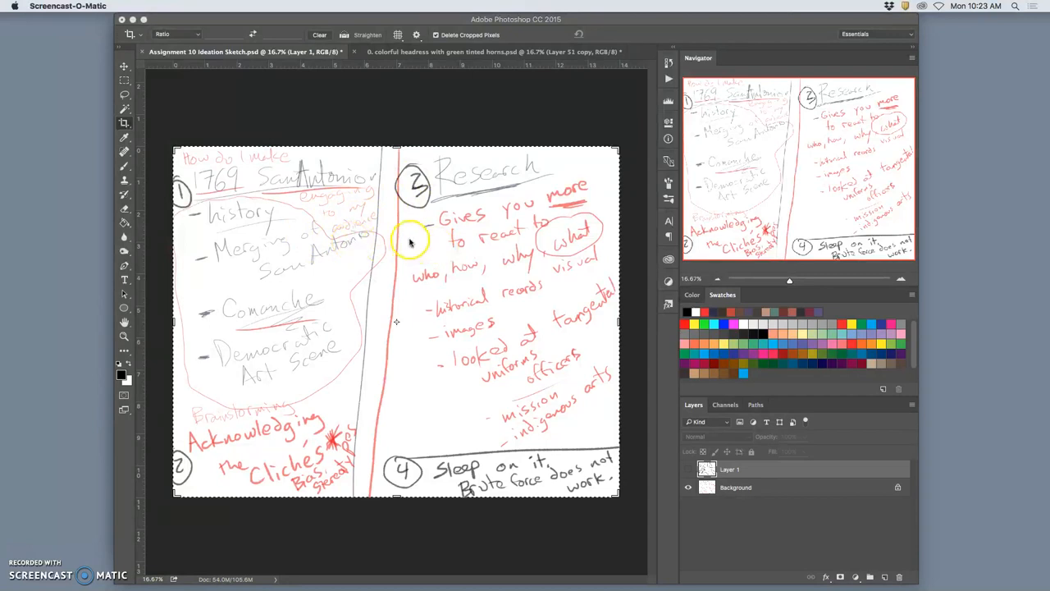
mouse_move(408, 233)
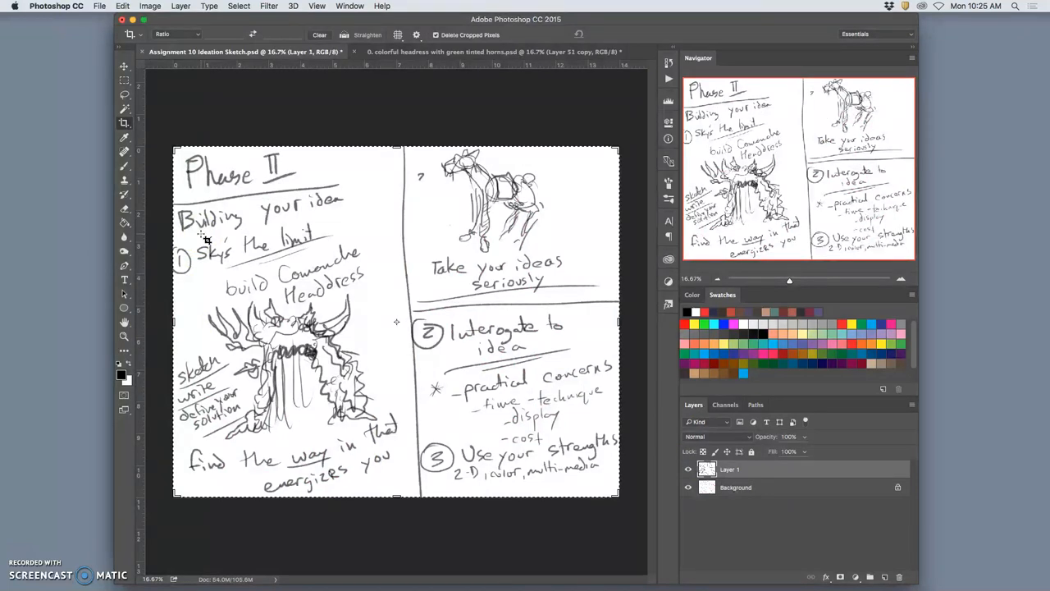
mouse_move(123, 168)
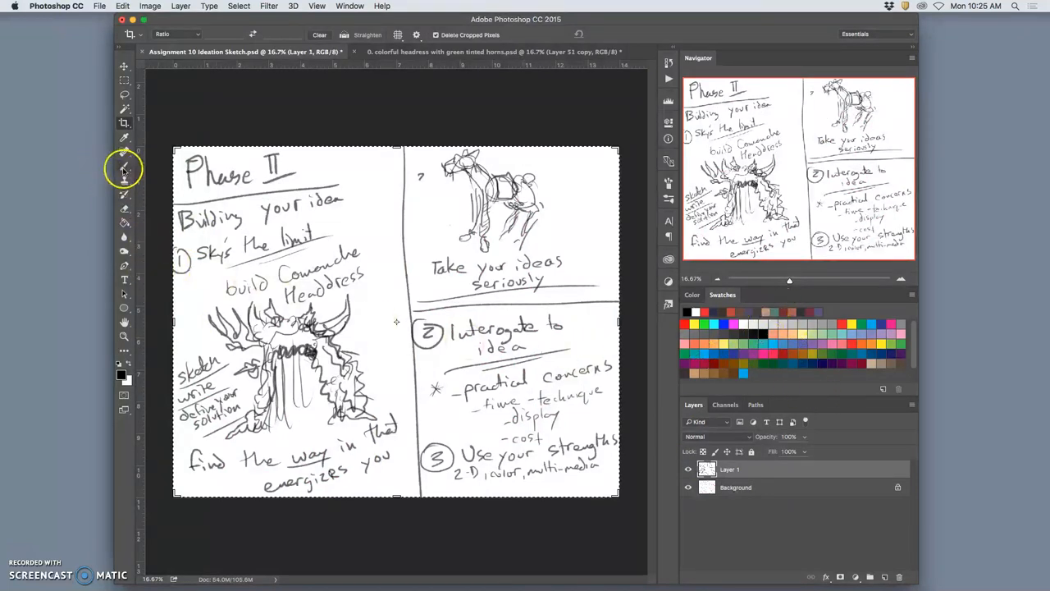
click(124, 167)
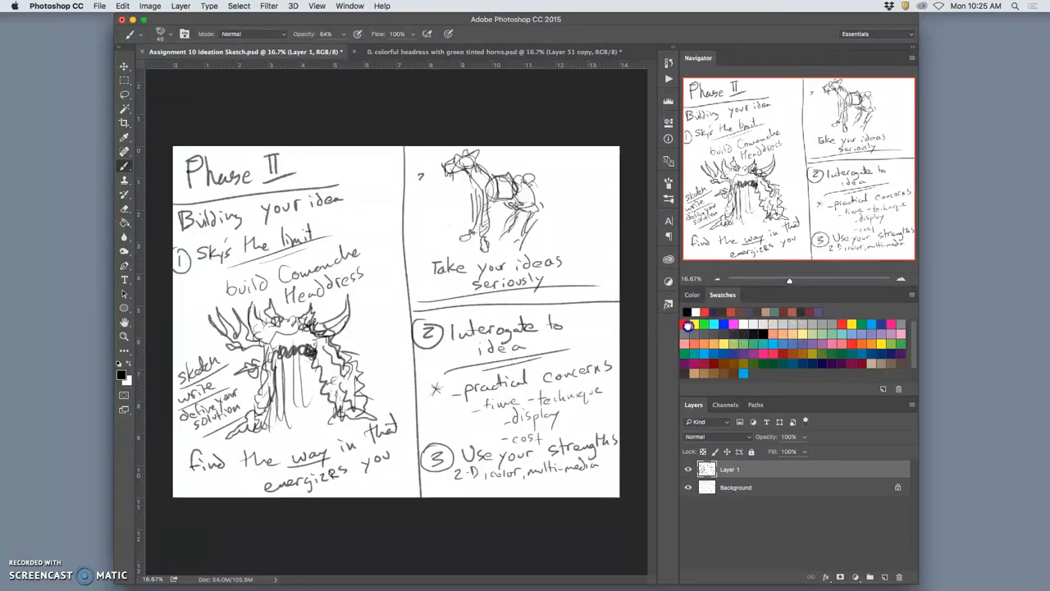
click(688, 311)
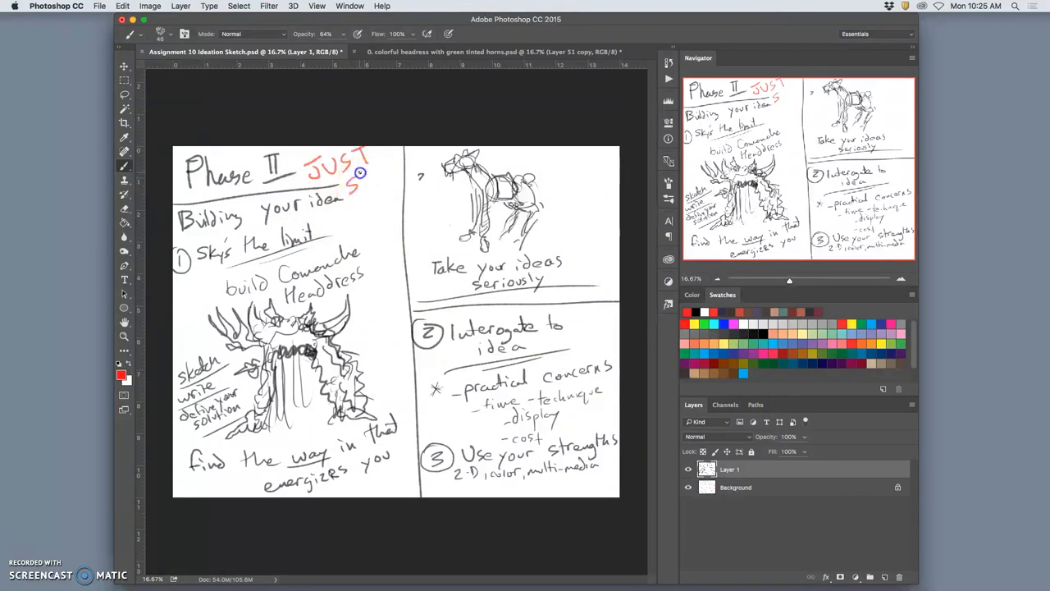
drag(359, 187, 390, 174)
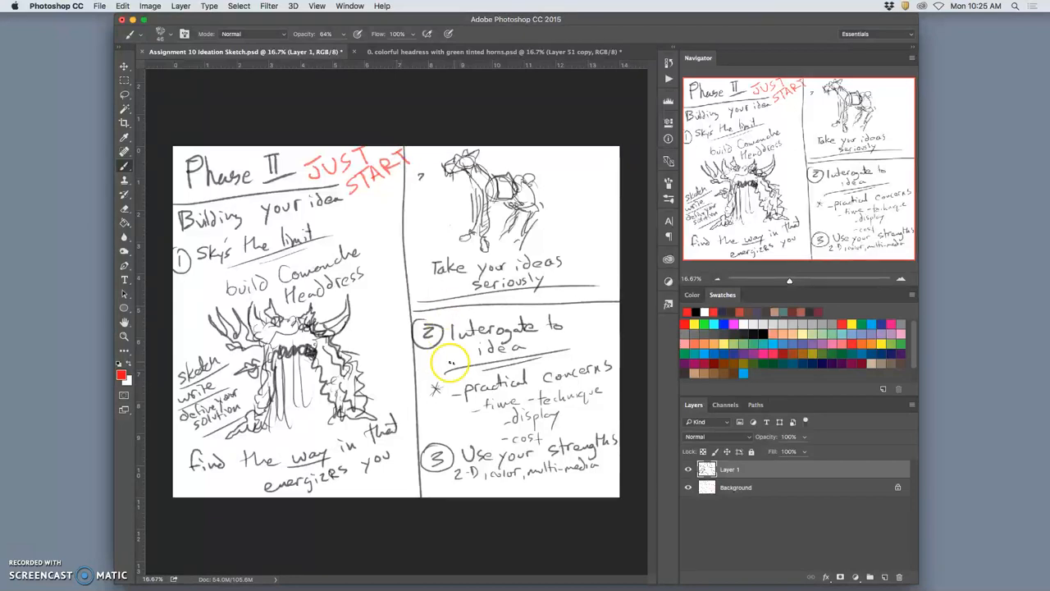
mouse_move(406, 300)
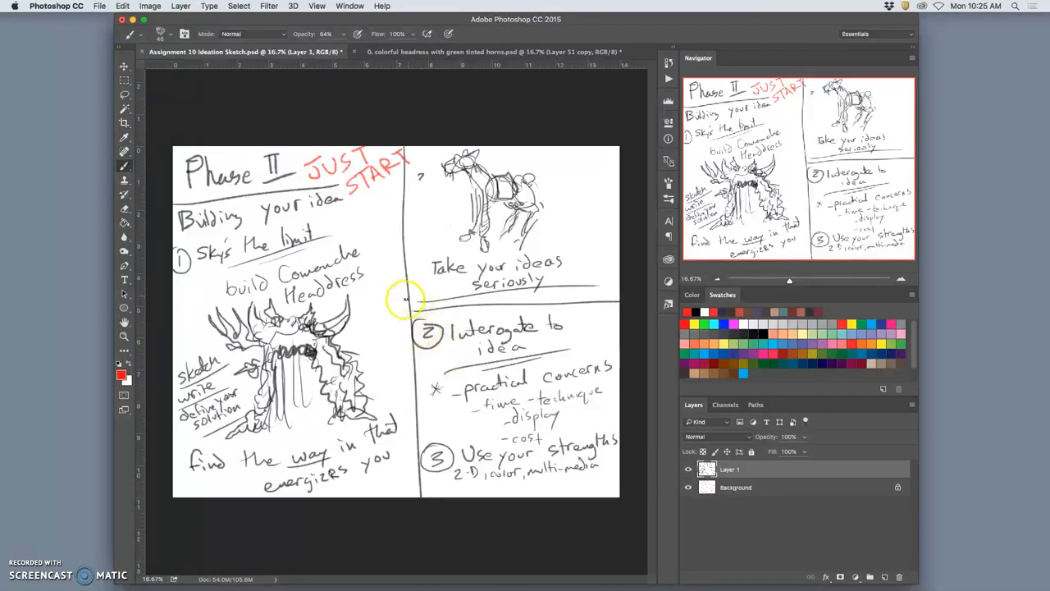
mouse_move(326, 228)
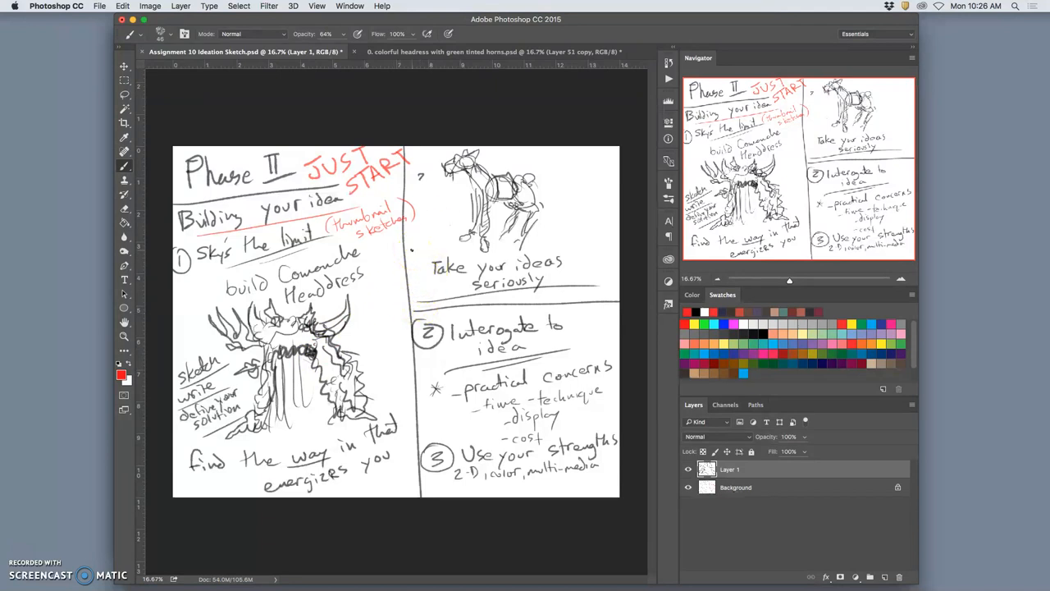
mouse_move(436, 154)
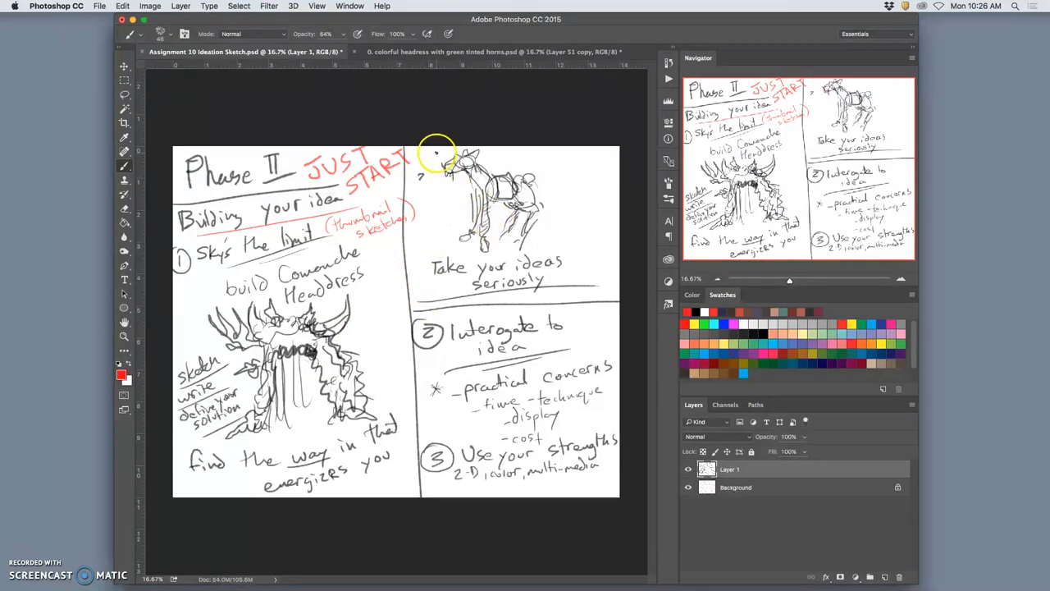
- Draw a red rectangle around the horse sketch on the Phase II page
drag(443, 152, 562, 250)
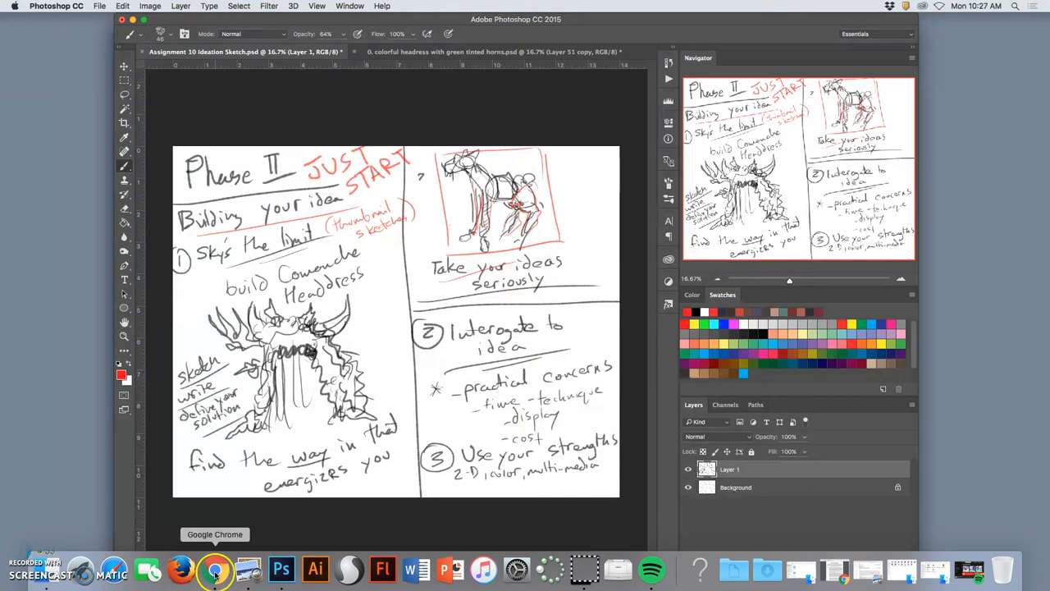
- Switch to Chrome and bring up Jason Holley's 'The Newest Indians' artwork tab
click(214, 569)
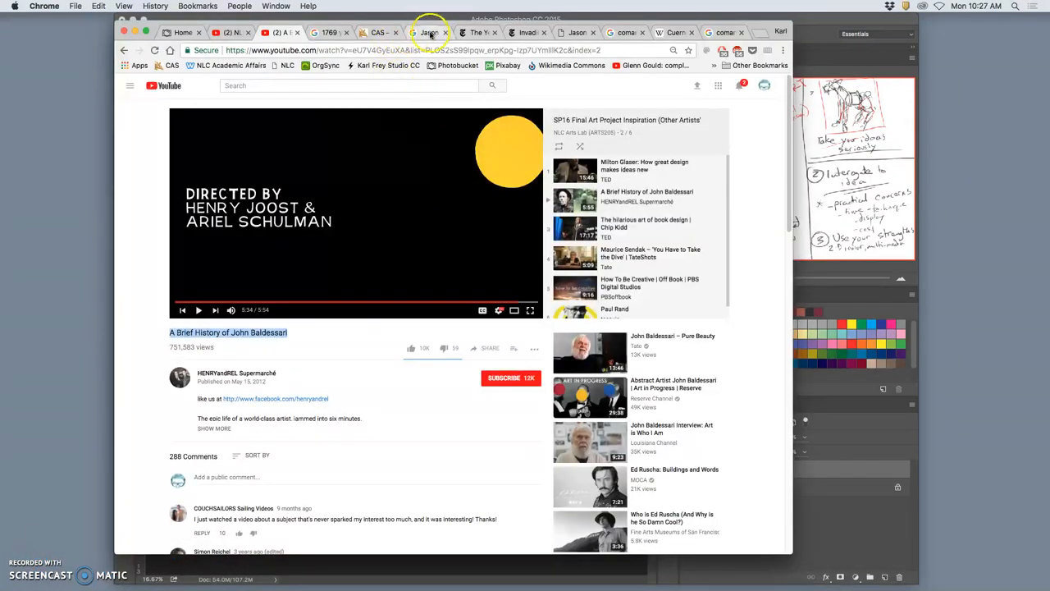
click(480, 32)
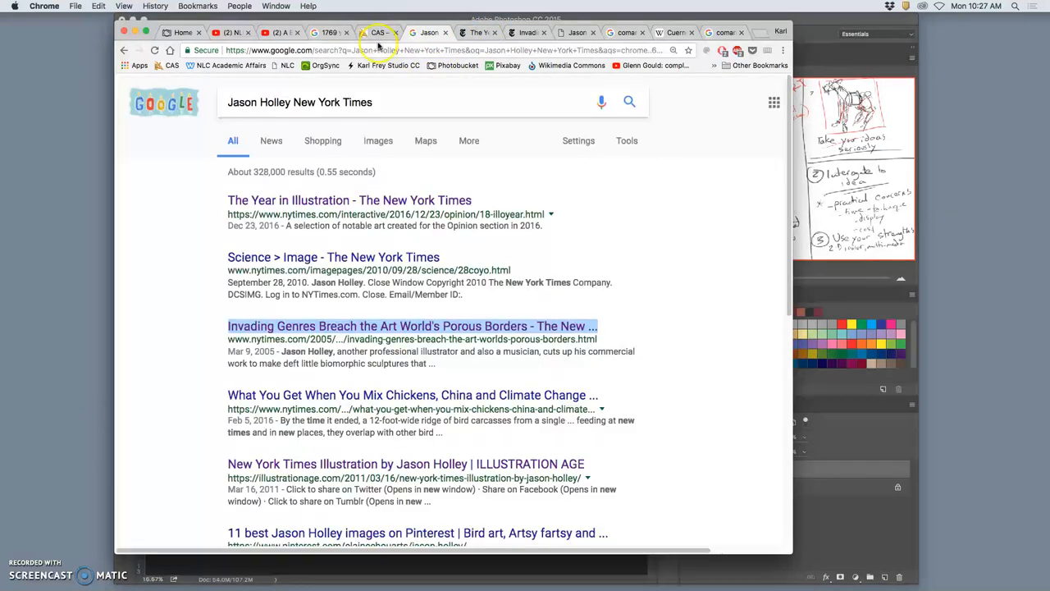
click(329, 32)
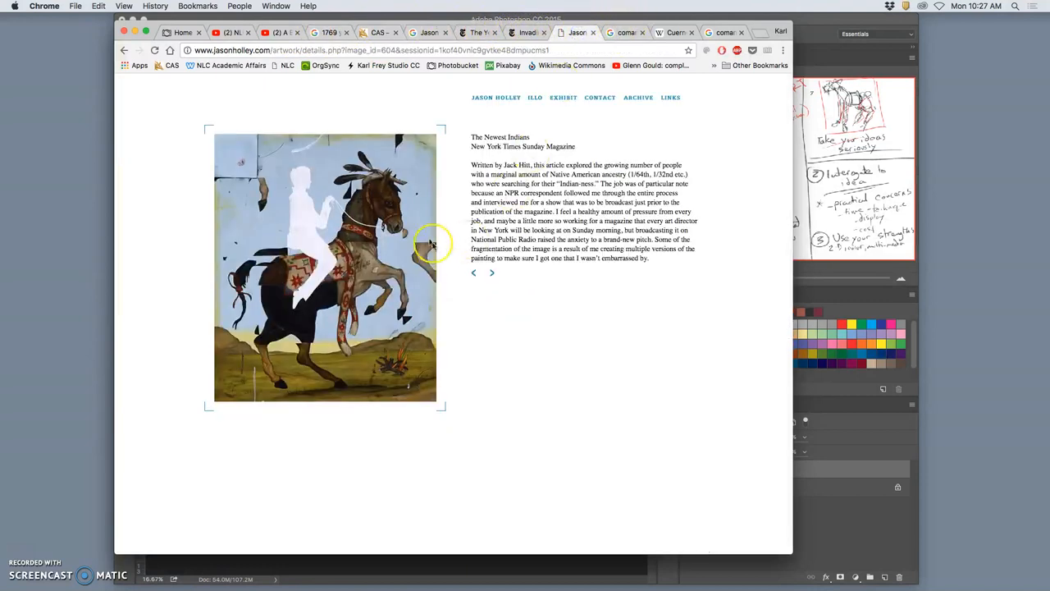
mouse_move(437, 268)
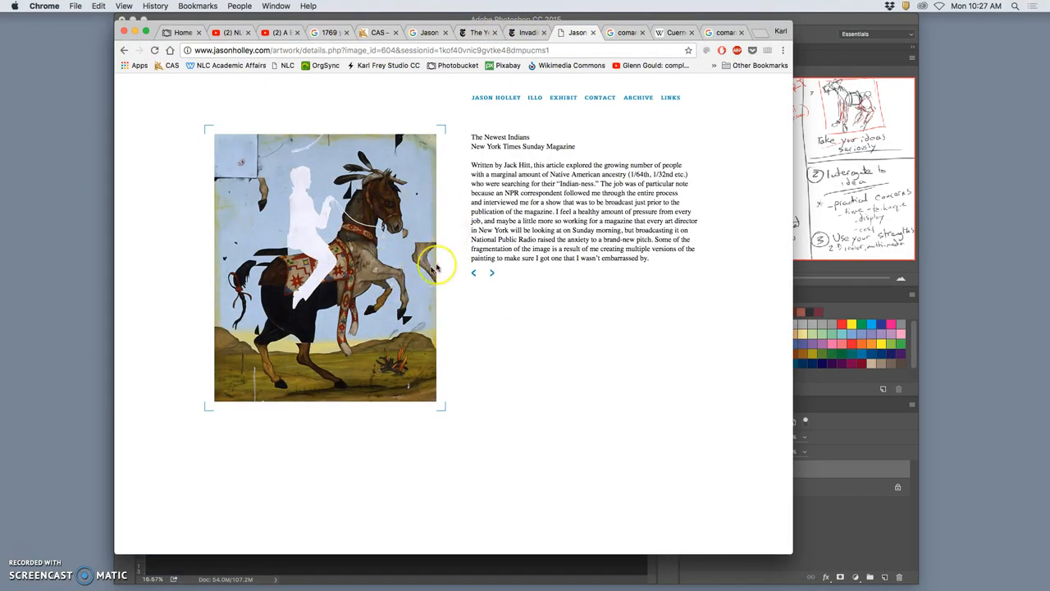
mouse_move(414, 308)
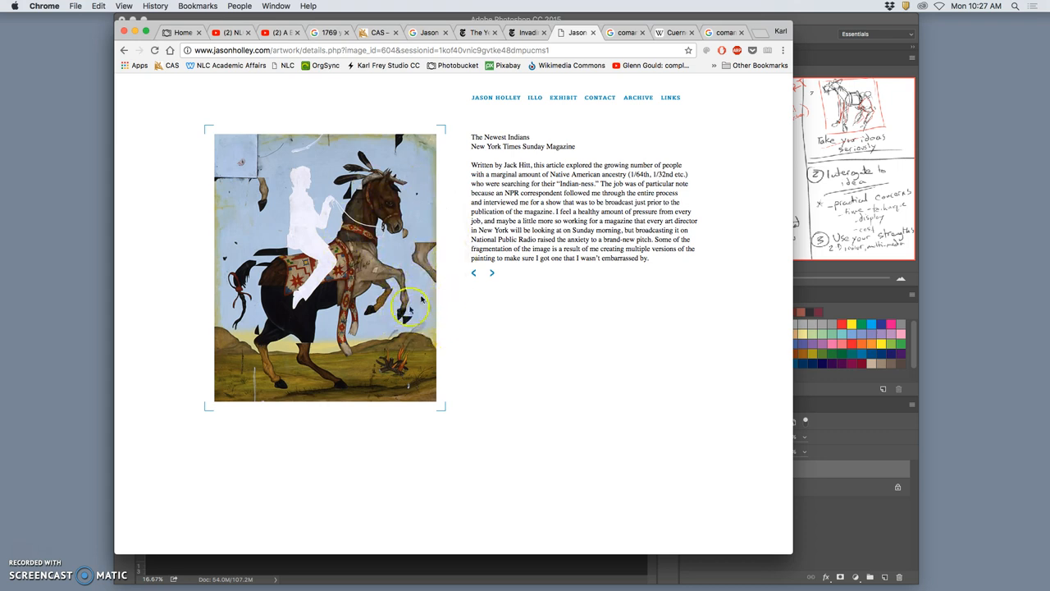
mouse_move(564, 207)
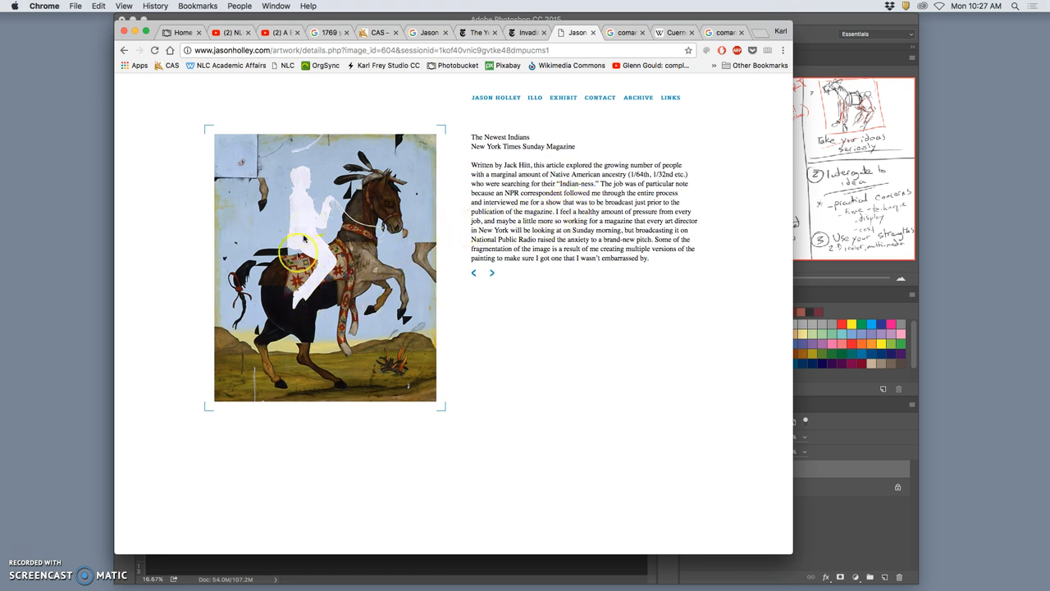
mouse_move(357, 271)
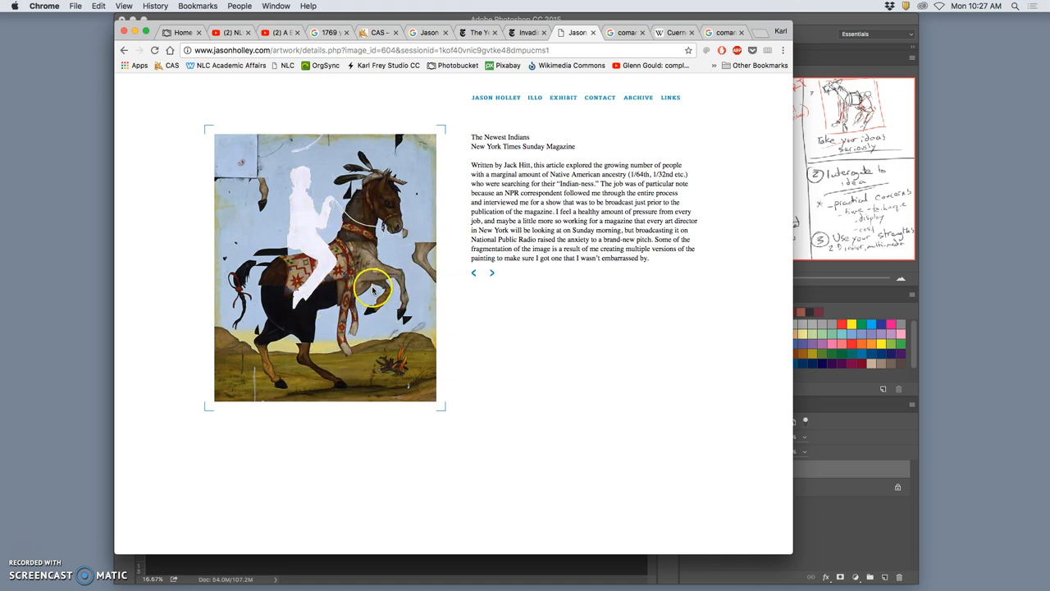
mouse_move(391, 336)
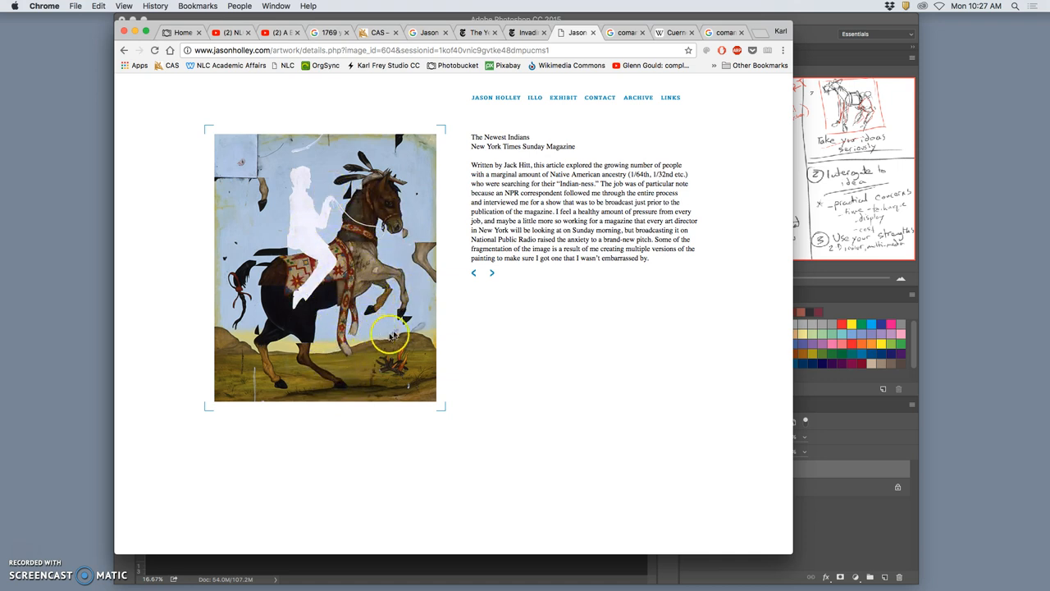
mouse_move(418, 258)
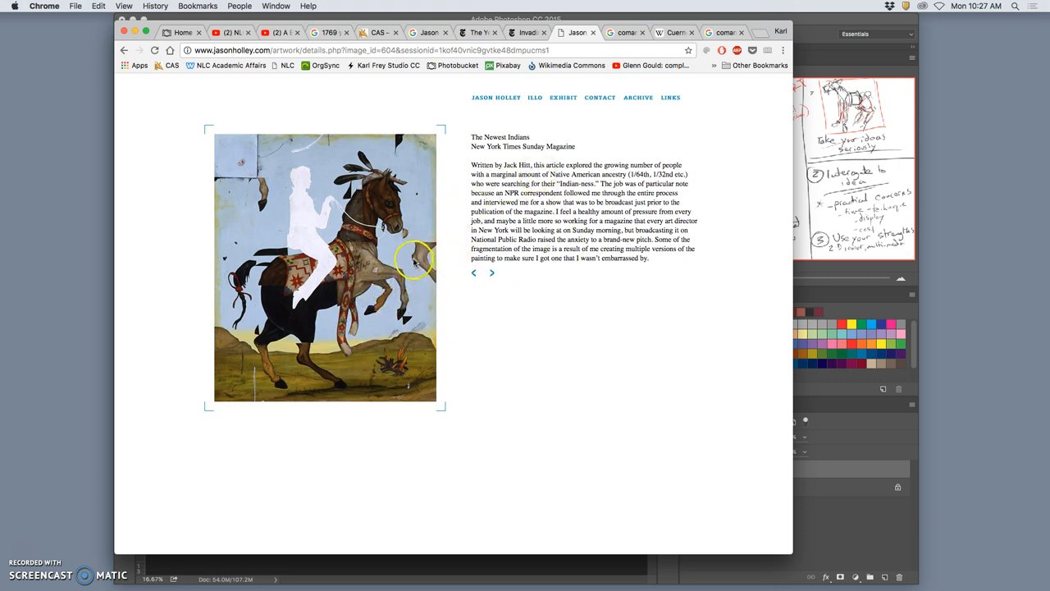
mouse_move(807, 123)
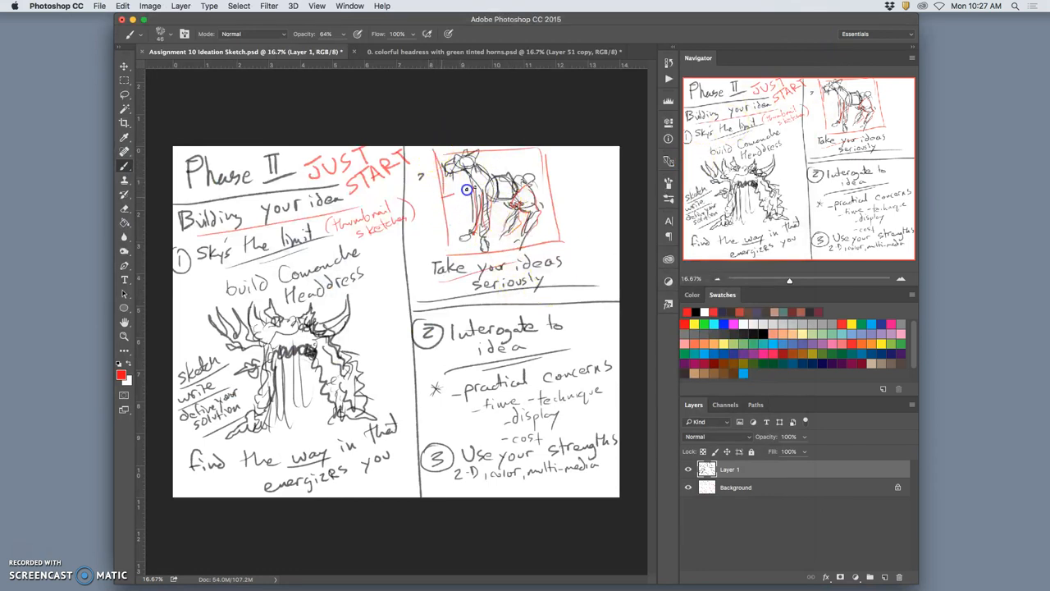
- Draw red framing lines across the boxed horse thumbnail
drag(468, 188, 496, 188)
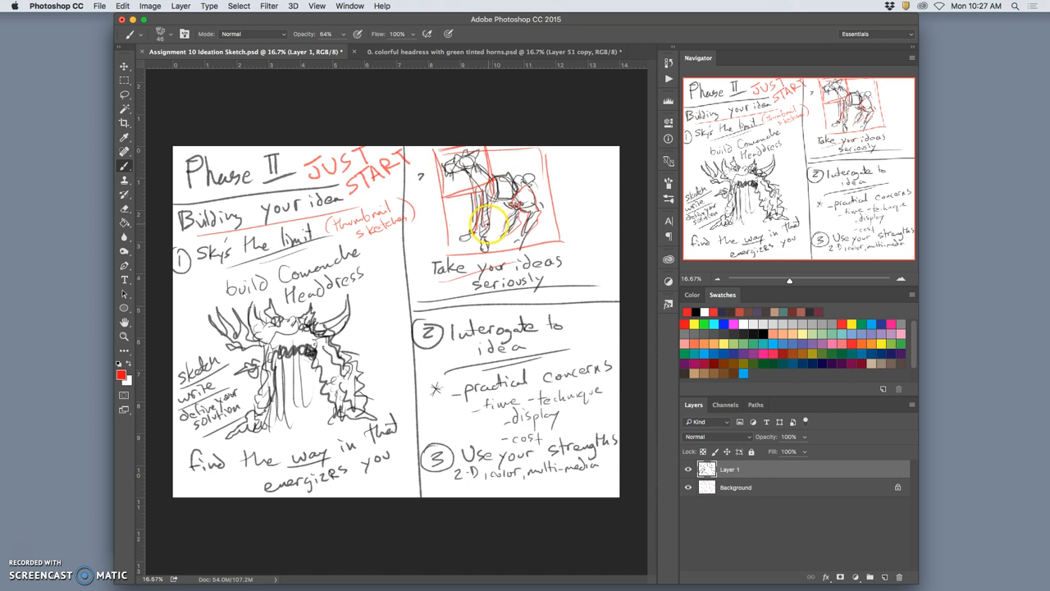
mouse_move(488, 152)
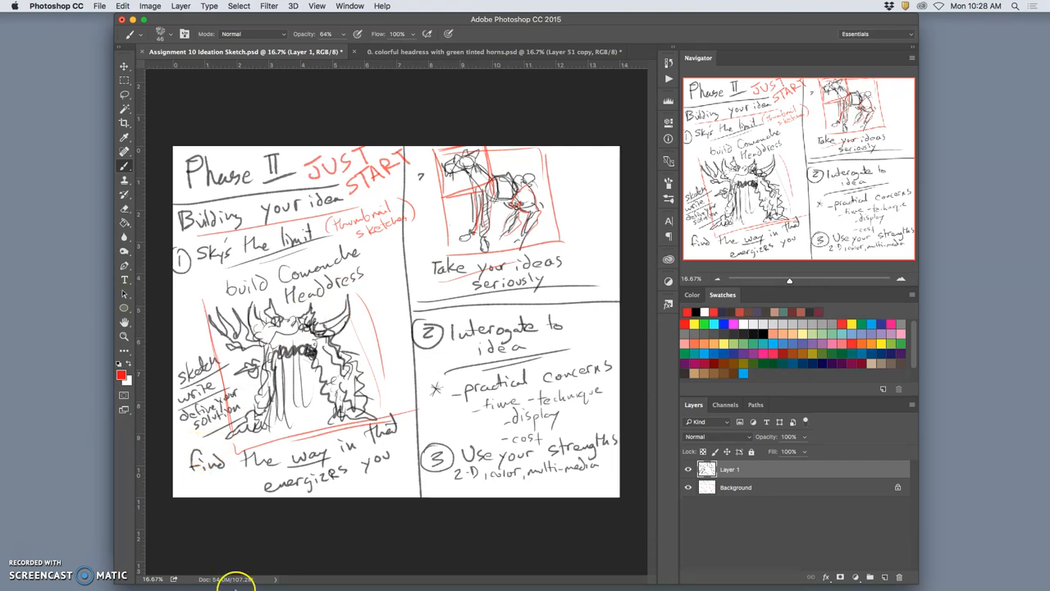
mouse_move(215, 569)
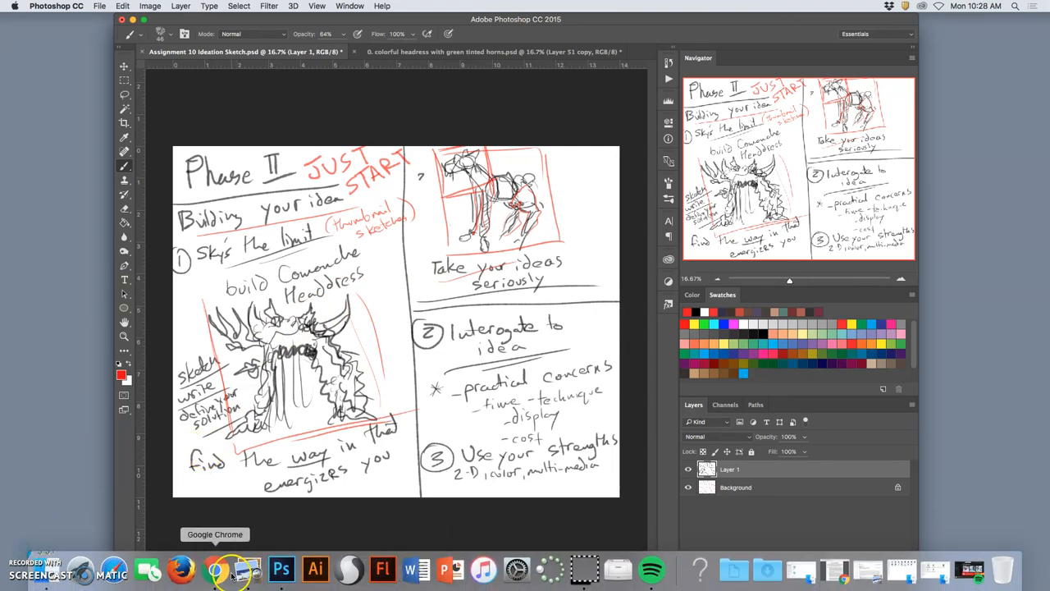
- In Chrome, go from the comanche greenhorn results to the Cuerno Verde Wikipedia article
click(215, 569)
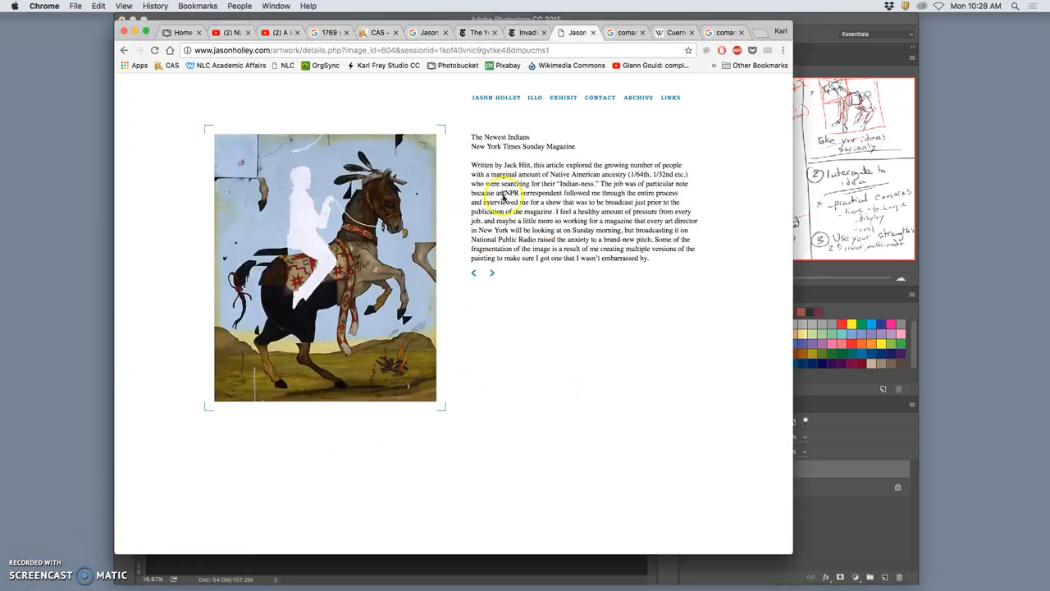
click(625, 32)
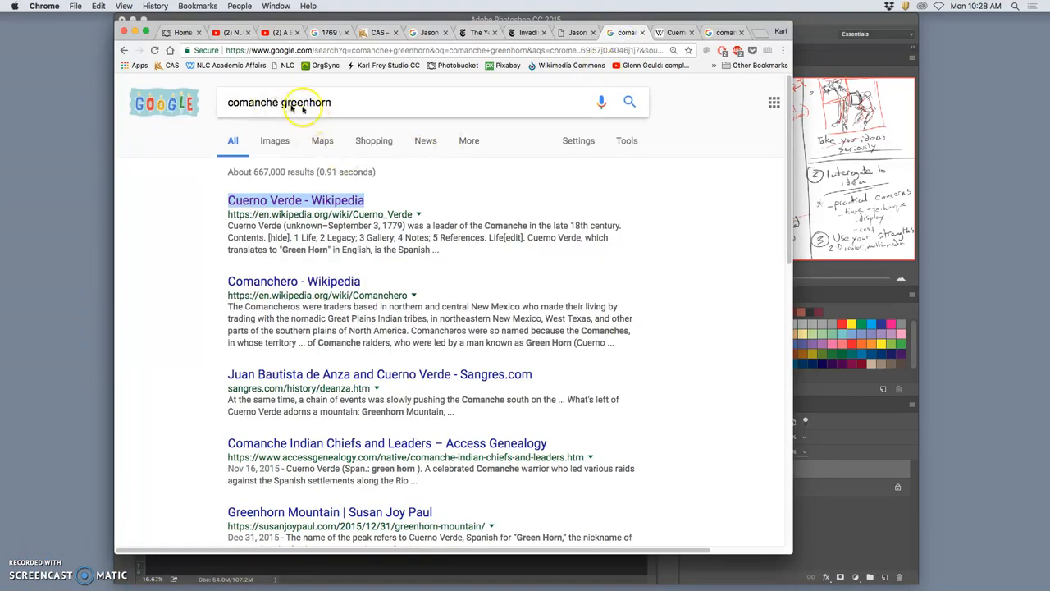
mouse_move(500, 232)
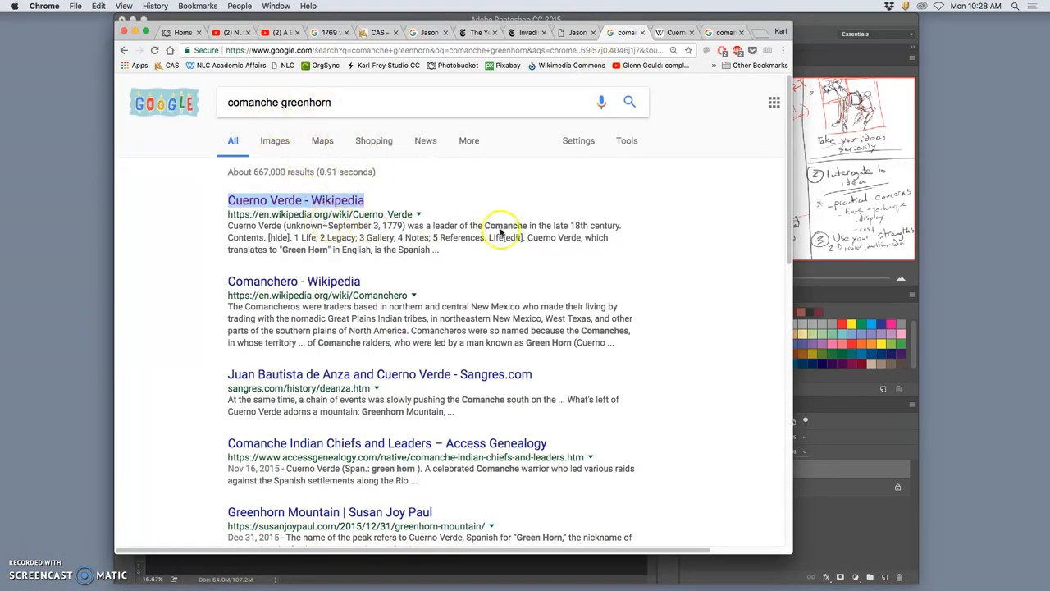
mouse_move(258, 238)
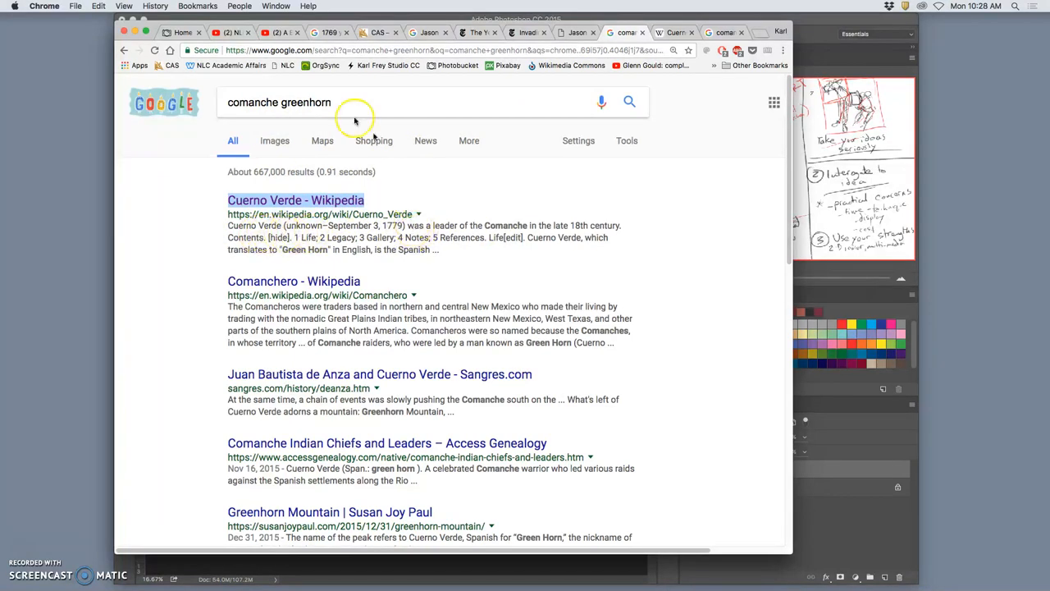
mouse_move(407, 111)
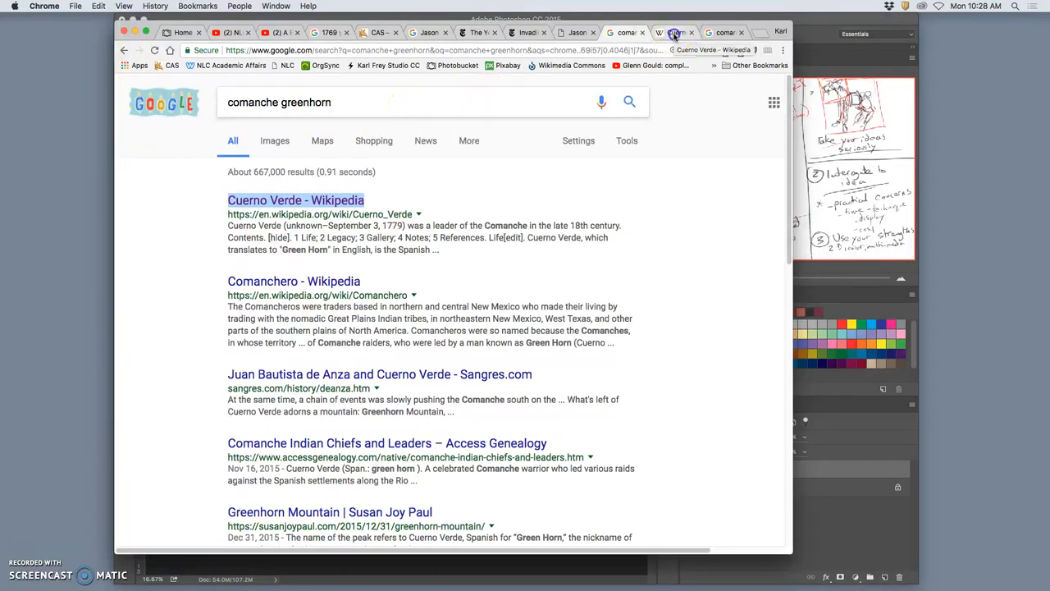
click(295, 200)
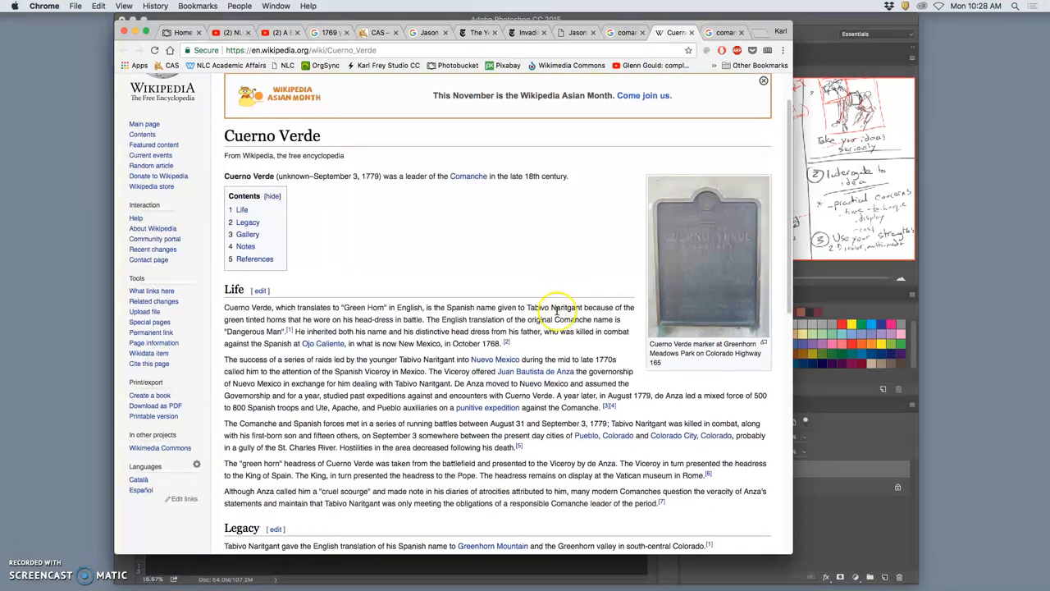
- Scroll the Cuerno Verde article, then show the comanche greenhorn image results
scroll(down, 3)
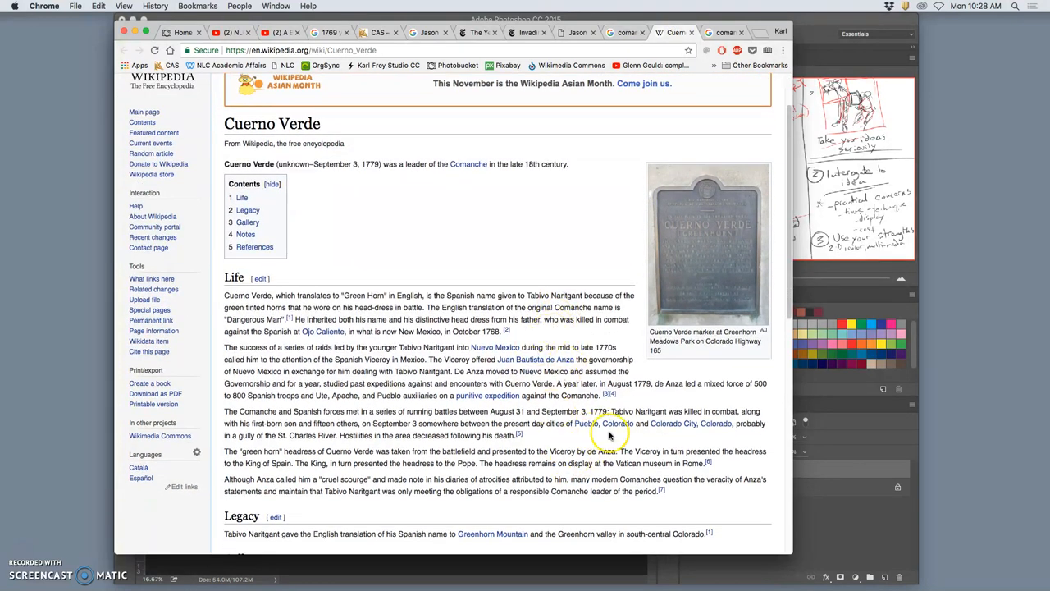
scroll(down, 3)
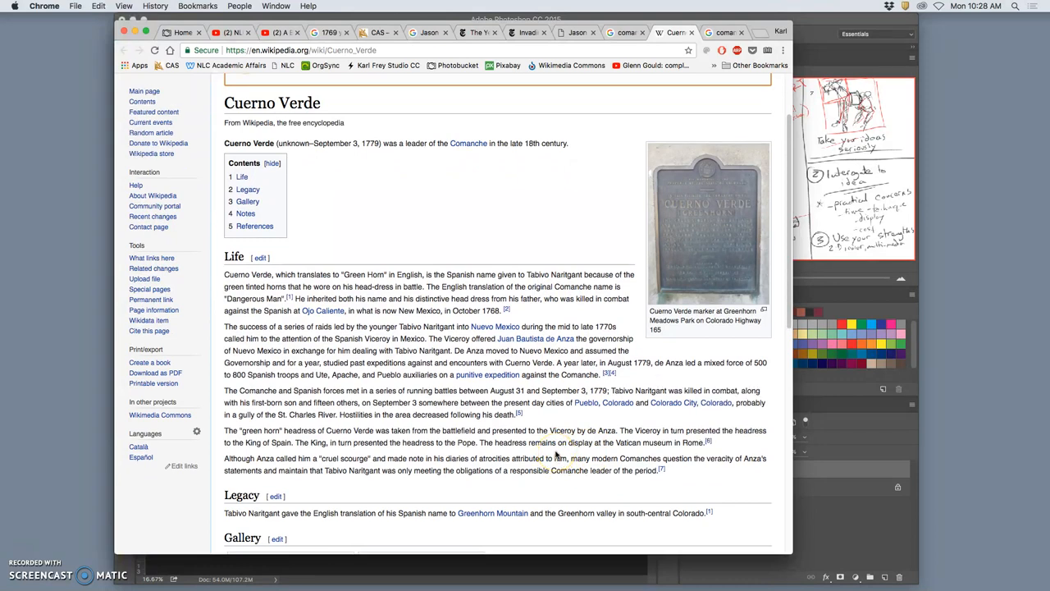
mouse_move(738, 82)
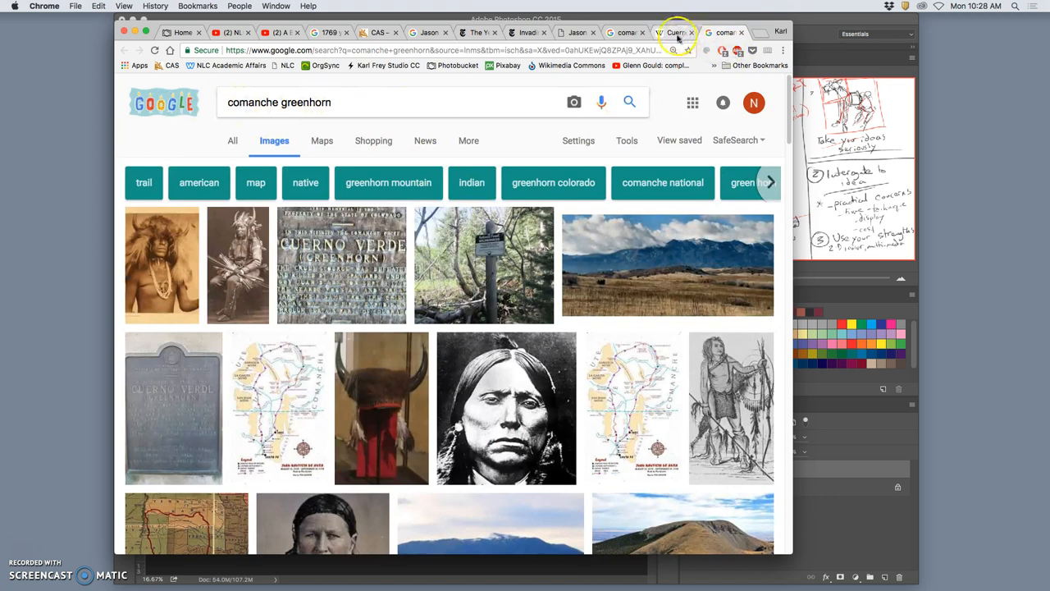
click(672, 32)
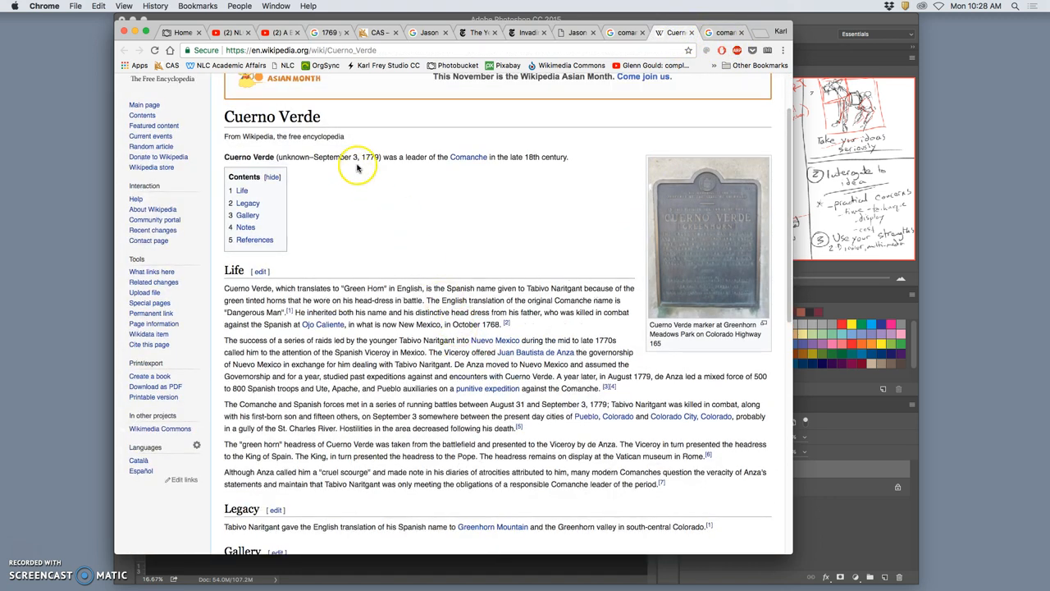
mouse_move(381, 164)
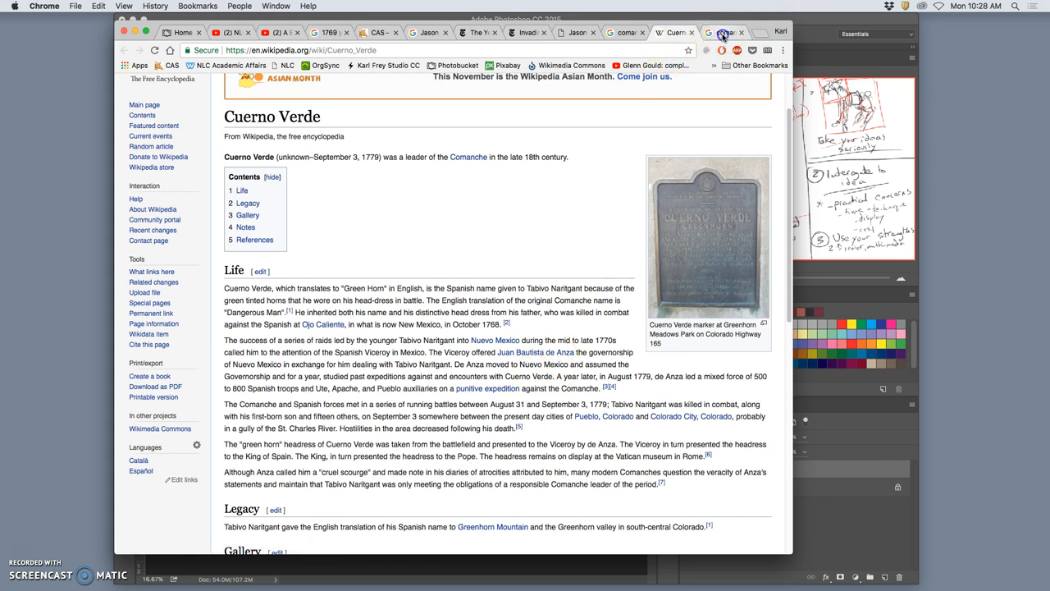
click(722, 32)
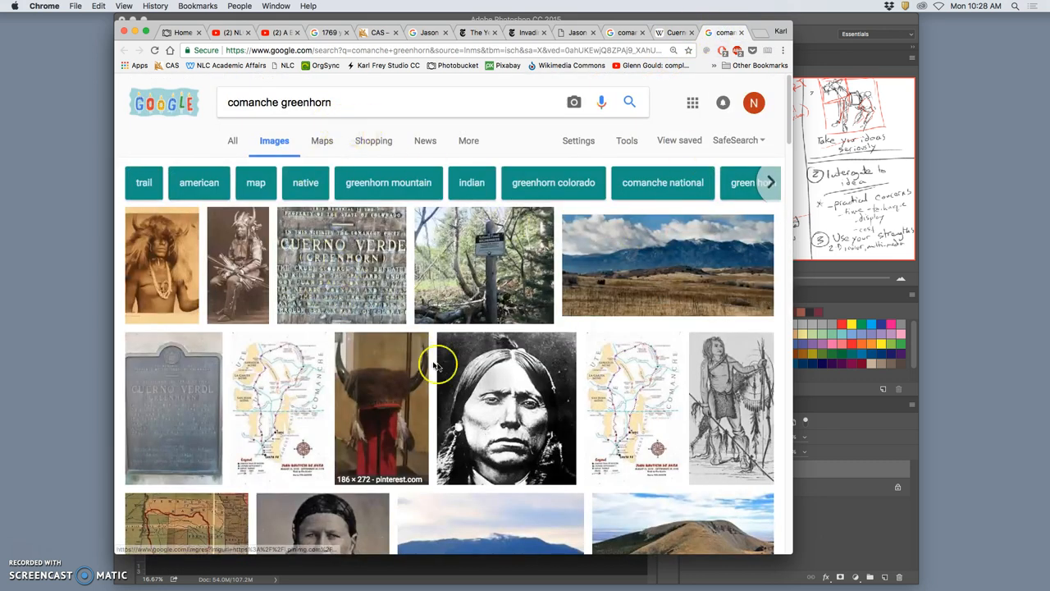
mouse_move(393, 412)
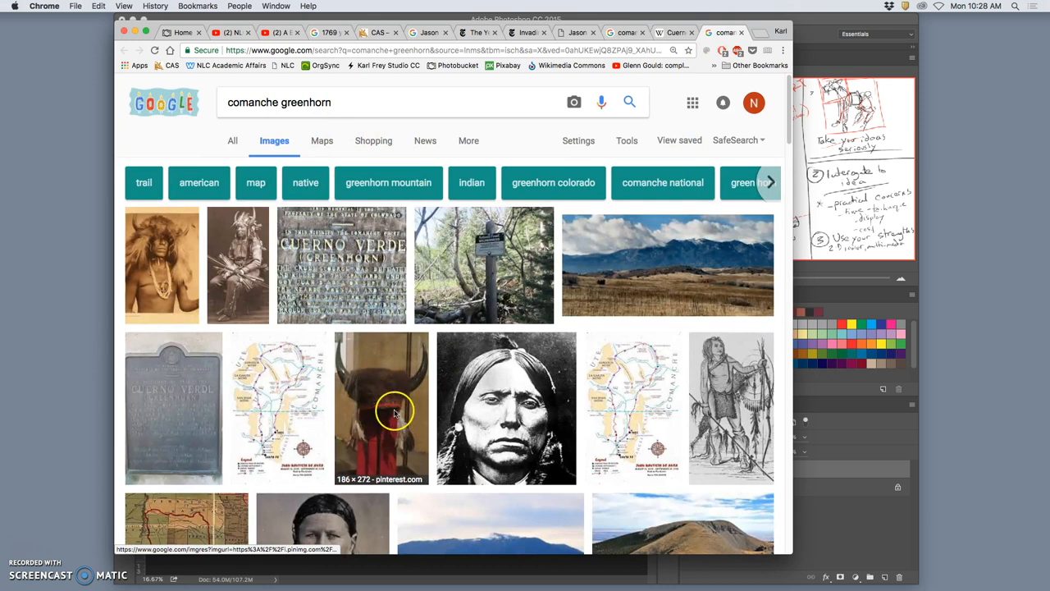
mouse_move(394, 404)
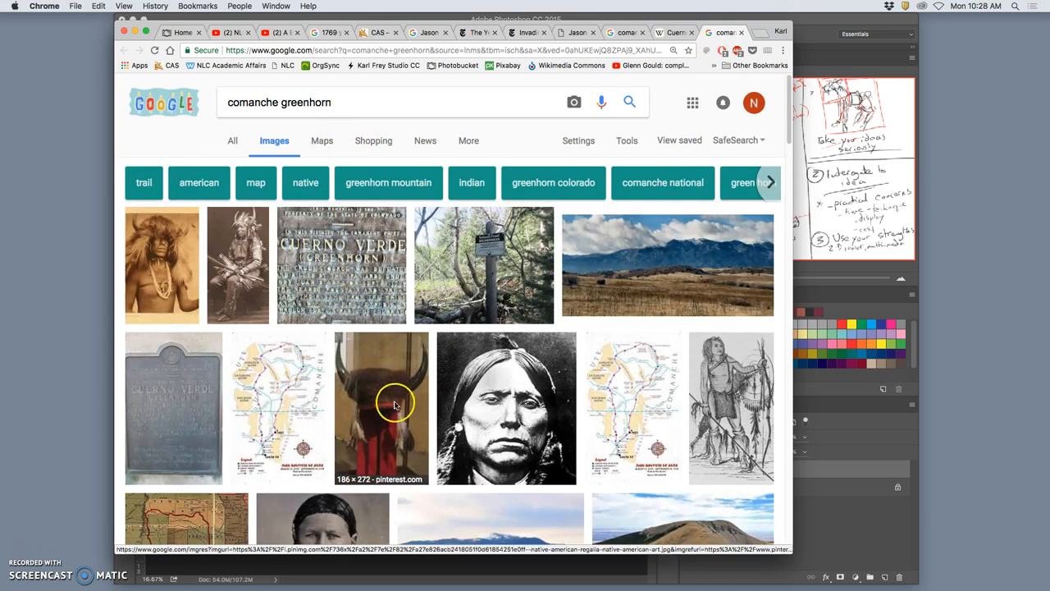
mouse_move(258, 252)
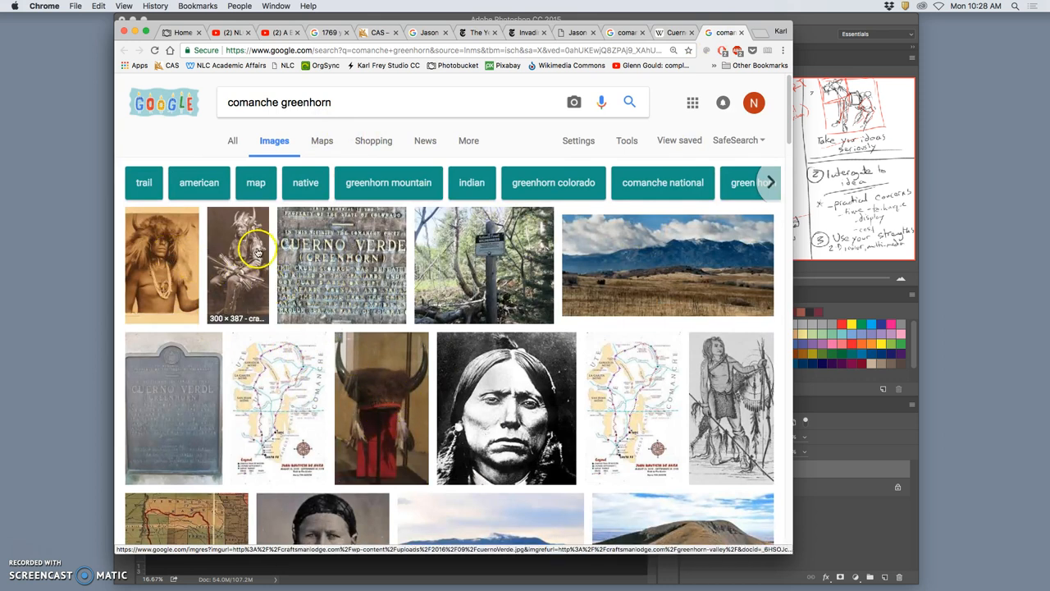
- Preview the Greenhorn Valley, buffalo-headdress warrior and Zia dancer photos, then return to Photoshop
click(237, 264)
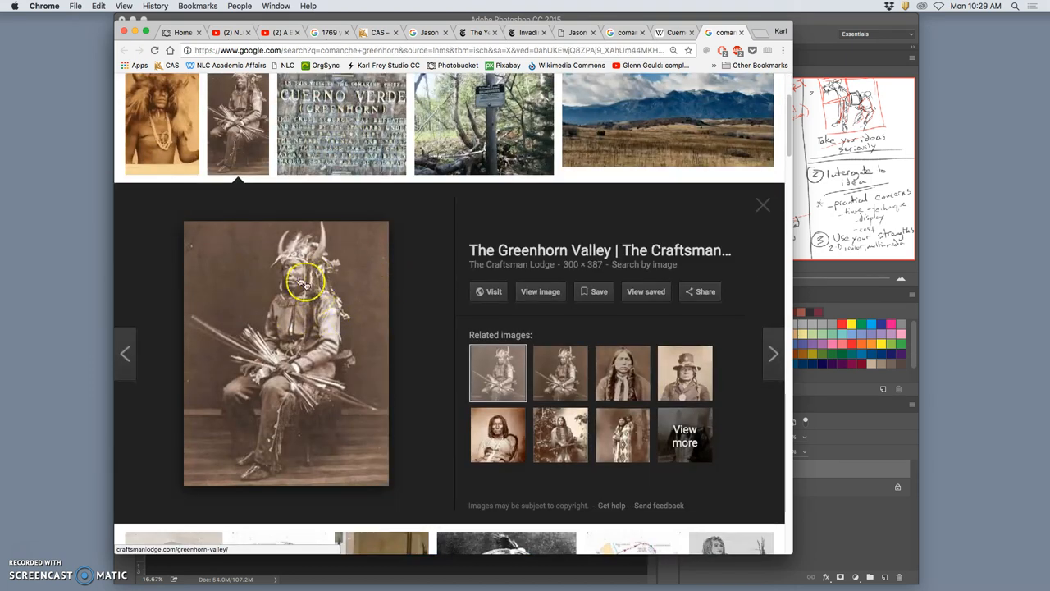
mouse_move(241, 276)
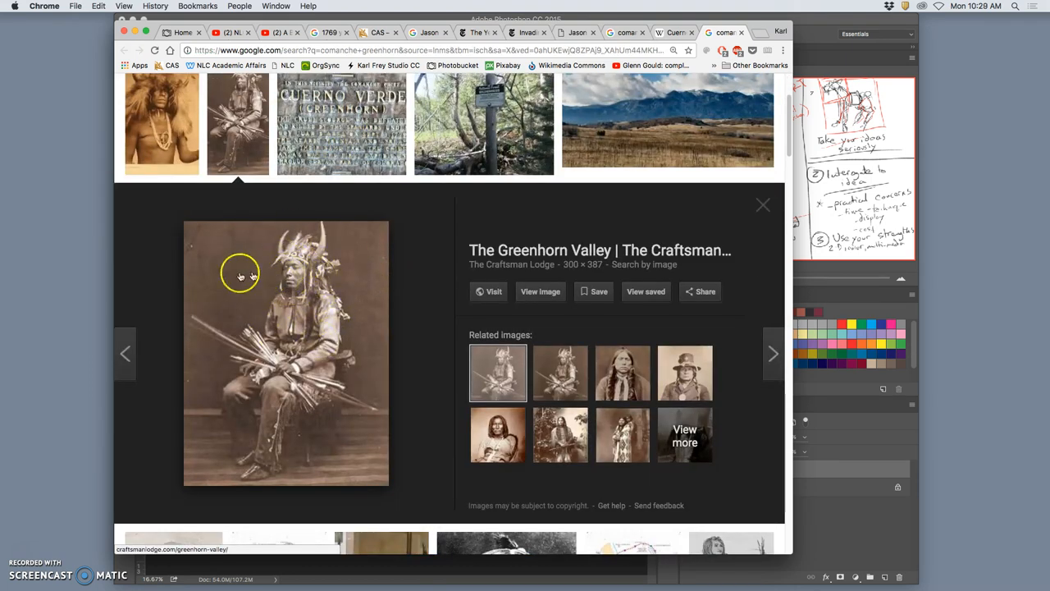
click(771, 353)
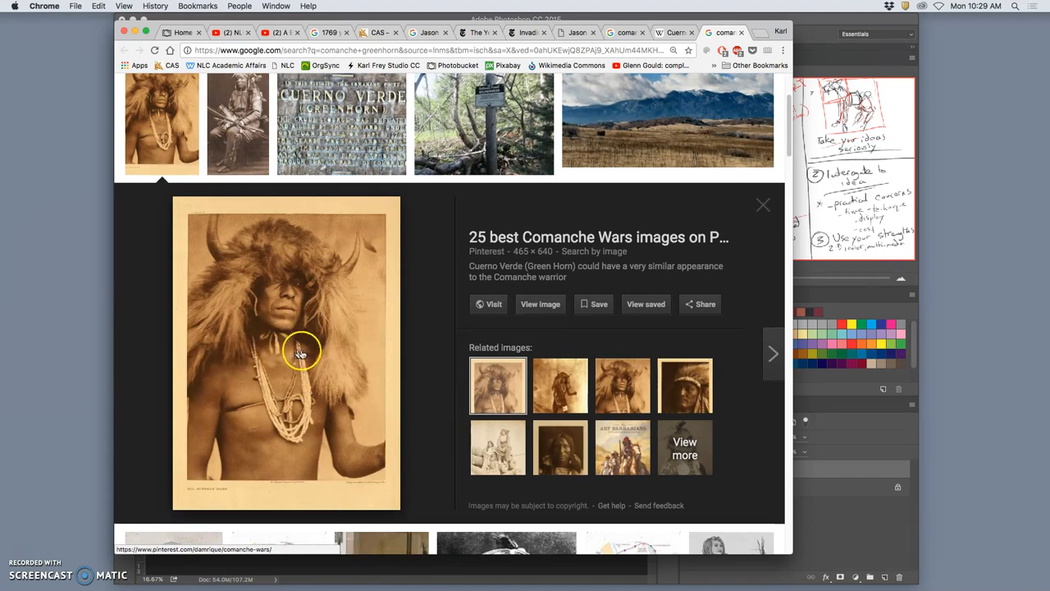
mouse_move(573, 358)
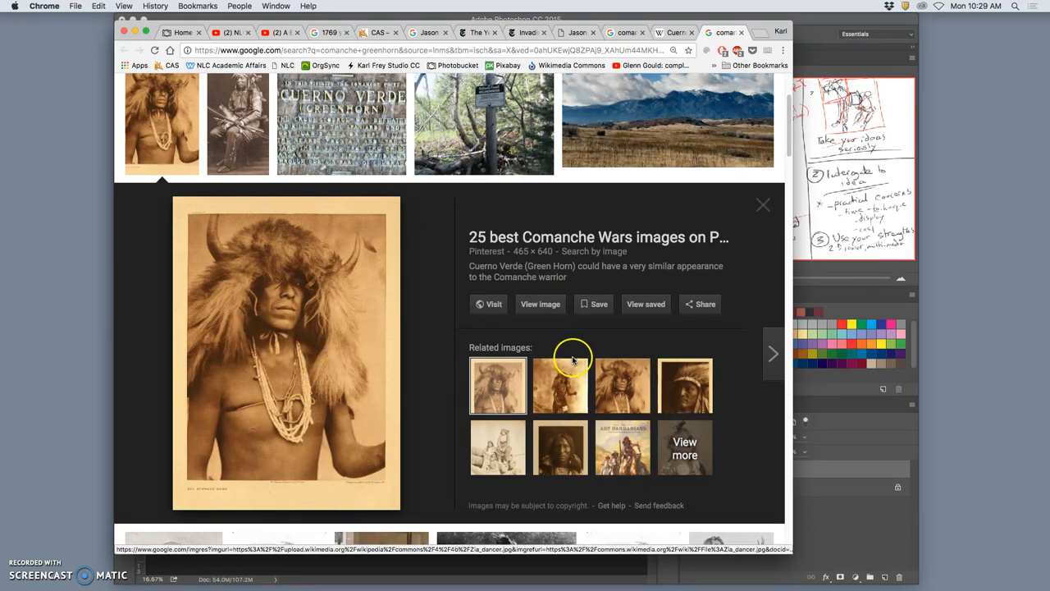
click(560, 386)
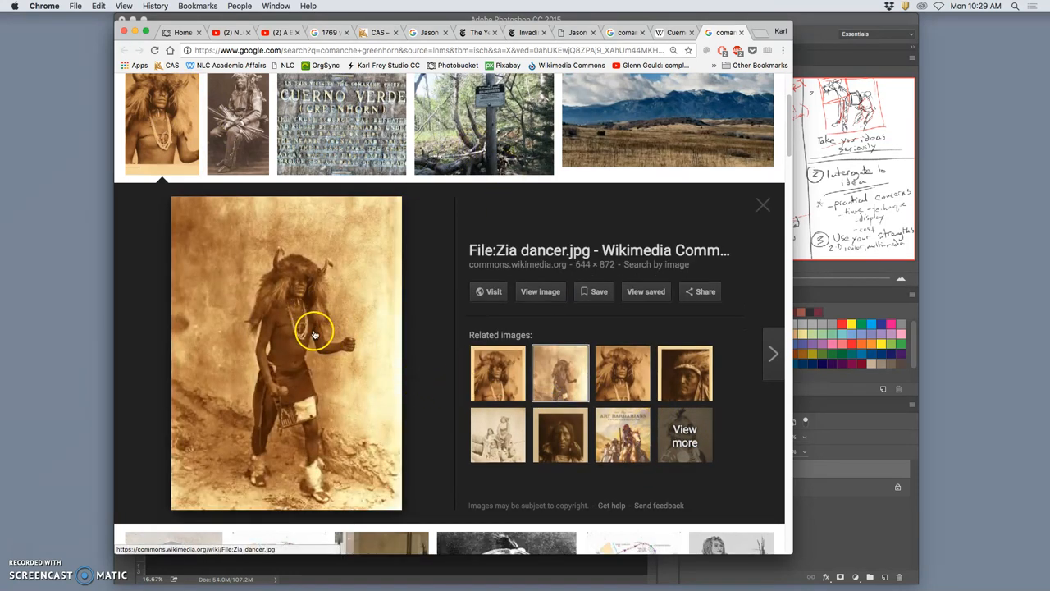
scroll(up, 3)
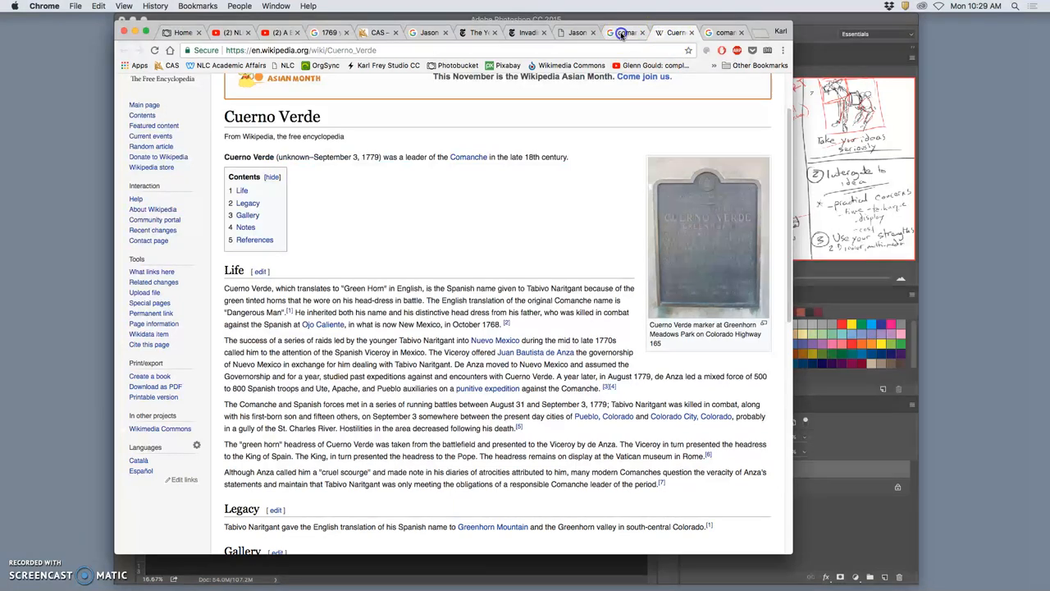
click(123, 50)
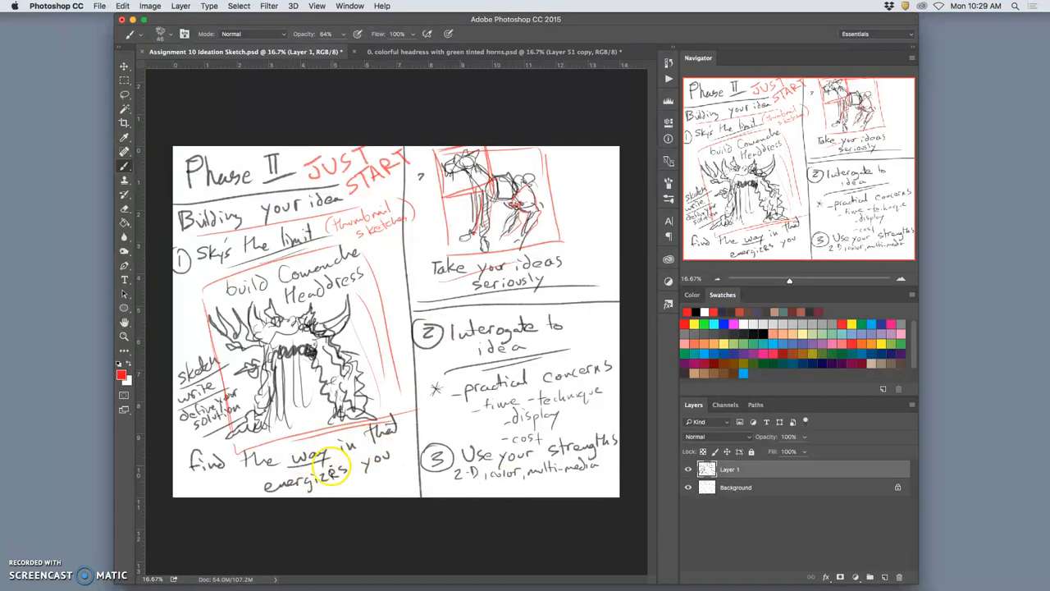
- In red, underline 'way in', note 'min. of 5 thumbnails' and box step 2
drag(282, 459, 345, 461)
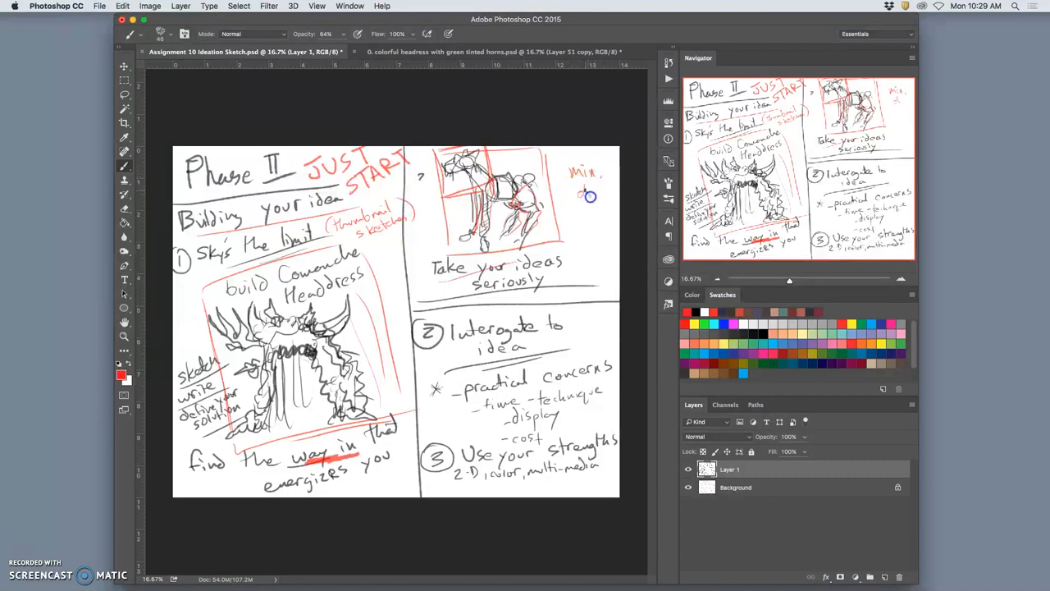
drag(582, 196, 578, 238)
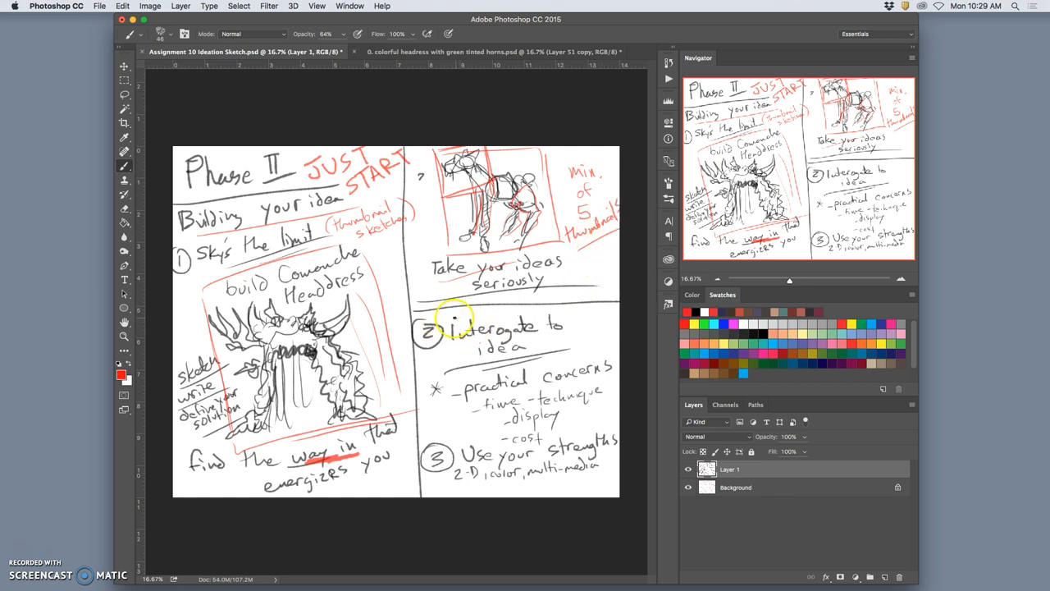
drag(452, 318, 449, 357)
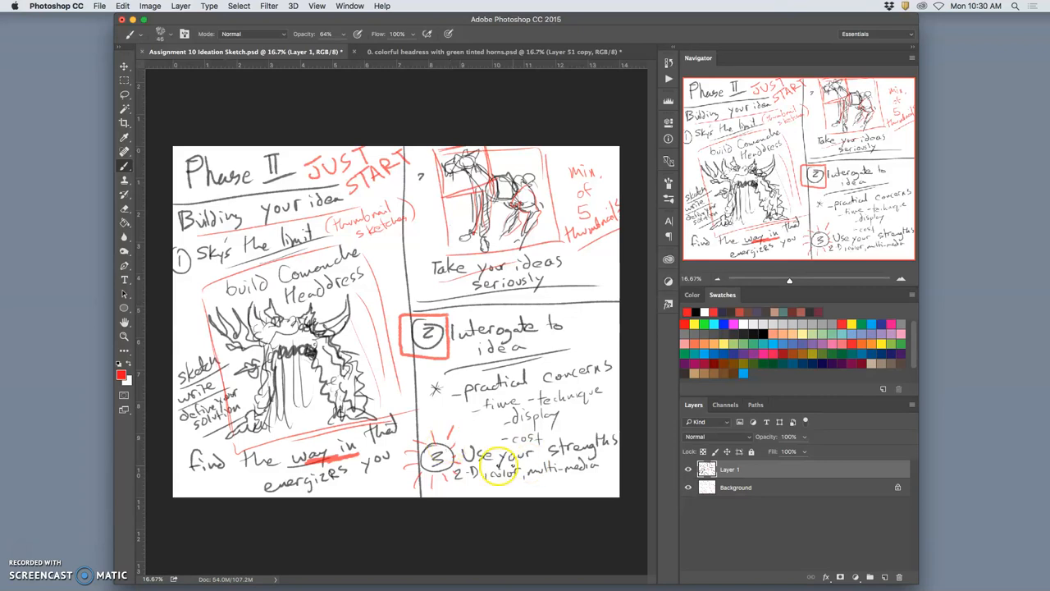
mouse_move(798, 513)
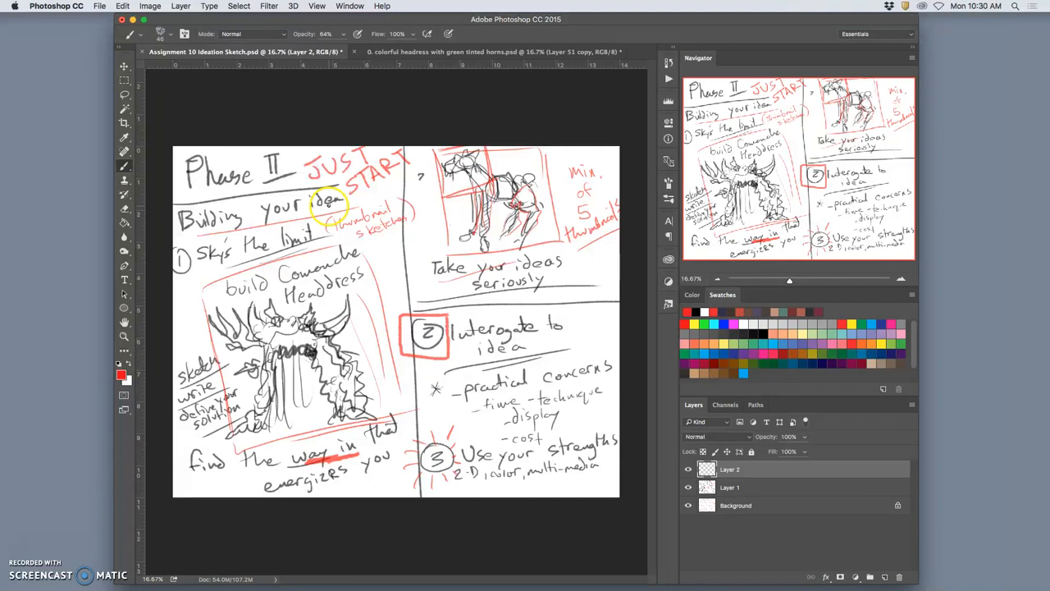
- Fill the new layer with white via Edit > Fill to get a blank page
click(123, 6)
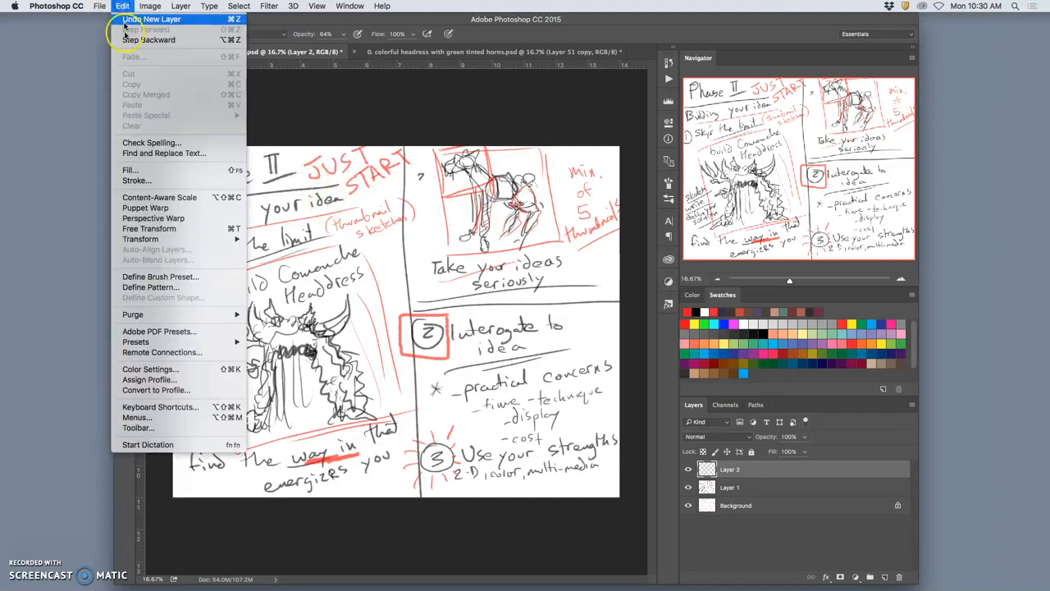
mouse_move(131, 170)
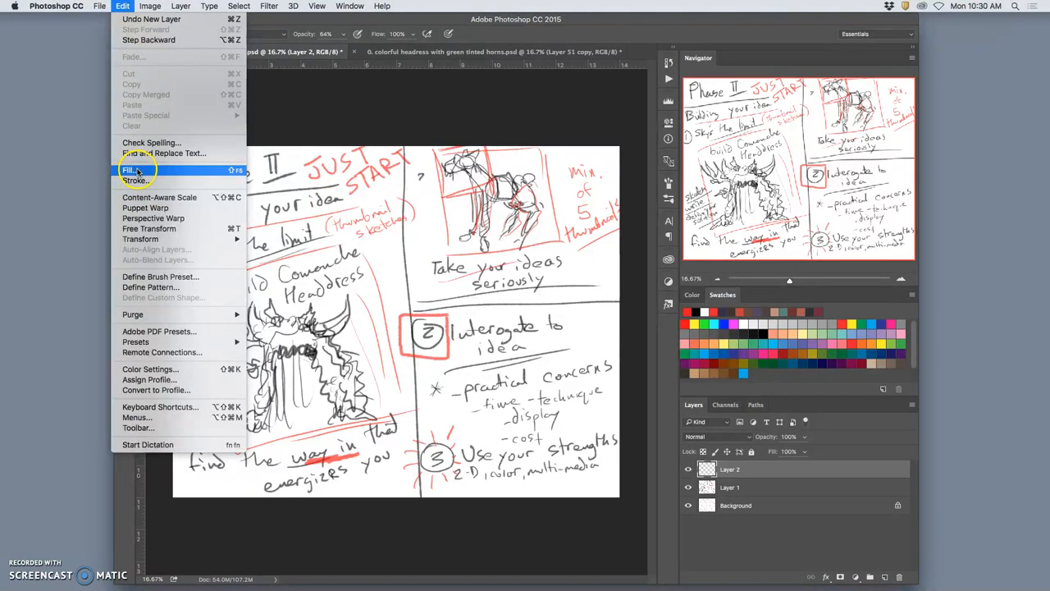
click(131, 170)
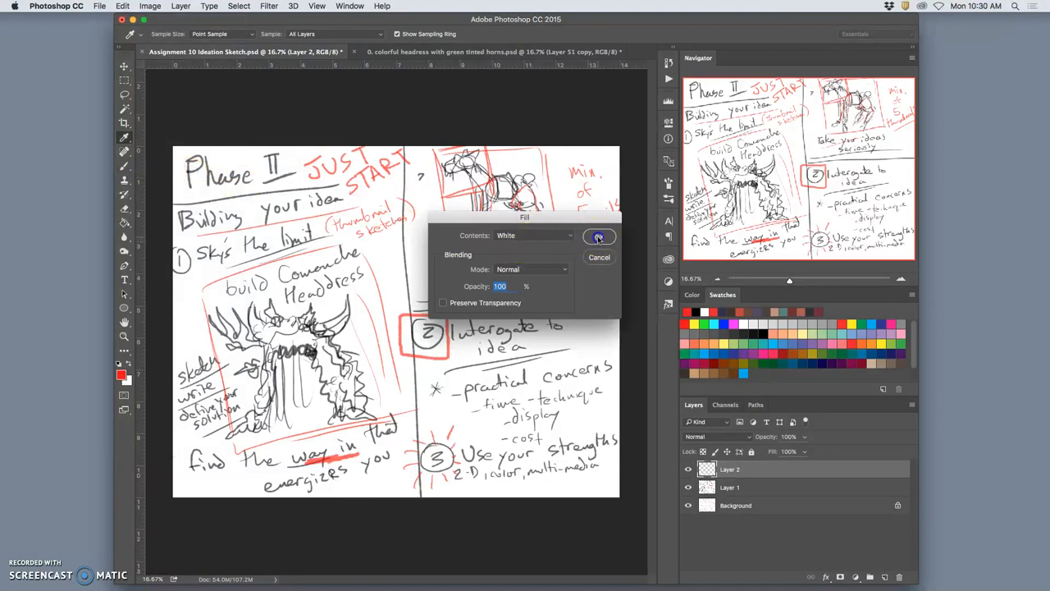
click(598, 236)
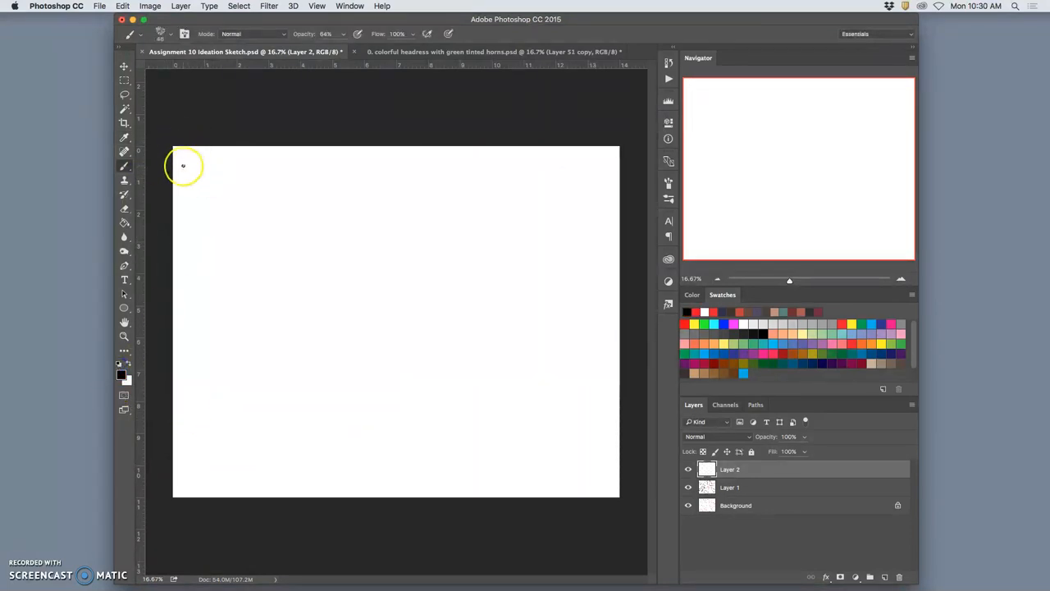
- Hand-write and underline the 'Phase III' heading with 'Refine the idea' below it
drag(180, 172, 222, 173)
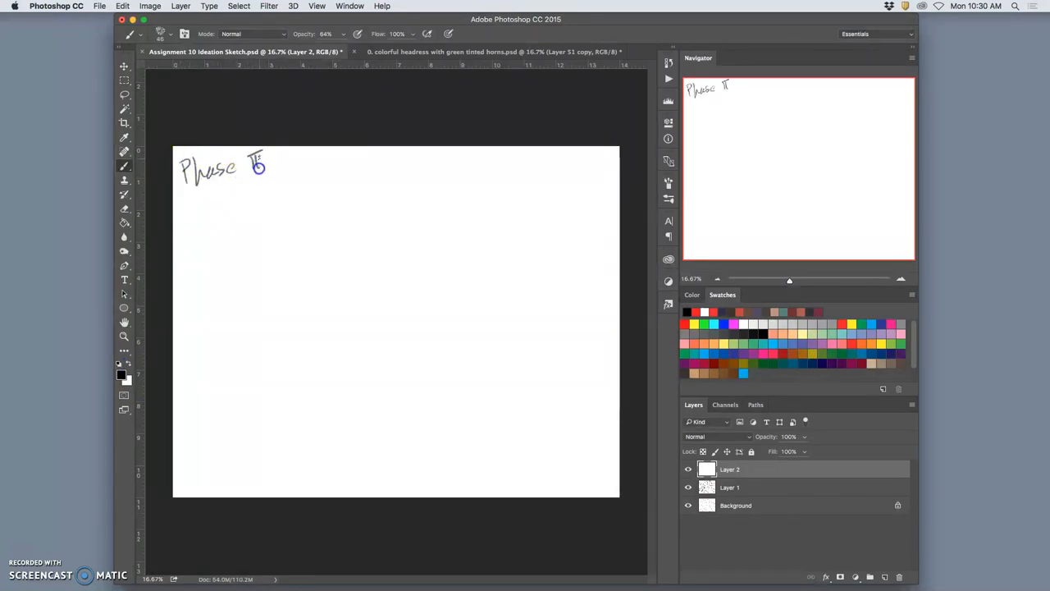
drag(246, 164, 287, 168)
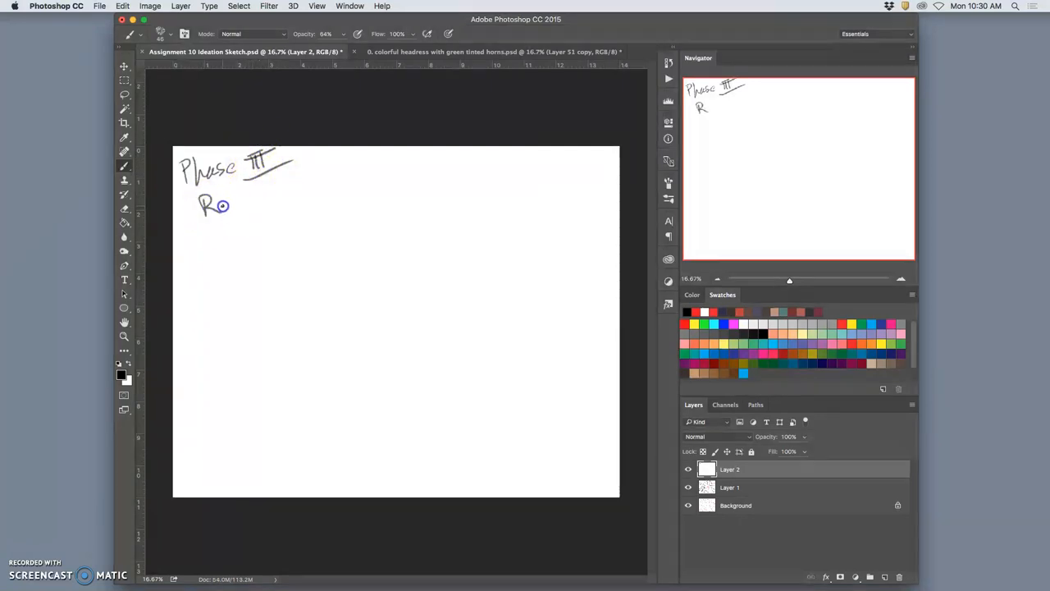
drag(221, 205, 262, 205)
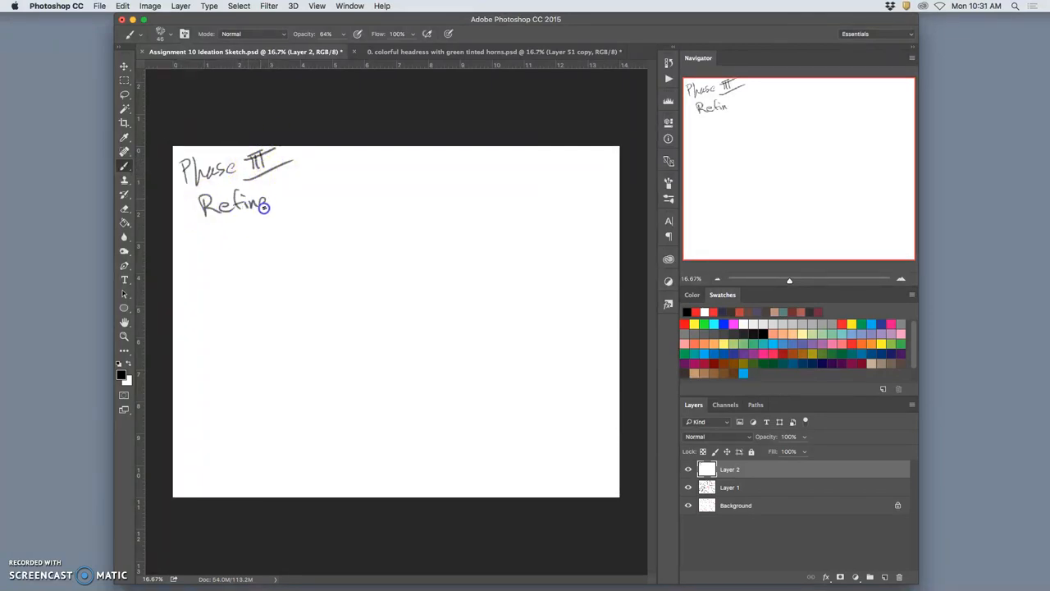
drag(271, 196, 324, 195)
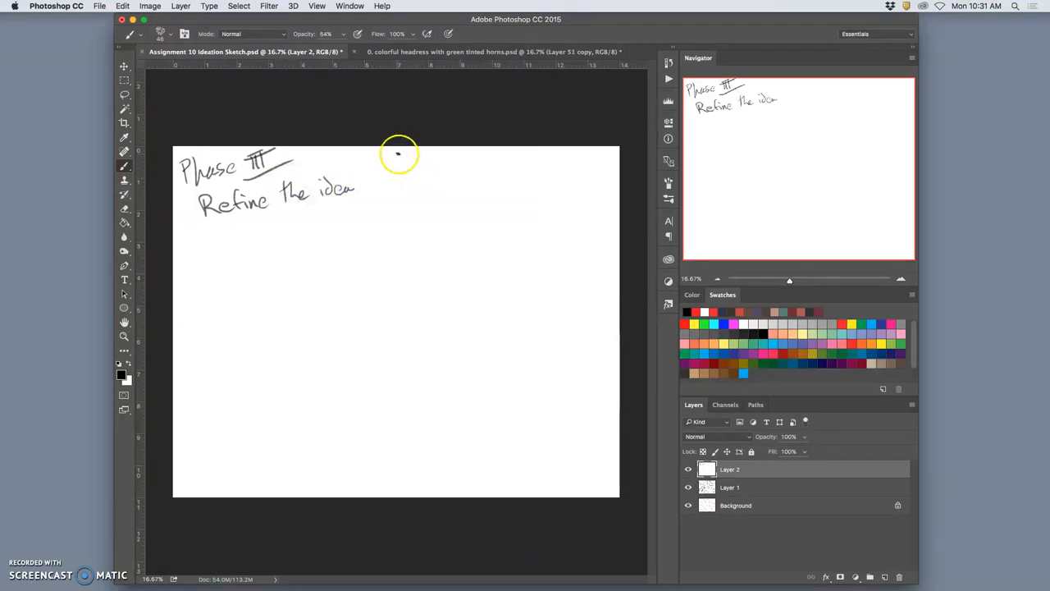
- Draw a vertical divider down the page and write 'Sketch' under the subheading
drag(399, 151, 408, 492)
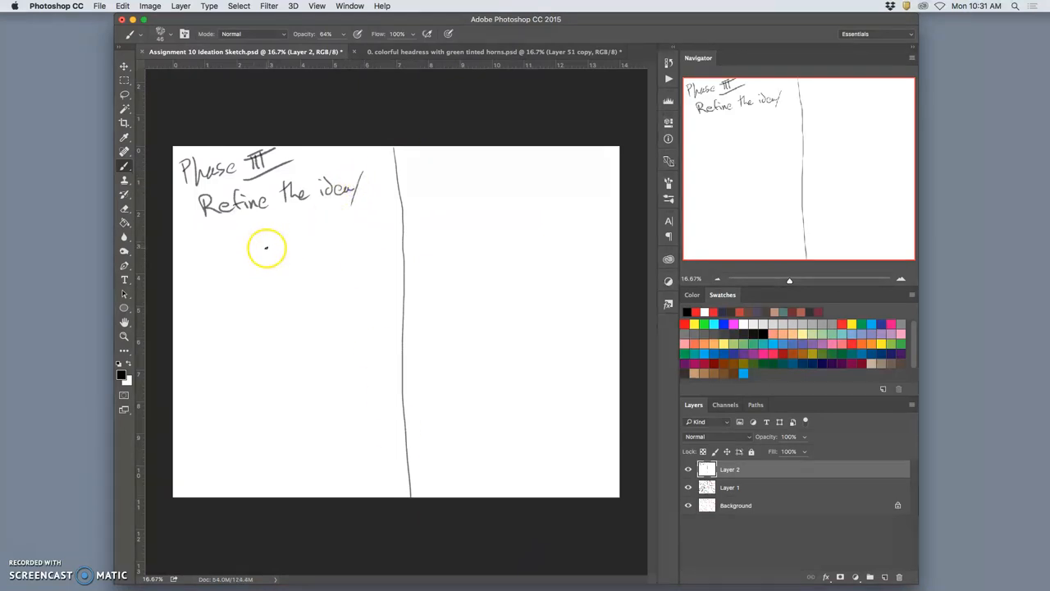
mouse_move(243, 228)
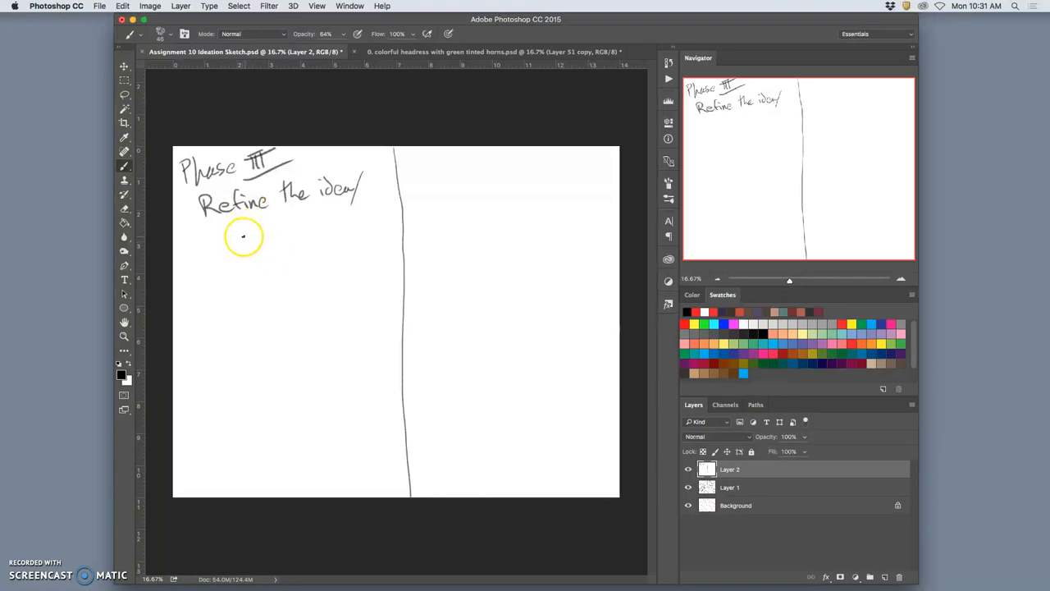
mouse_move(246, 221)
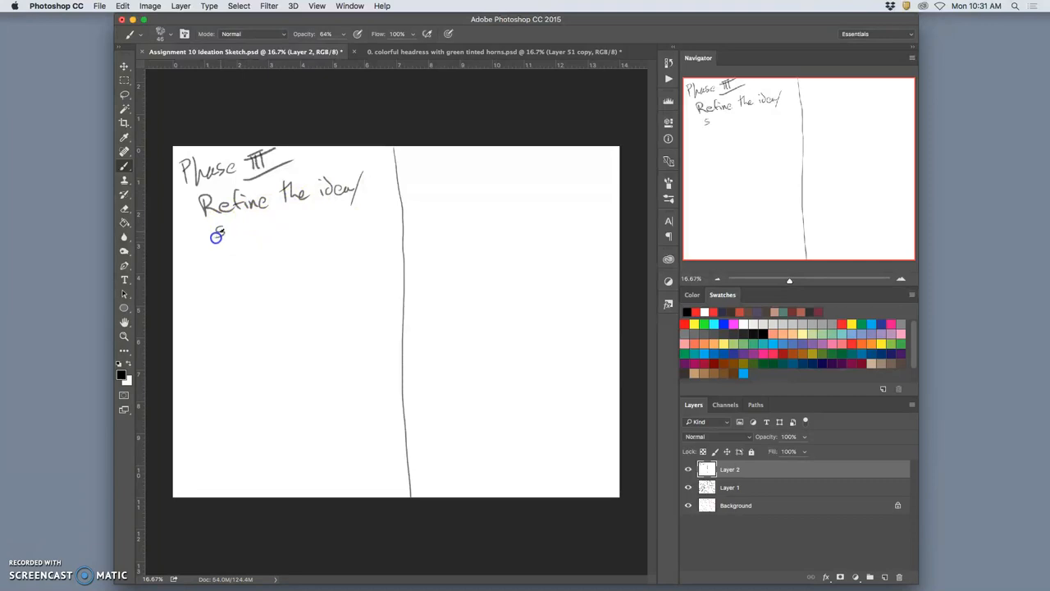
drag(215, 236, 271, 226)
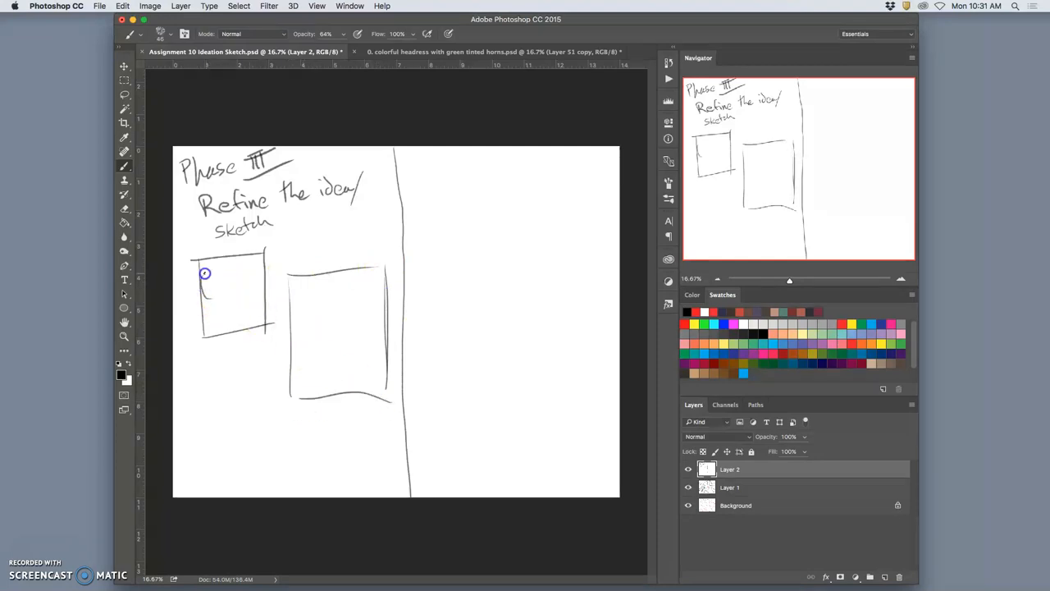
- Sketch a horned headdress head inside the first small thumbnail frame
drag(204, 273, 253, 285)
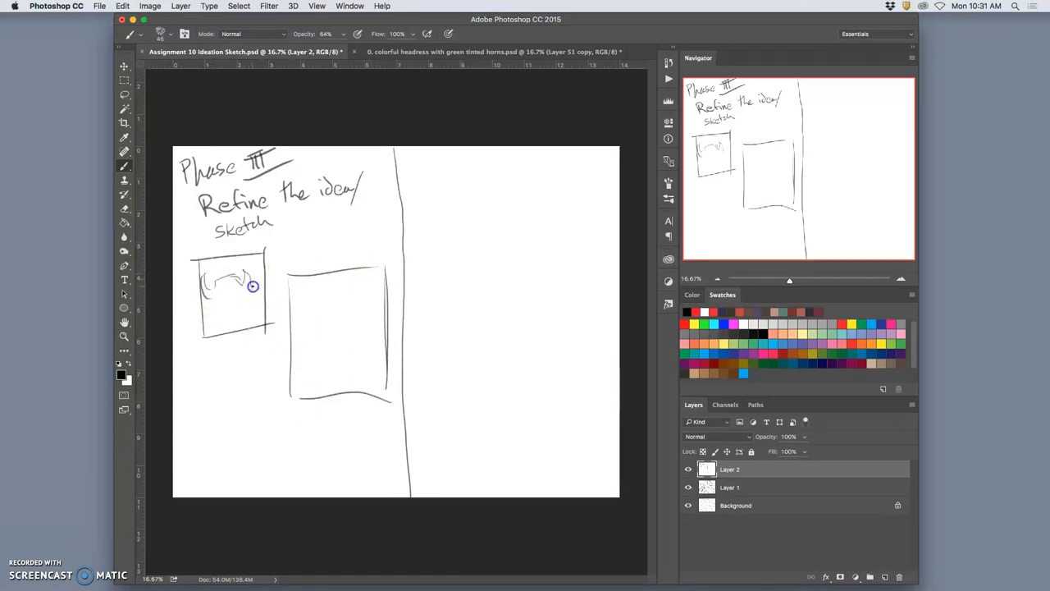
drag(253, 287, 246, 305)
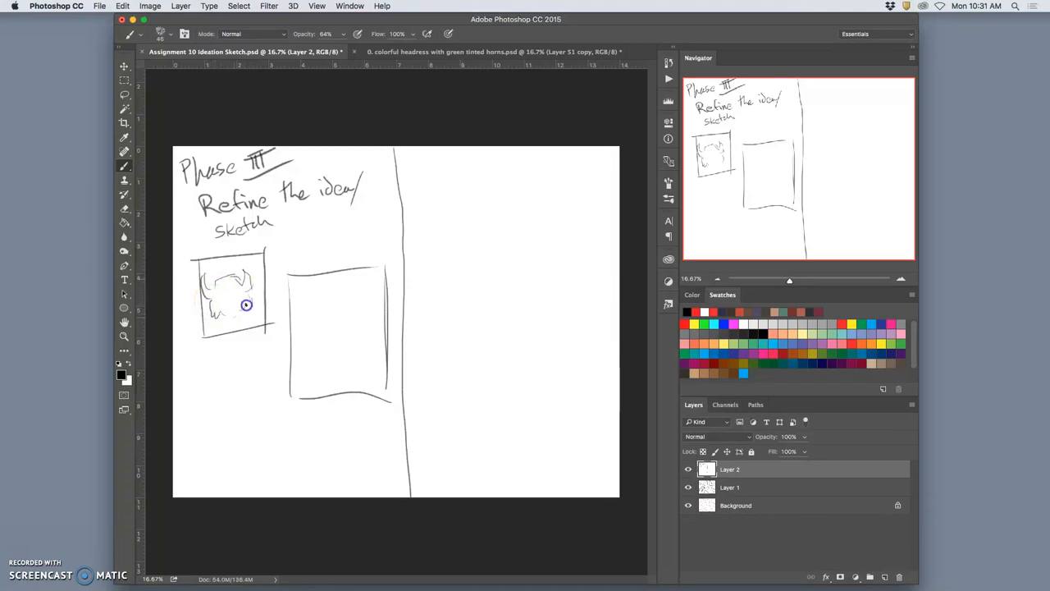
drag(246, 306, 230, 287)
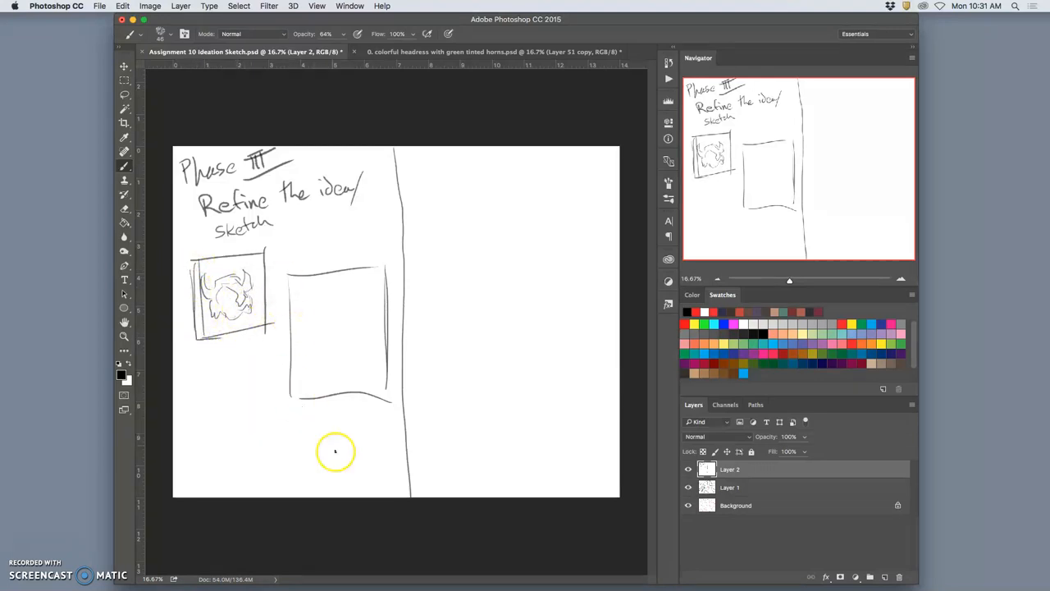
mouse_move(327, 288)
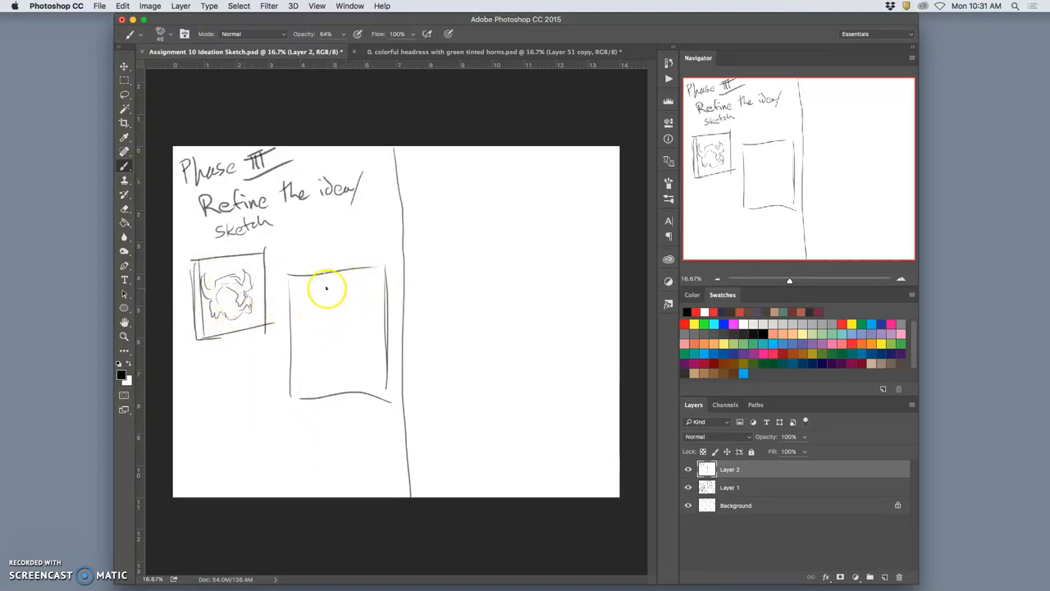
- Rough in a full-body horned figure in the second thumbnail
click(322, 291)
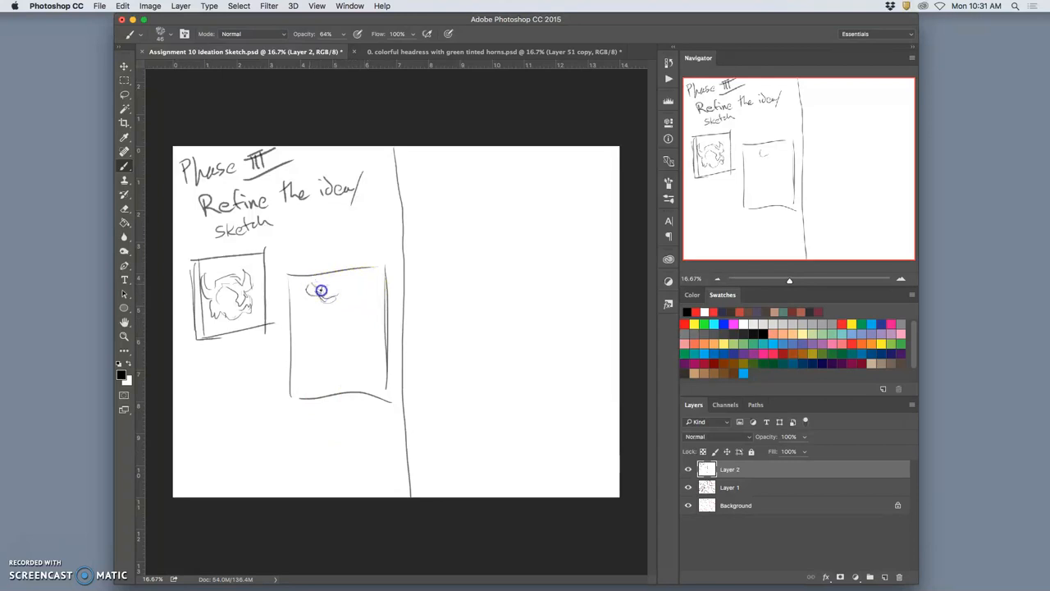
drag(315, 289, 345, 287)
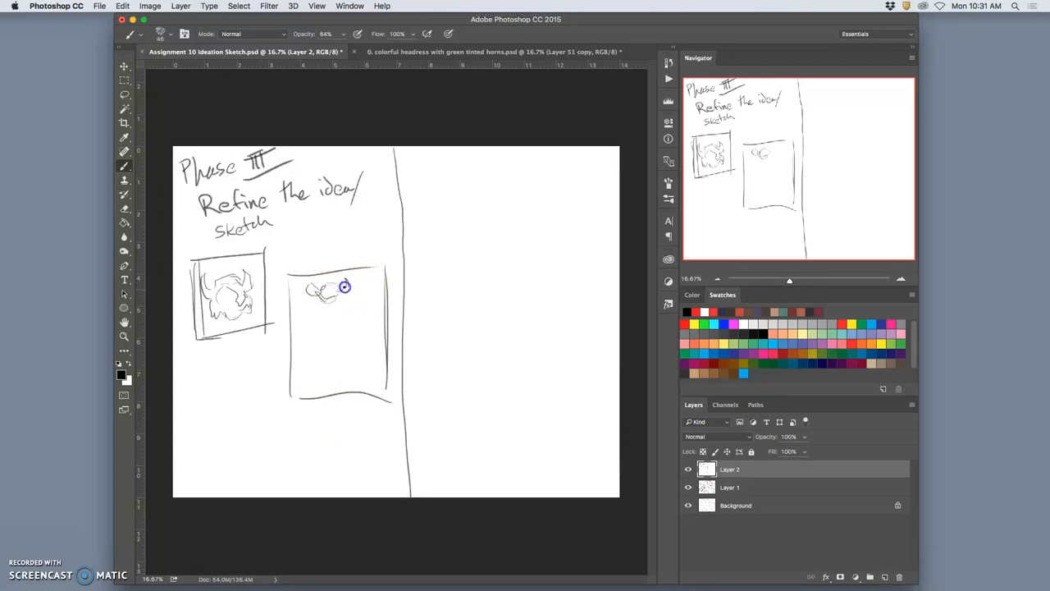
drag(345, 286, 317, 304)
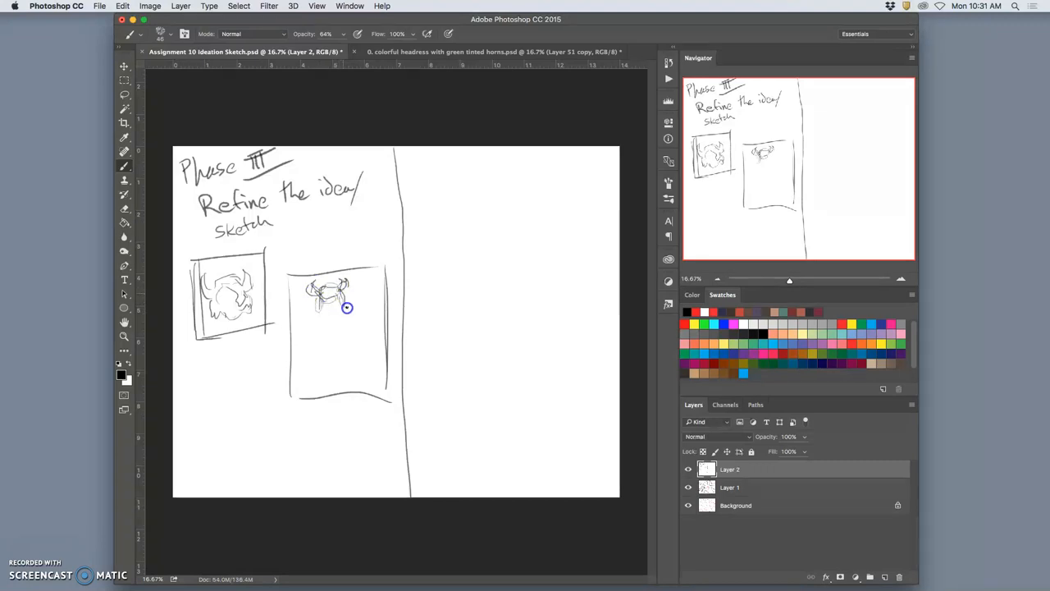
drag(347, 308, 306, 329)
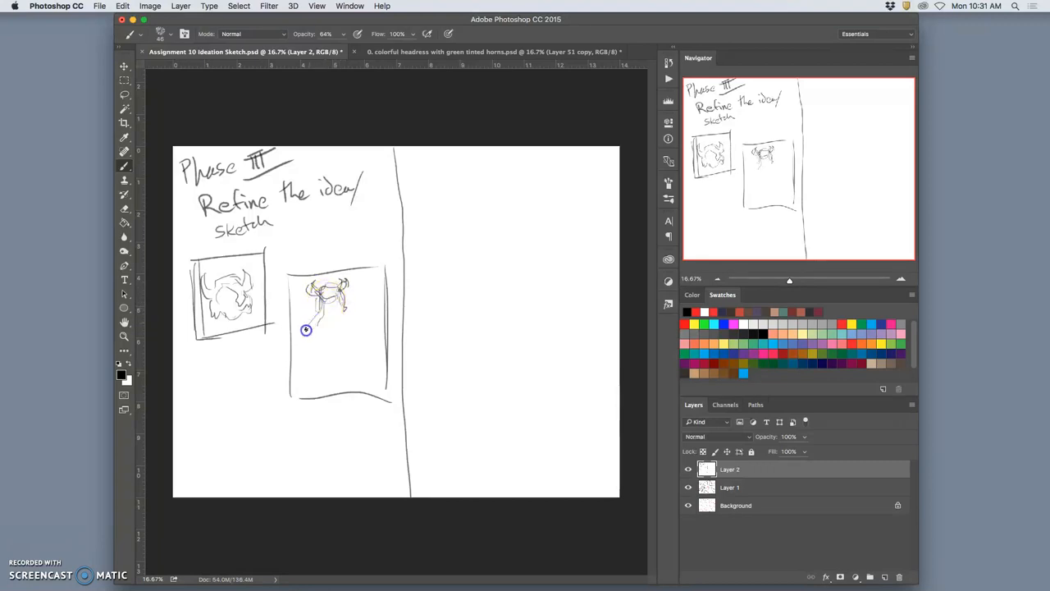
drag(306, 329, 346, 379)
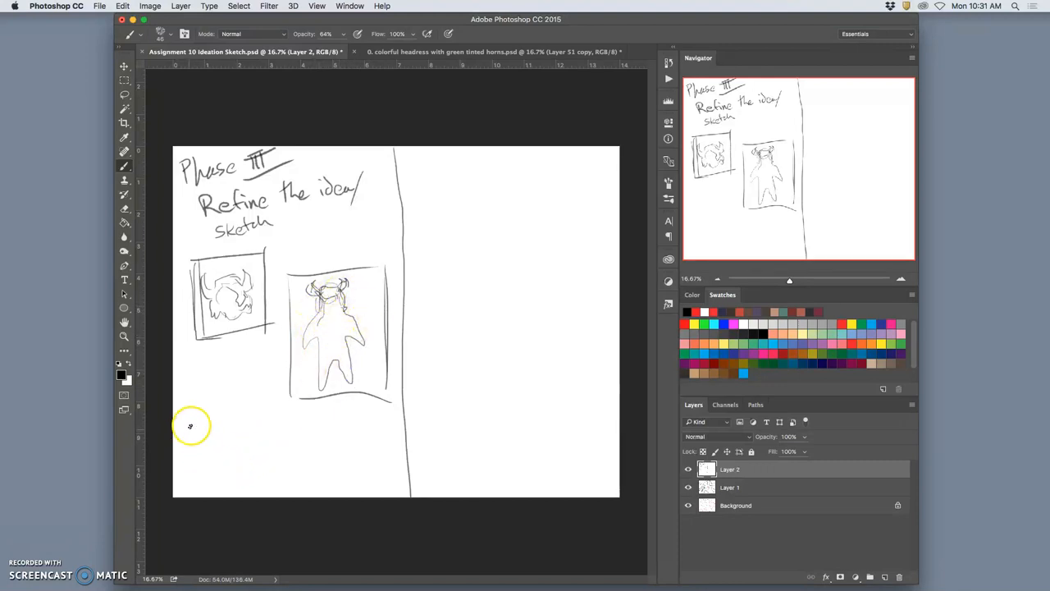
- Frame a third thumbnail below and build up a horned bust inside it
drag(190, 424, 270, 343)
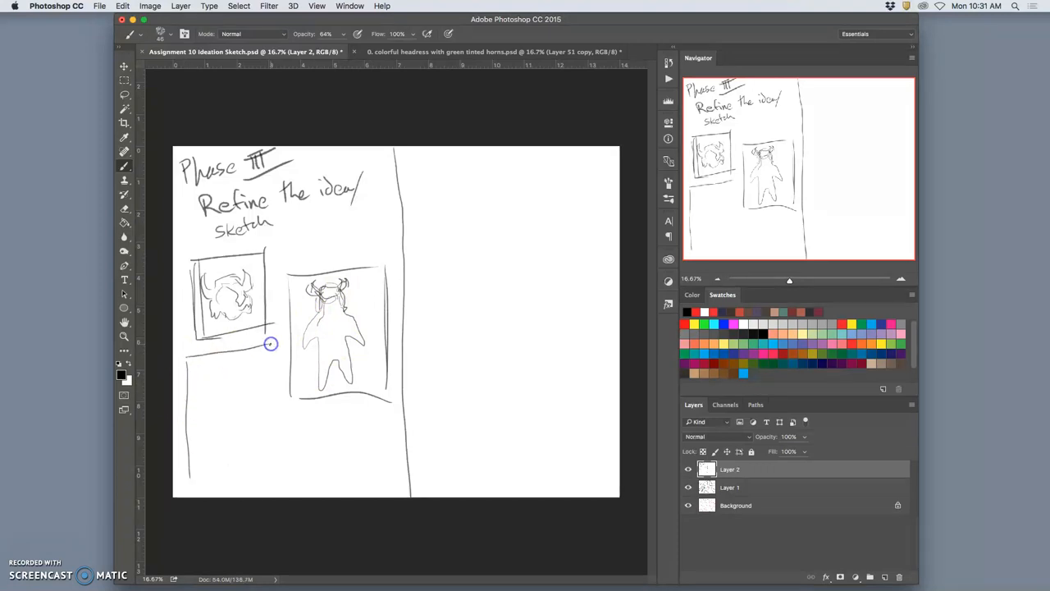
drag(270, 343, 188, 486)
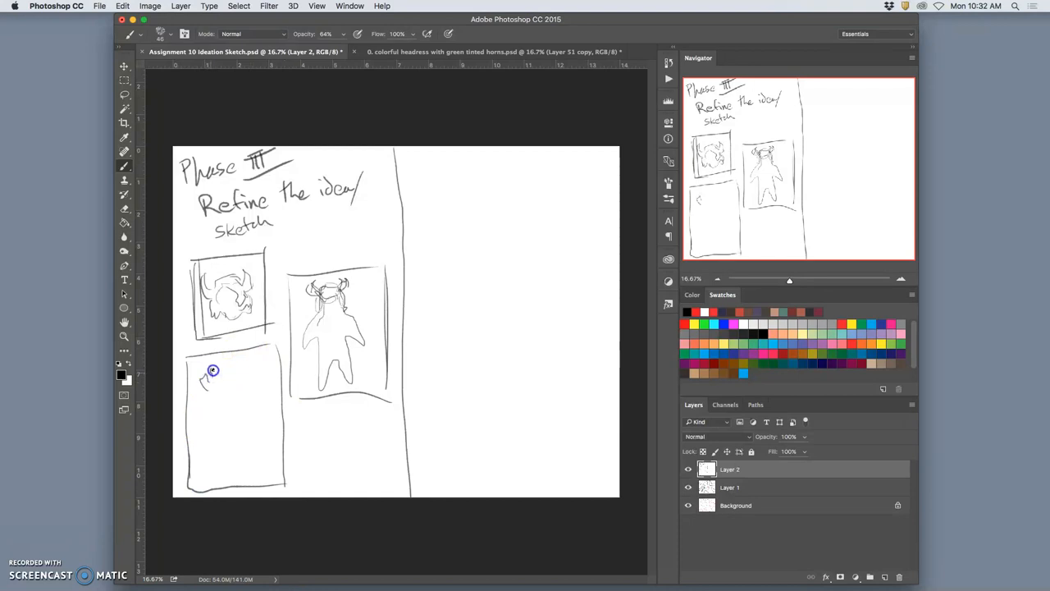
drag(212, 370, 231, 391)
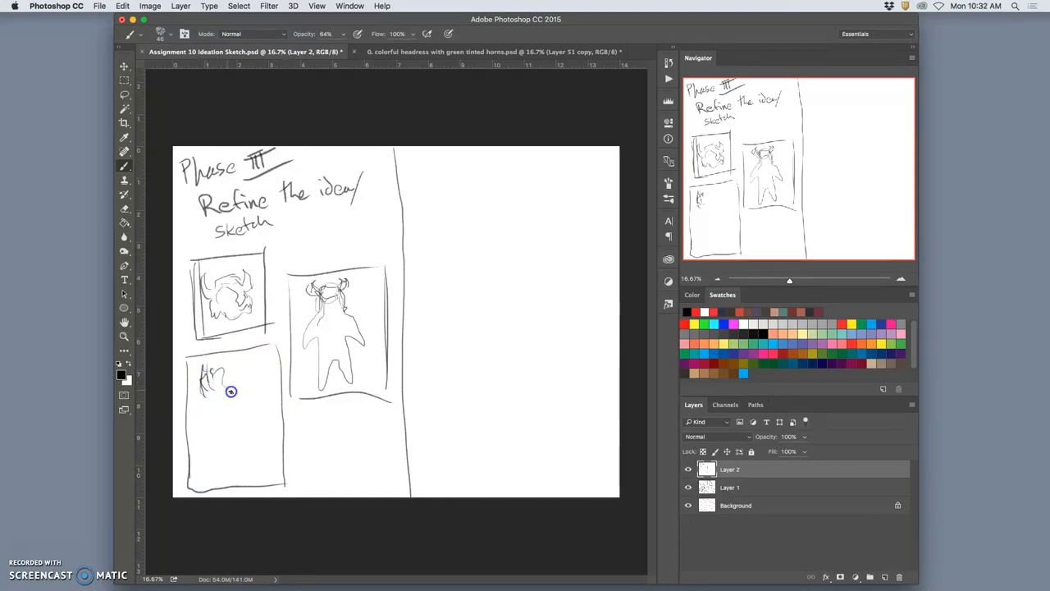
drag(232, 391, 265, 381)
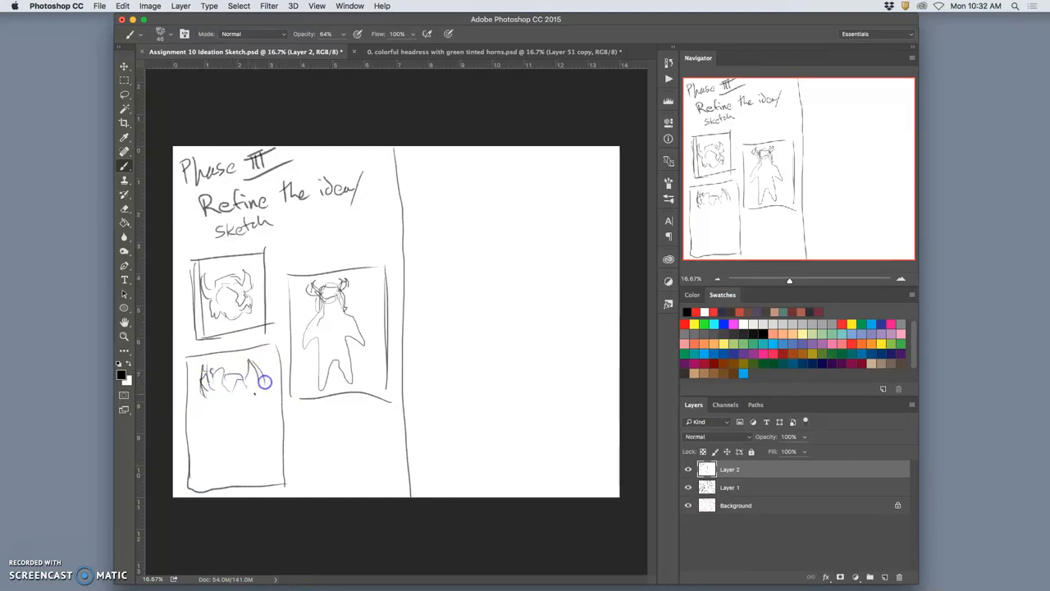
drag(262, 386, 216, 412)
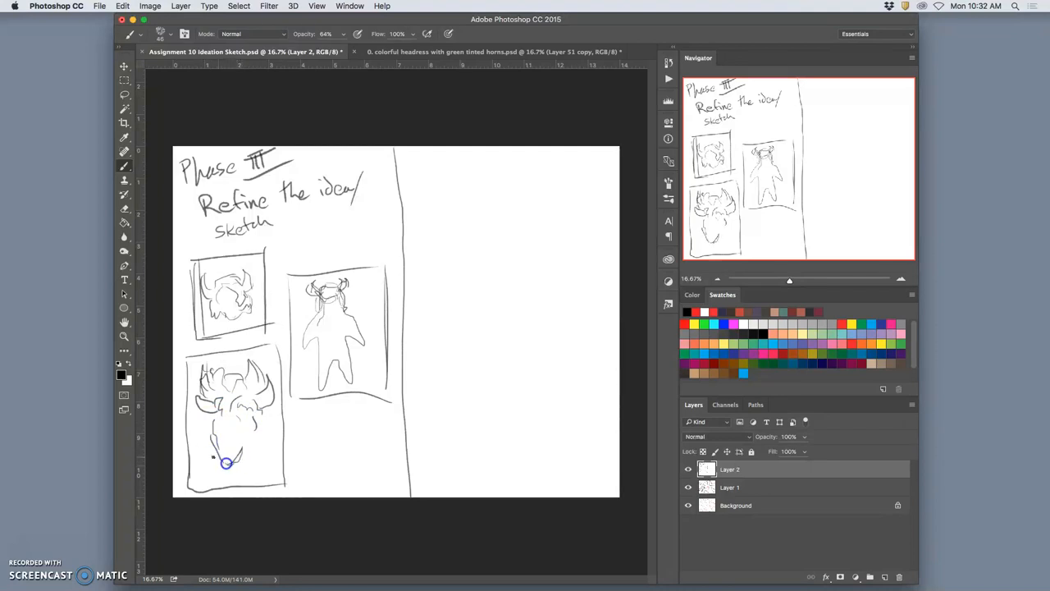
drag(228, 463, 205, 419)
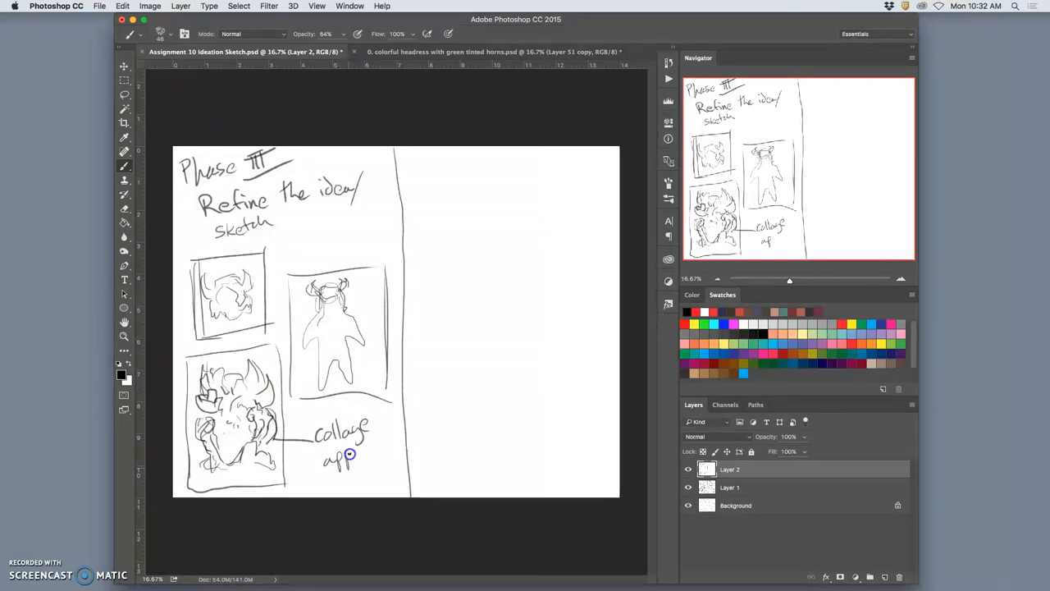
- Letter '1769' across the bust and note 'collage approach branded with date' beside it
drag(349, 459, 386, 439)
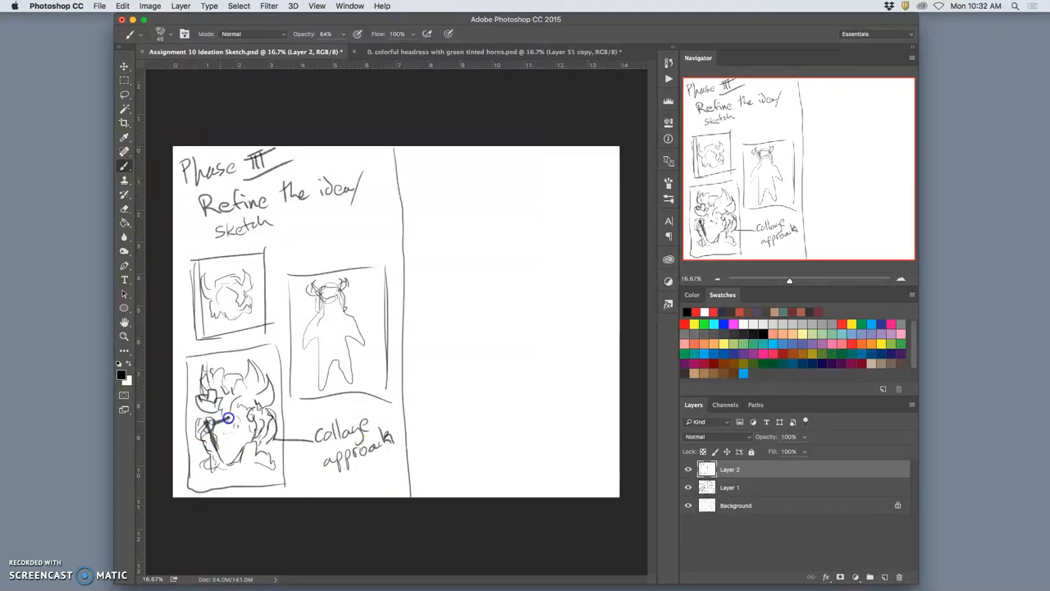
drag(229, 418, 254, 431)
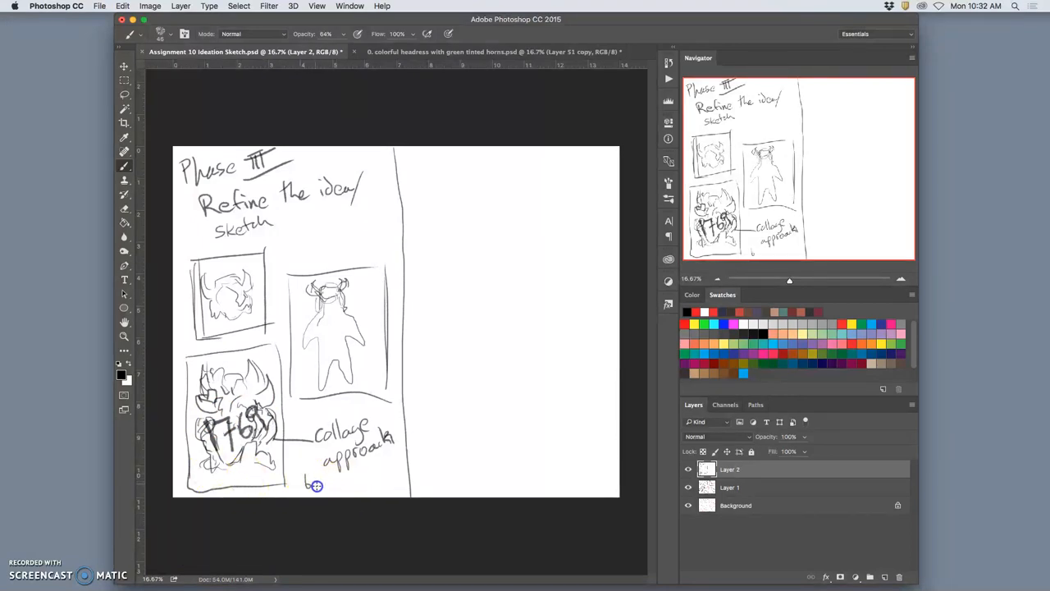
drag(312, 486, 361, 472)
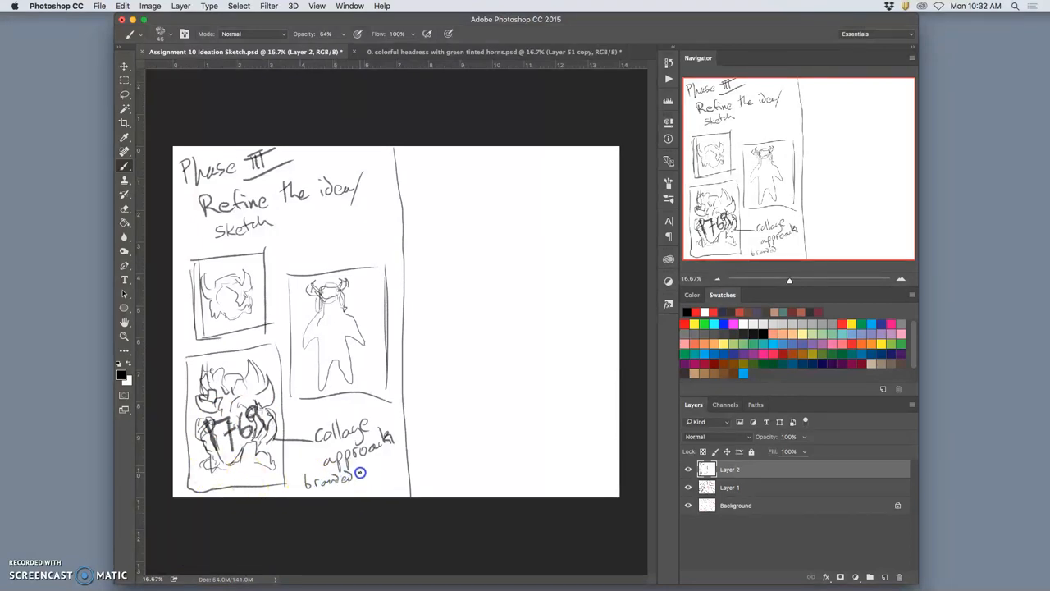
drag(360, 473, 365, 492)
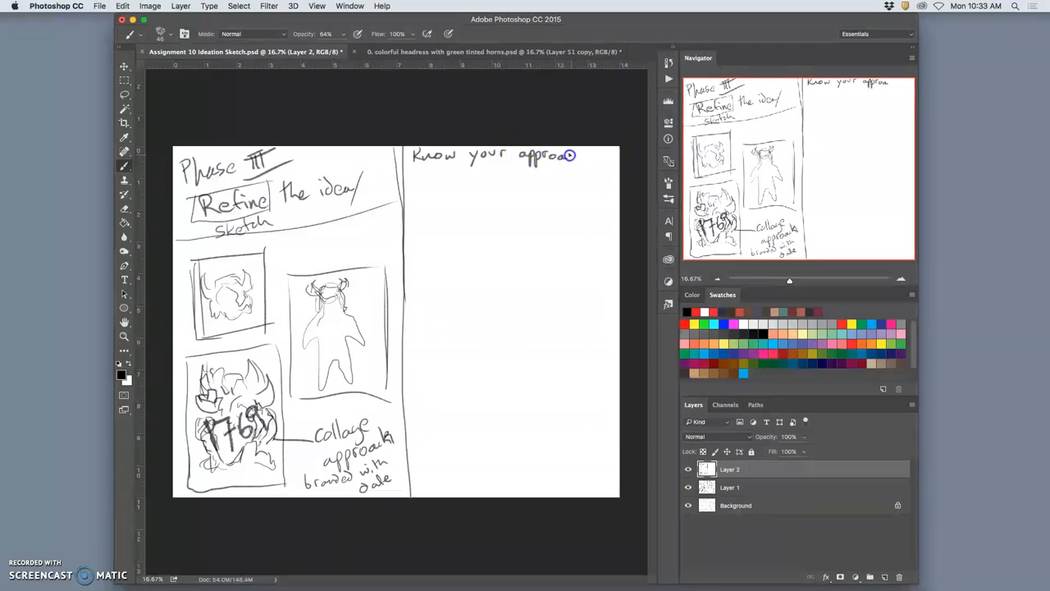
- Handwrite 'Know your approach', 'Maximize', and an accented '*avoid wallpaper' note on the right half
drag(570, 155, 443, 193)
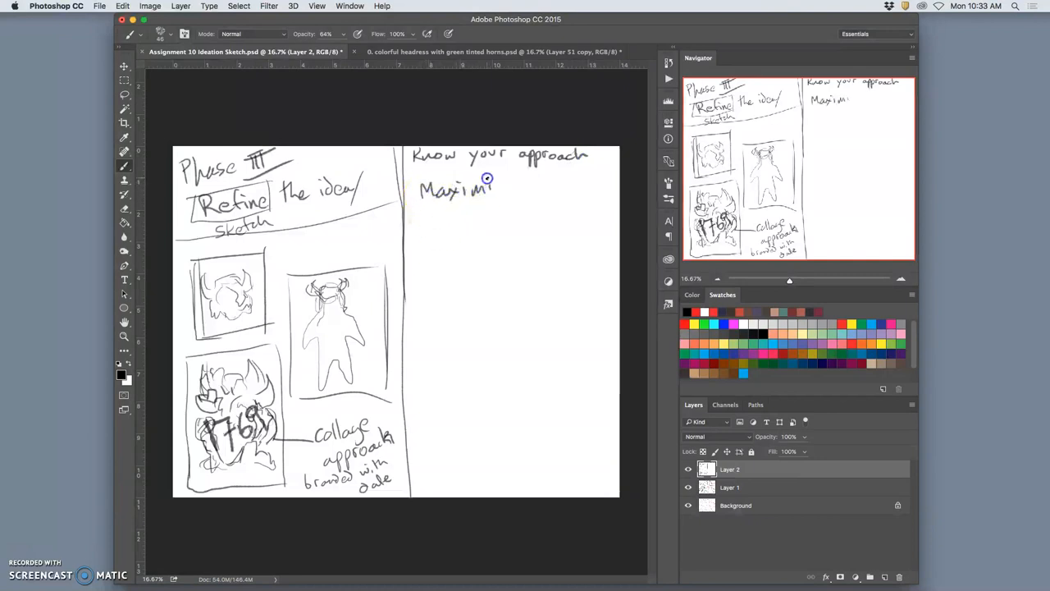
drag(492, 193, 533, 209)
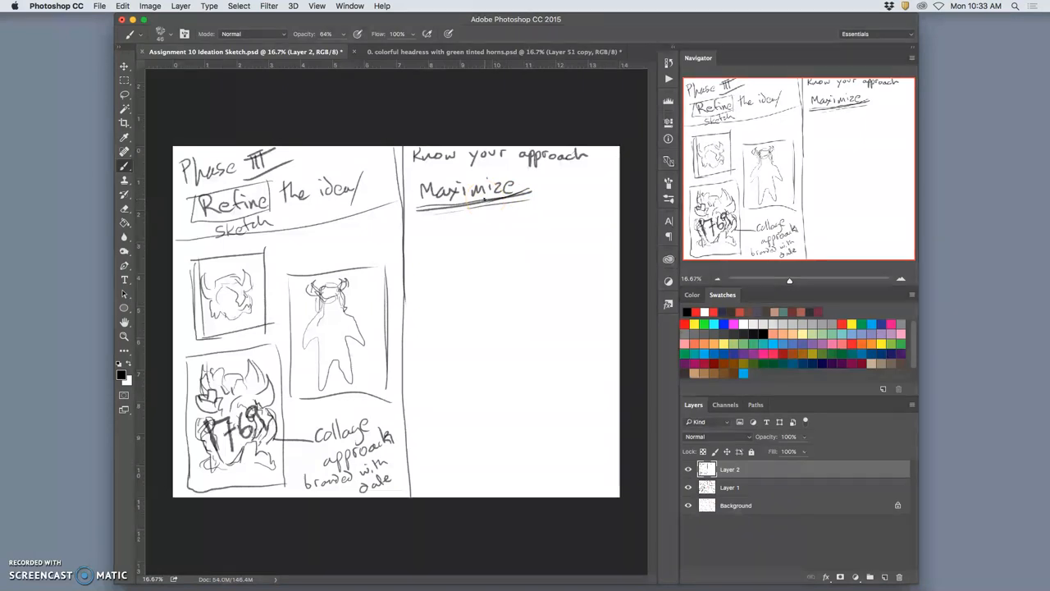
mouse_move(472, 242)
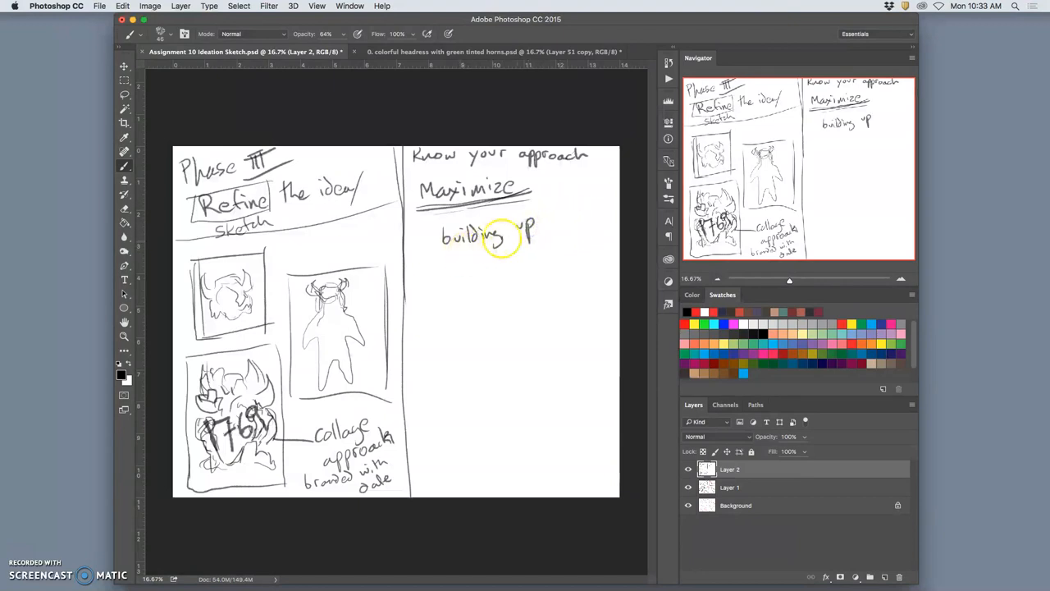
mouse_move(425, 264)
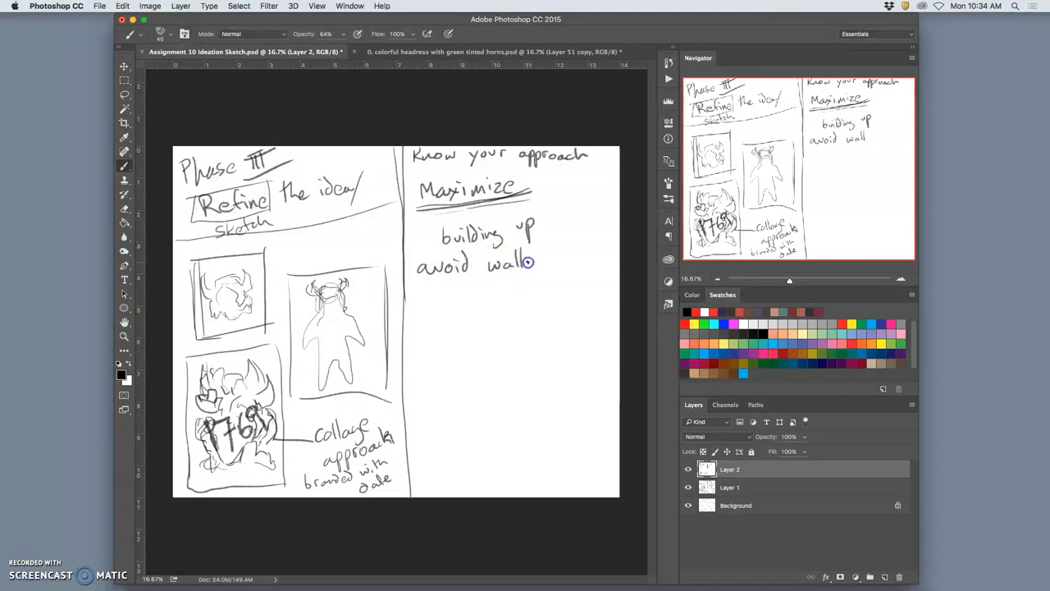
drag(538, 262, 577, 252)
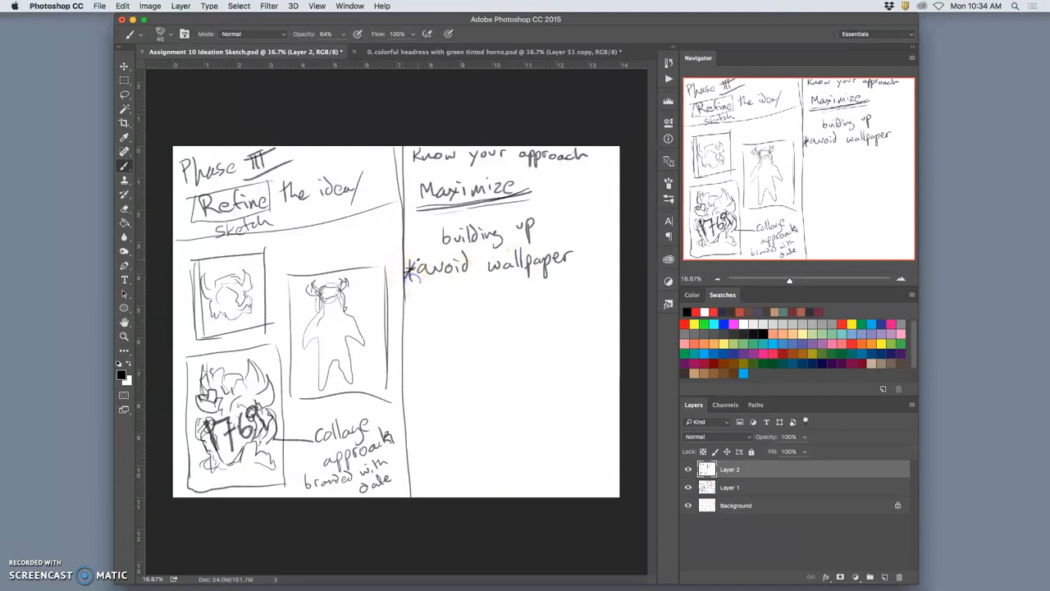
click(427, 238)
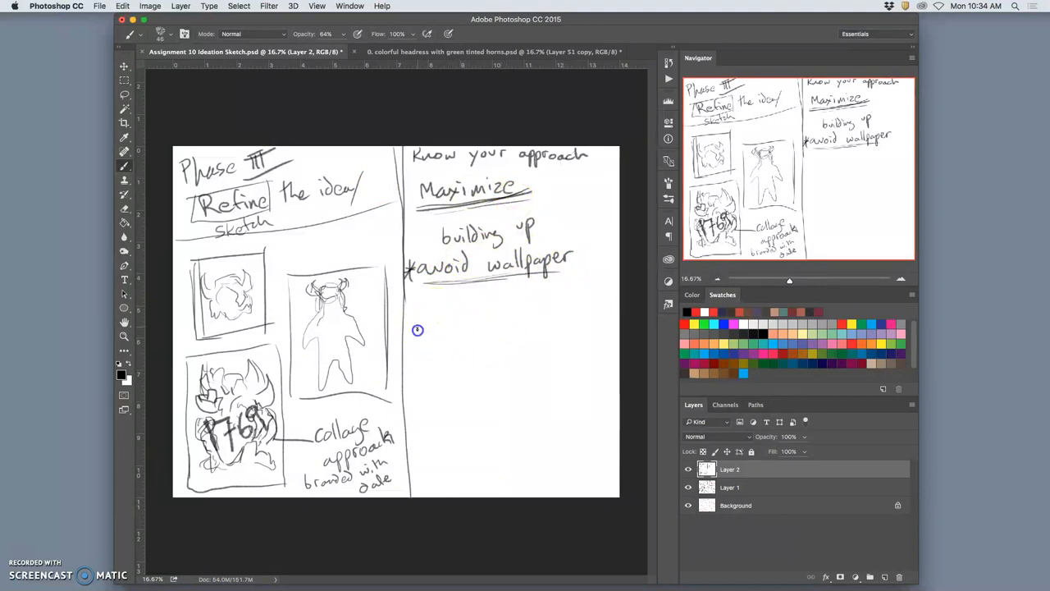
- Write an underlined 'Minimize' heading with 'take away non essentials' beneath it
drag(418, 332, 459, 332)
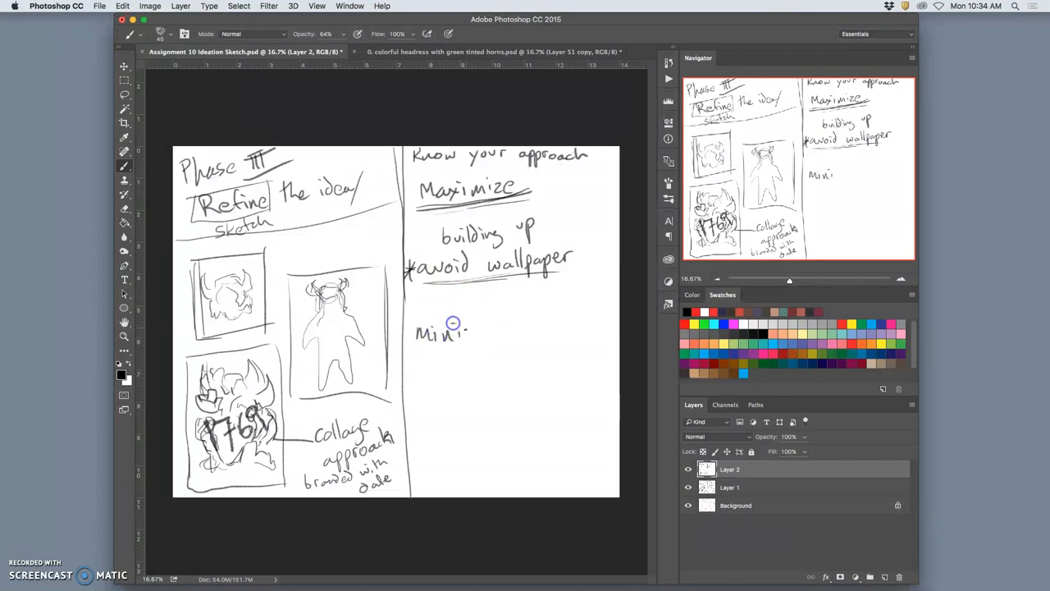
drag(453, 333, 517, 332)
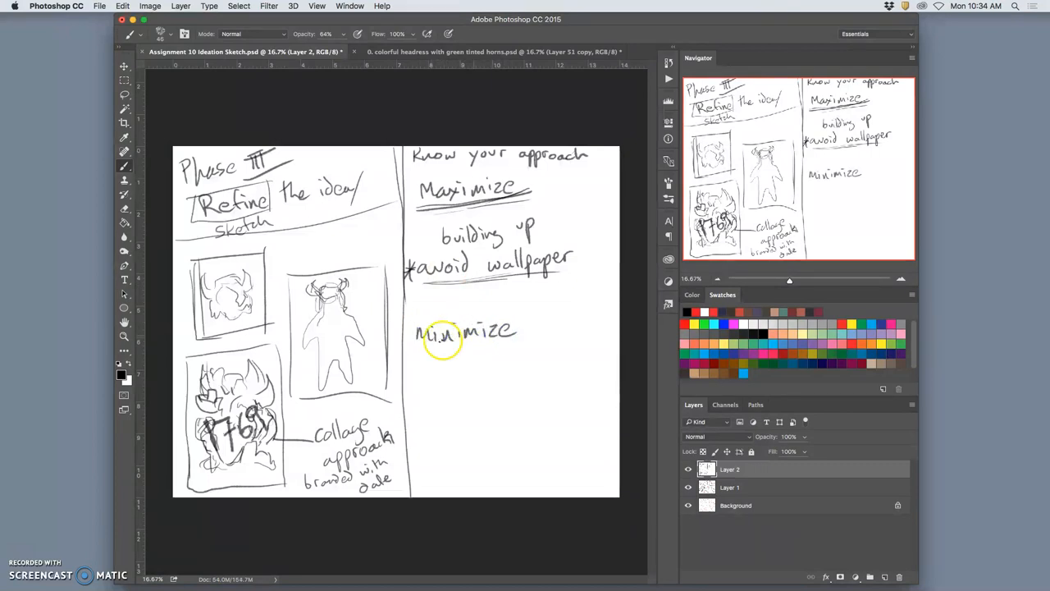
drag(426, 377, 460, 373)
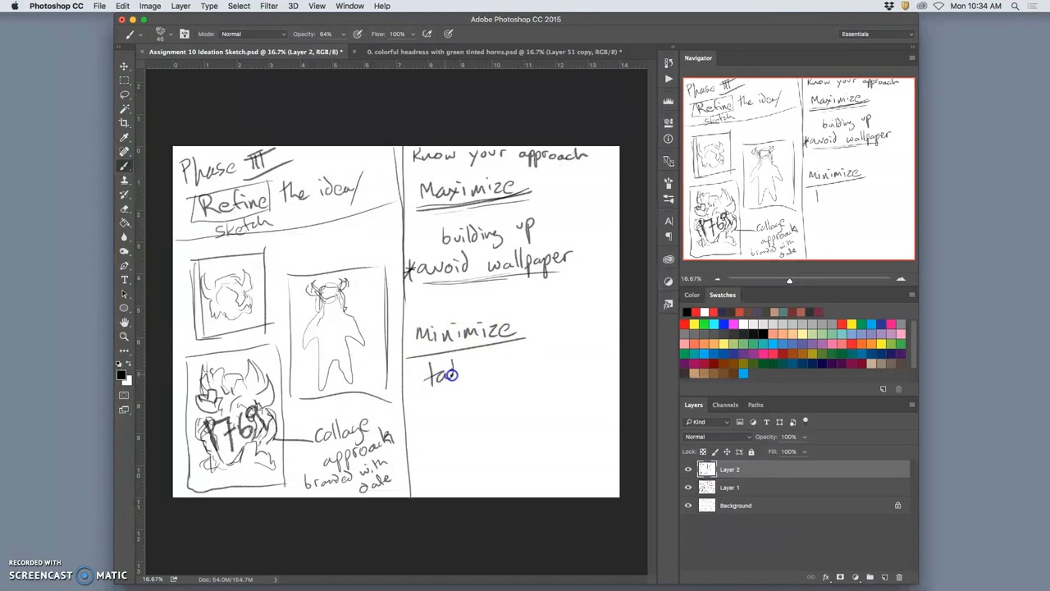
drag(427, 373, 529, 356)
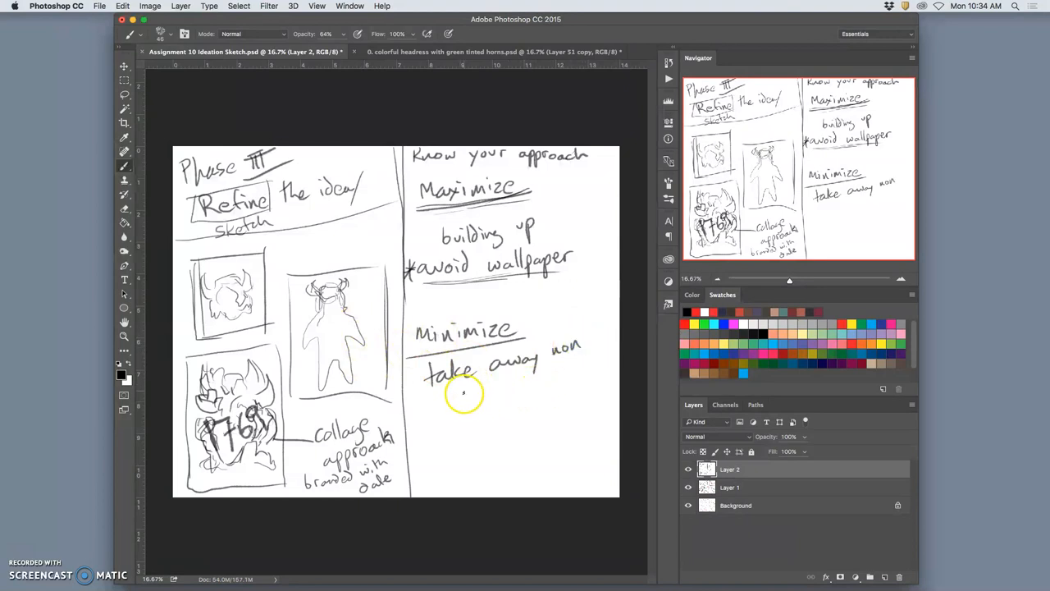
drag(451, 385, 505, 393)
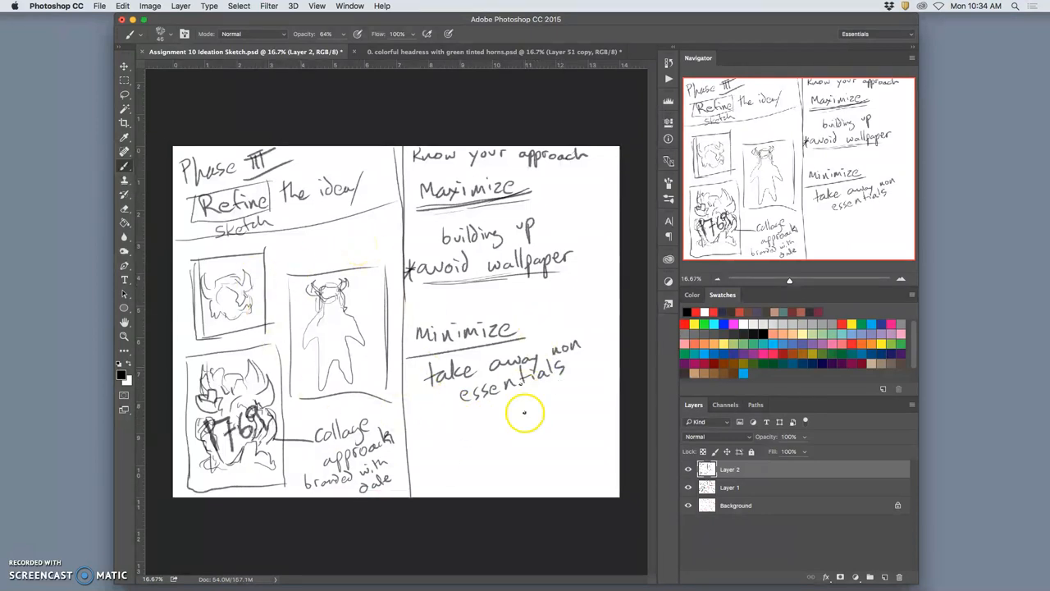
mouse_move(478, 408)
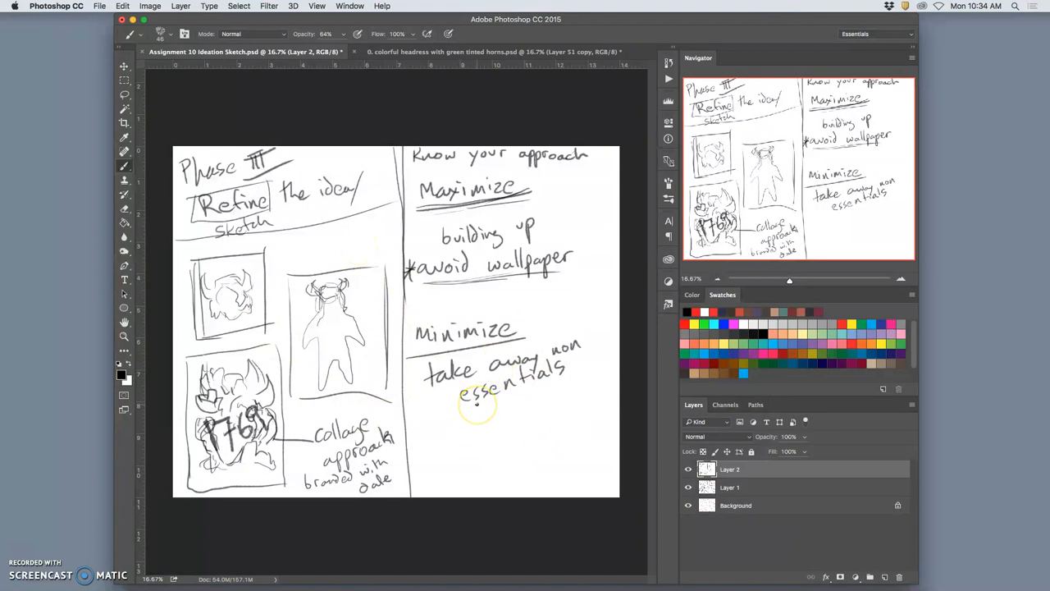
mouse_move(555, 326)
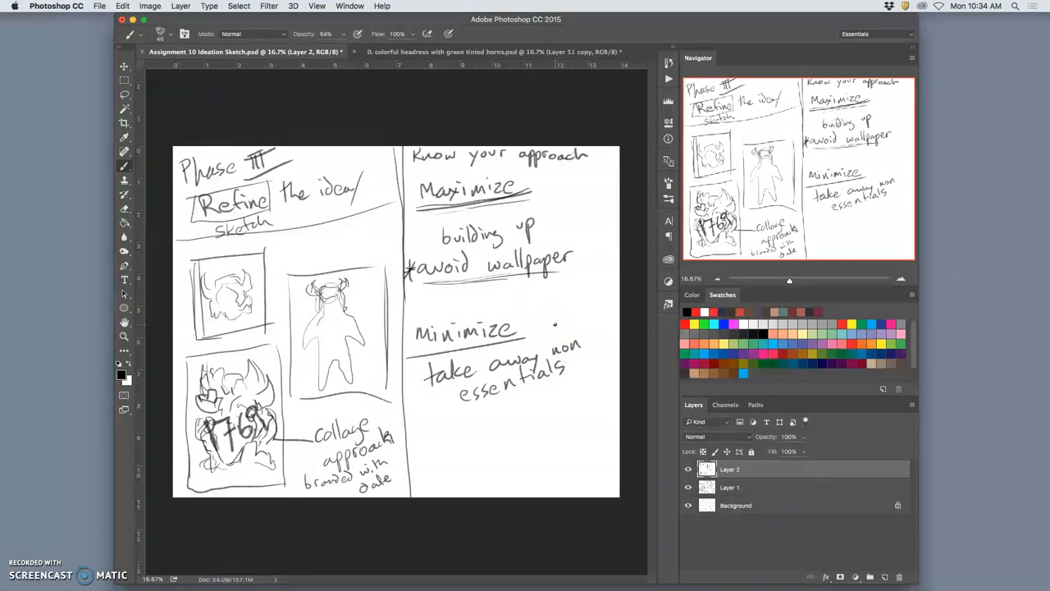
- Add the bracketed '(process / idea)' note under the essentials line
drag(443, 415, 435, 451)
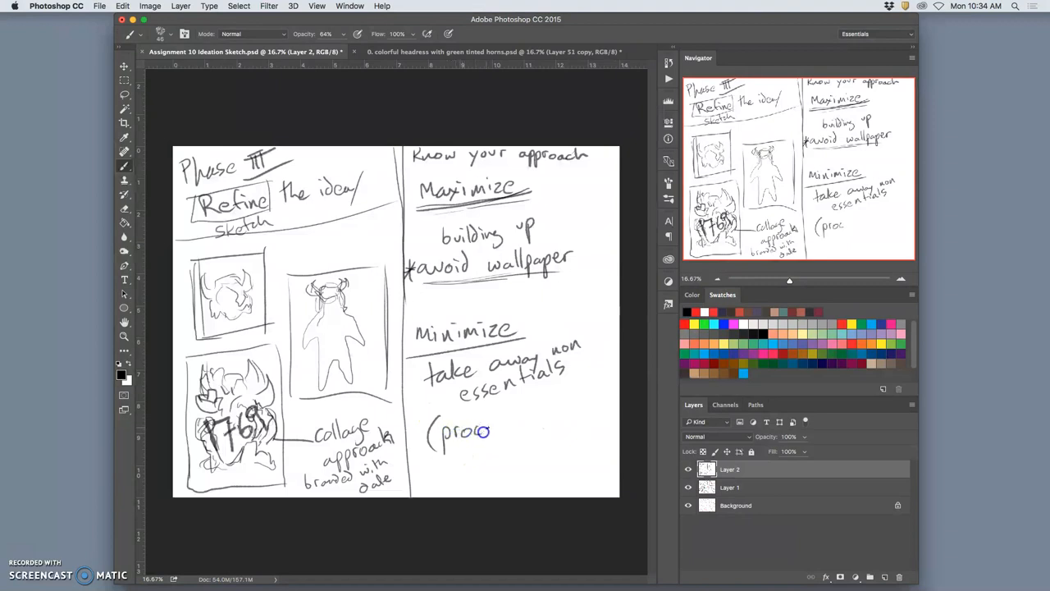
drag(484, 430, 546, 414)
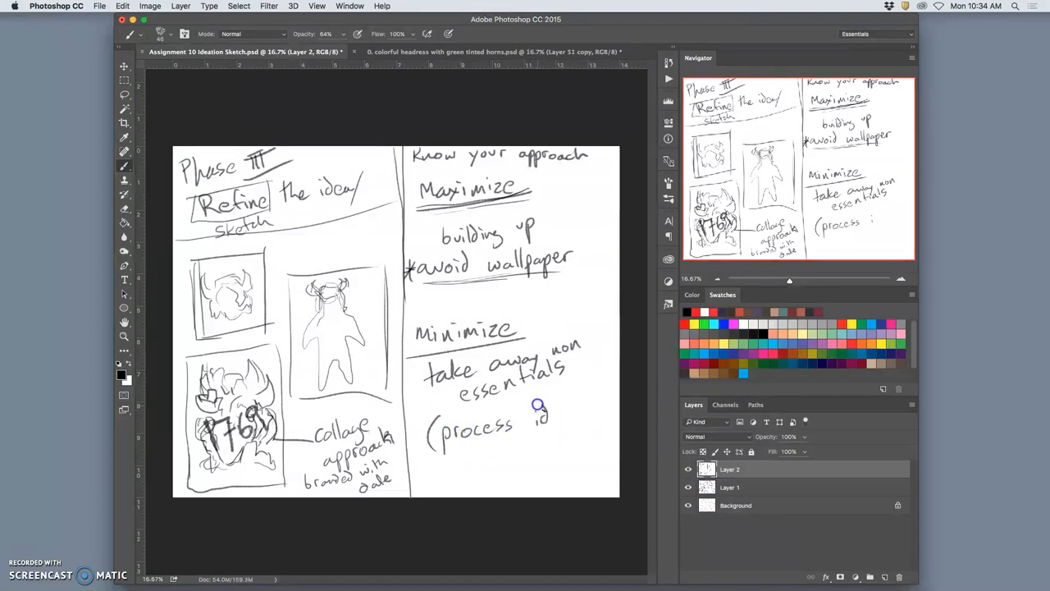
drag(529, 414, 582, 418)
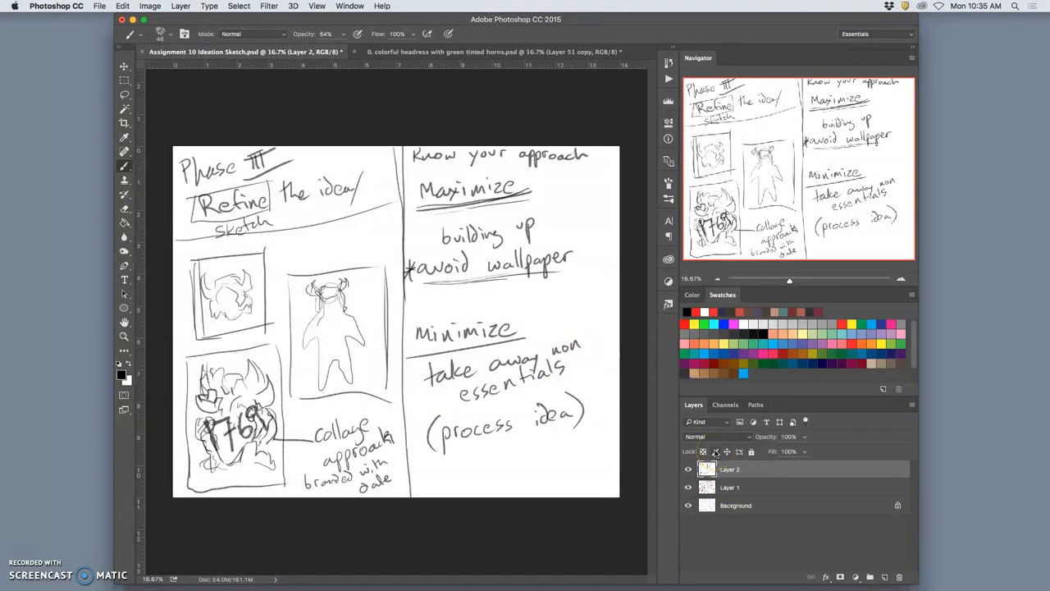
mouse_move(715, 452)
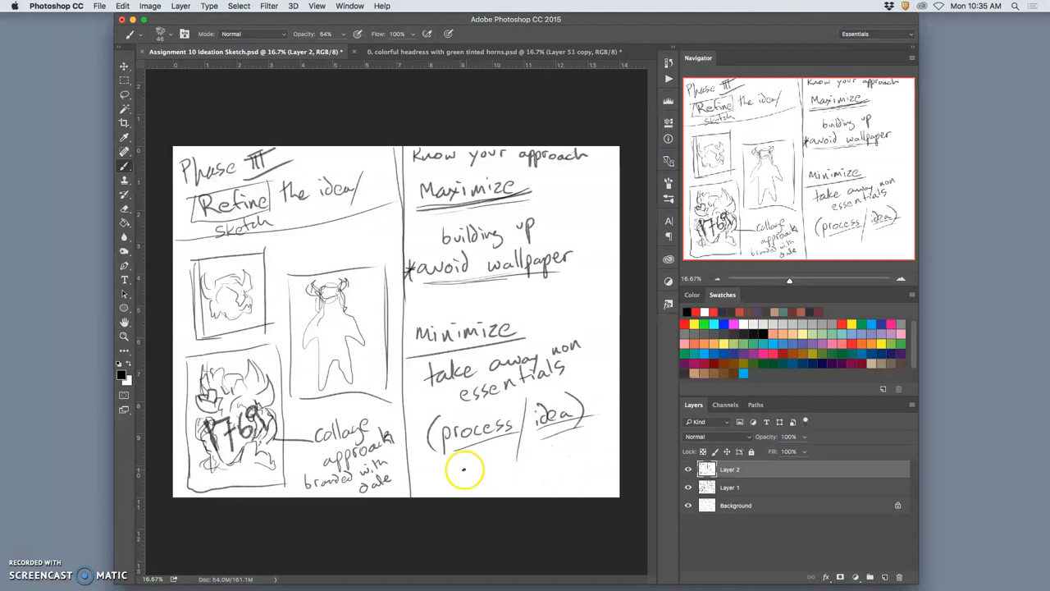
mouse_move(488, 422)
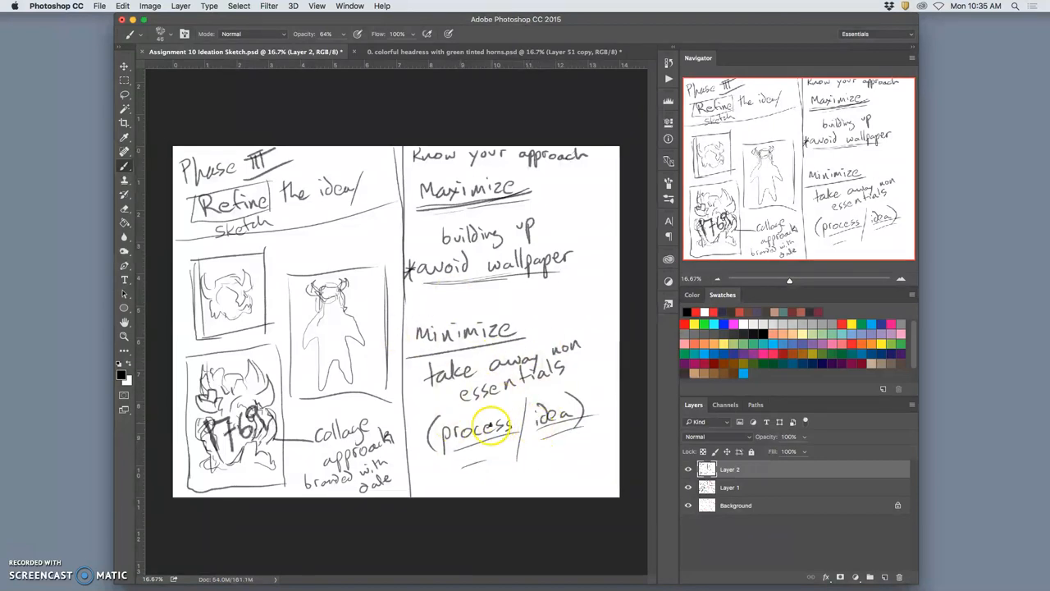
- Blank the page by adding a new layer filled white via Edit > Fill
click(870, 577)
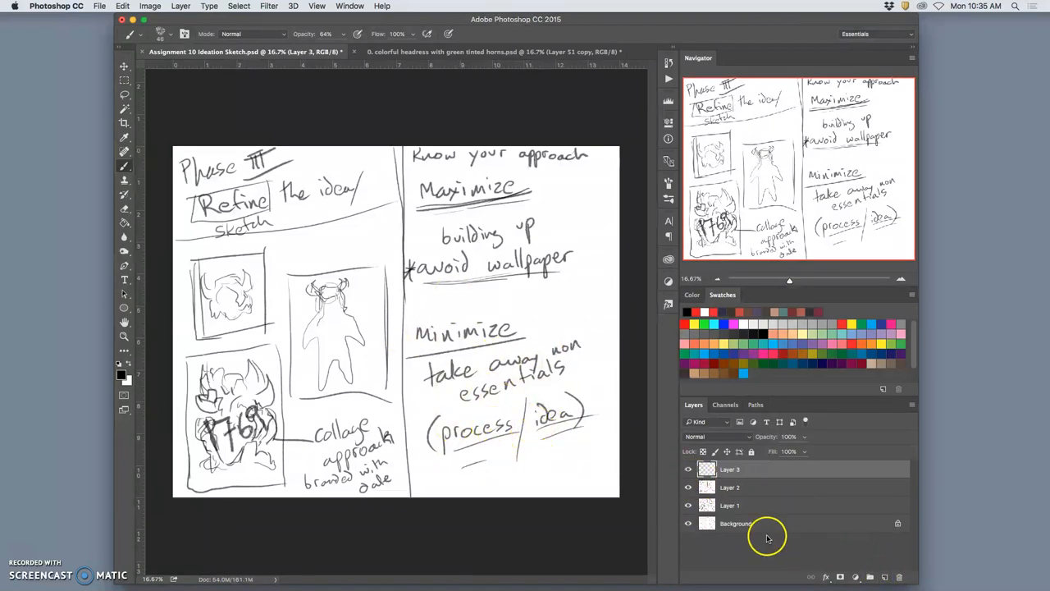
click(122, 5)
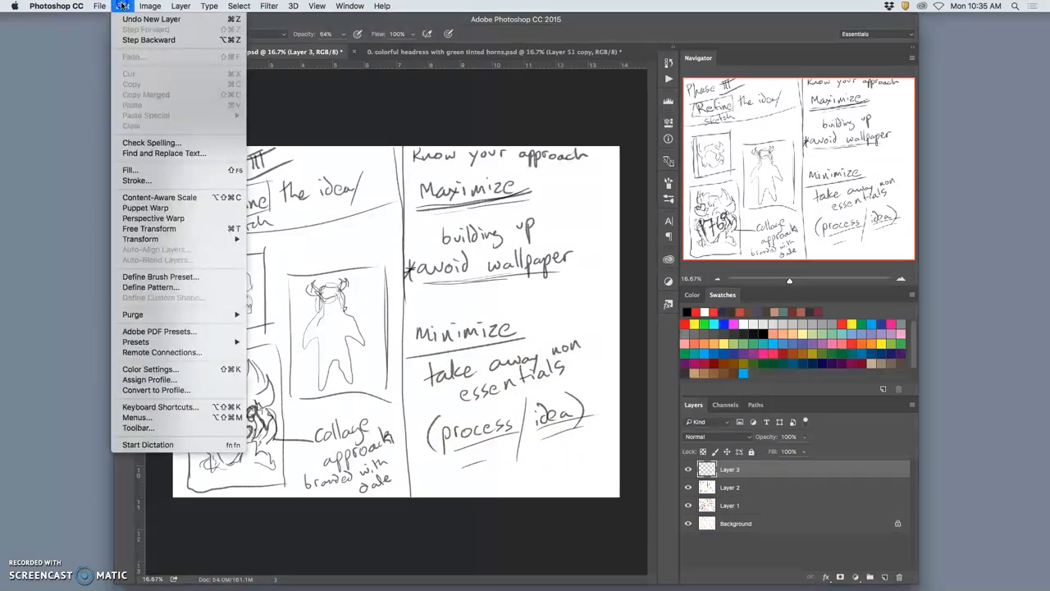
mouse_move(129, 170)
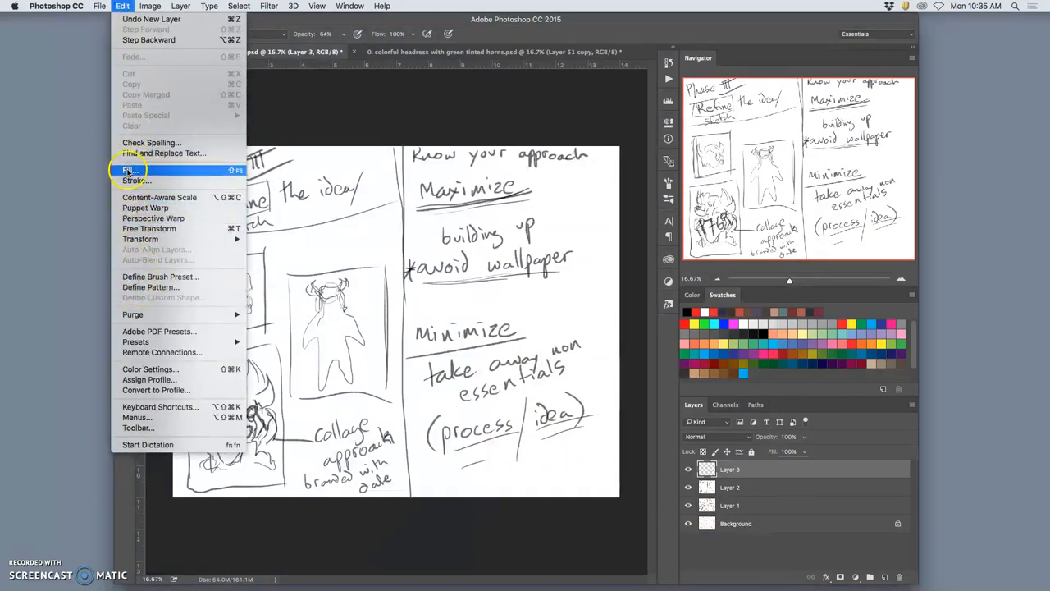
click(129, 170)
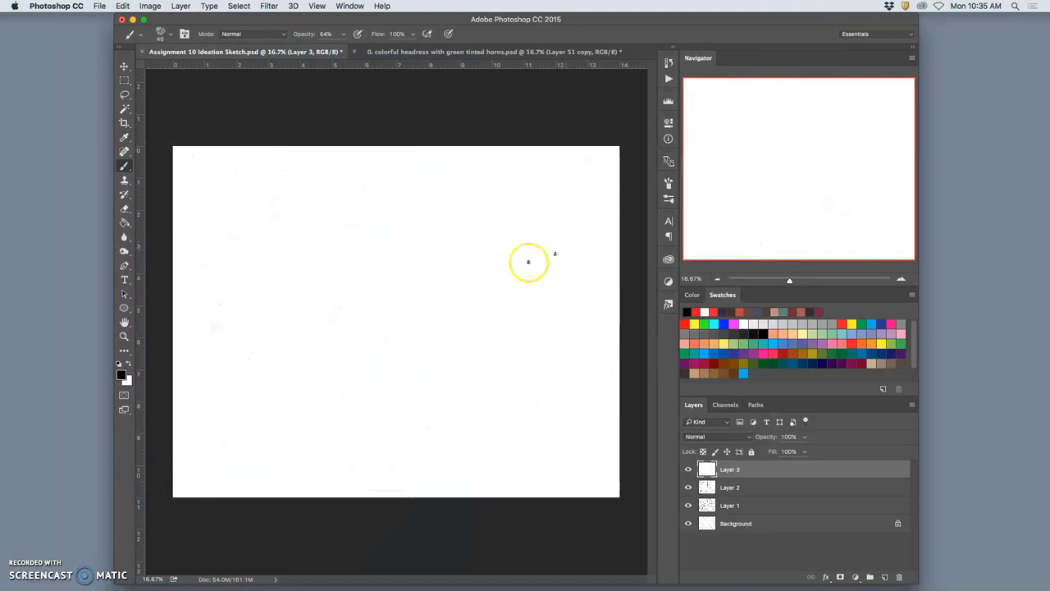
- Brush a vertical divider and head the page 'Phase IV Breaking Ground'
drag(396, 150, 411, 497)
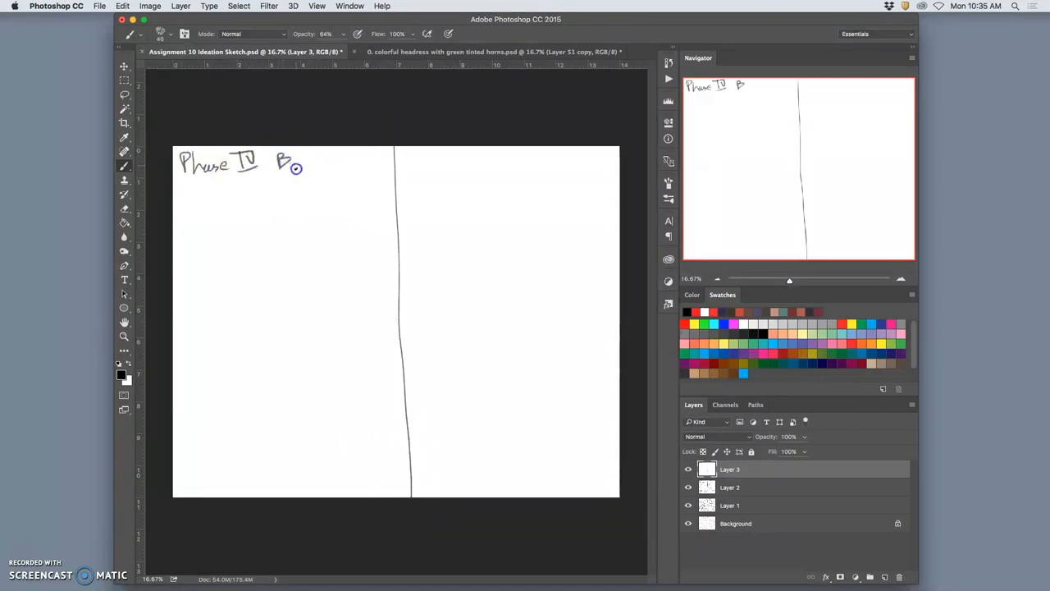
drag(283, 162, 344, 161)
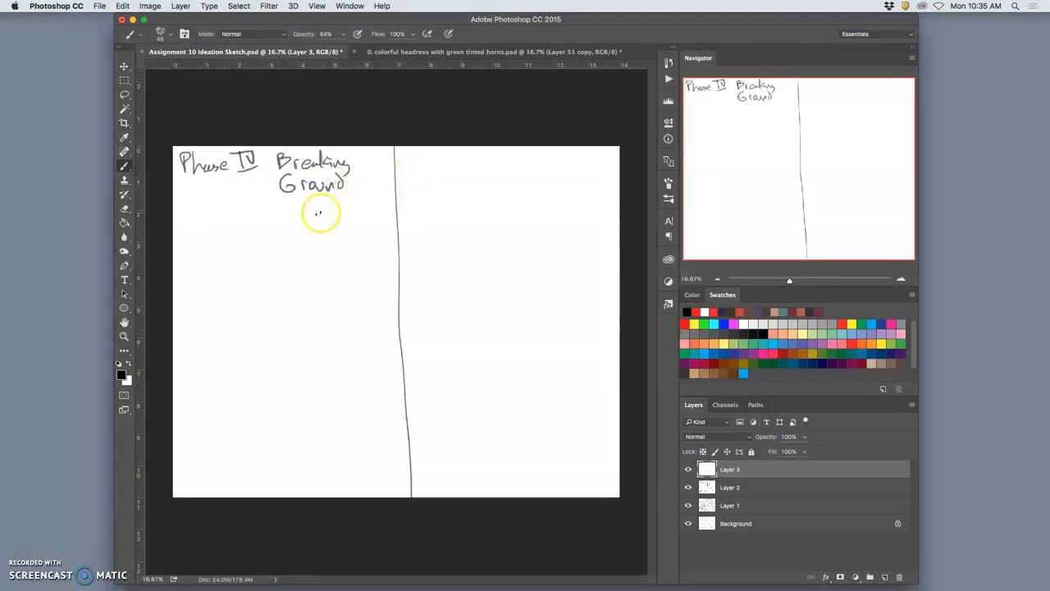
mouse_move(303, 209)
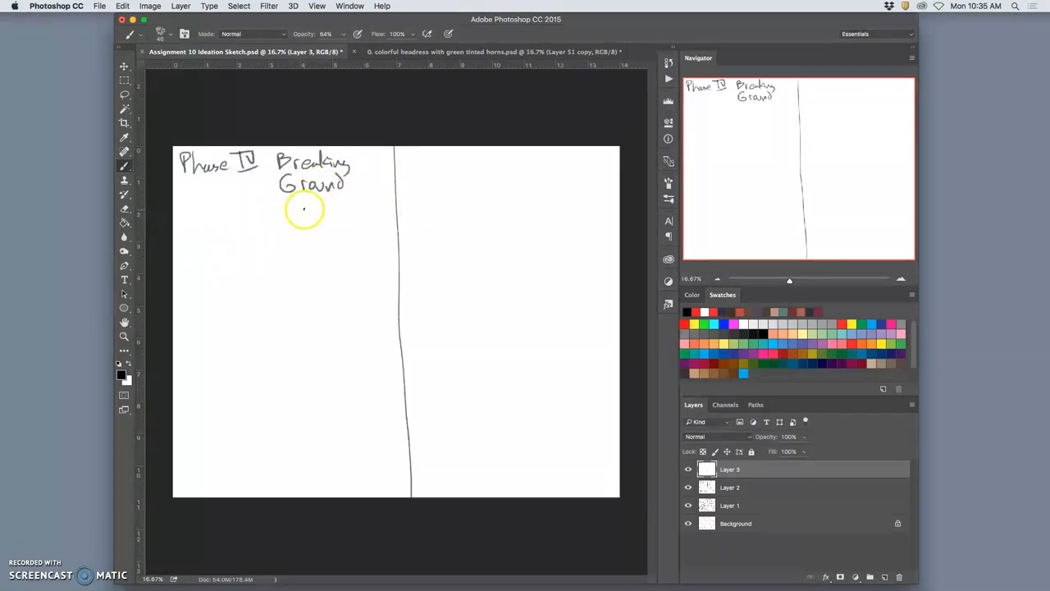
mouse_move(300, 212)
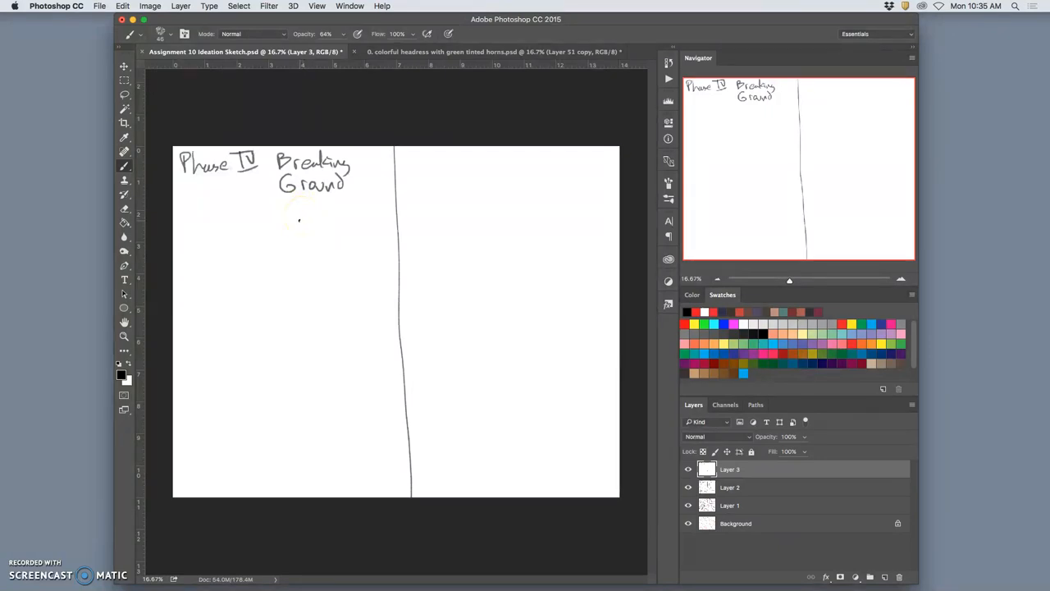
mouse_move(197, 216)
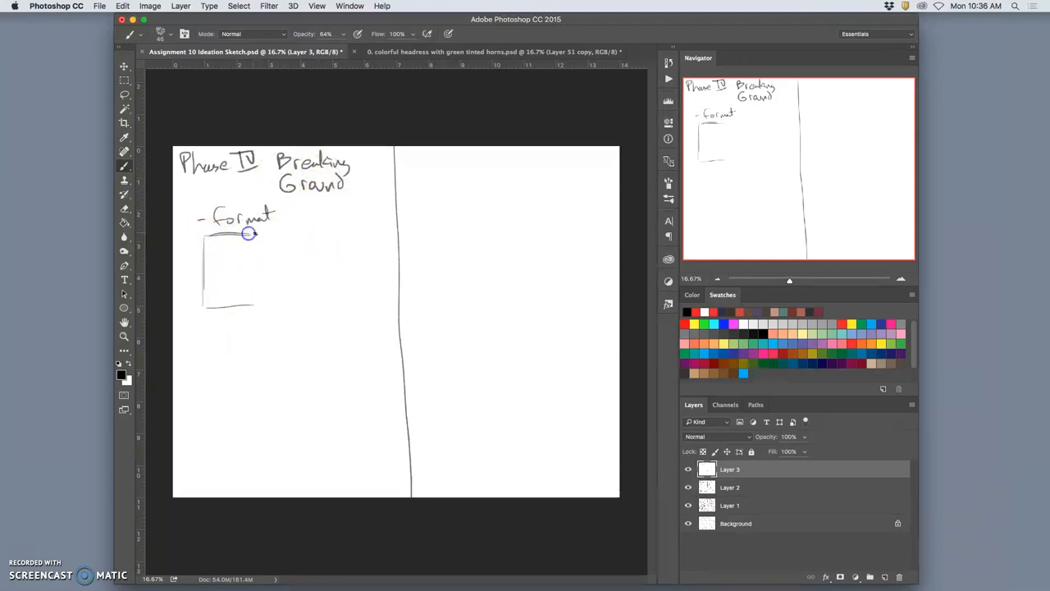
- Sketch the 20x16 format thumbnail with a collage shape inside it
drag(249, 235, 237, 310)
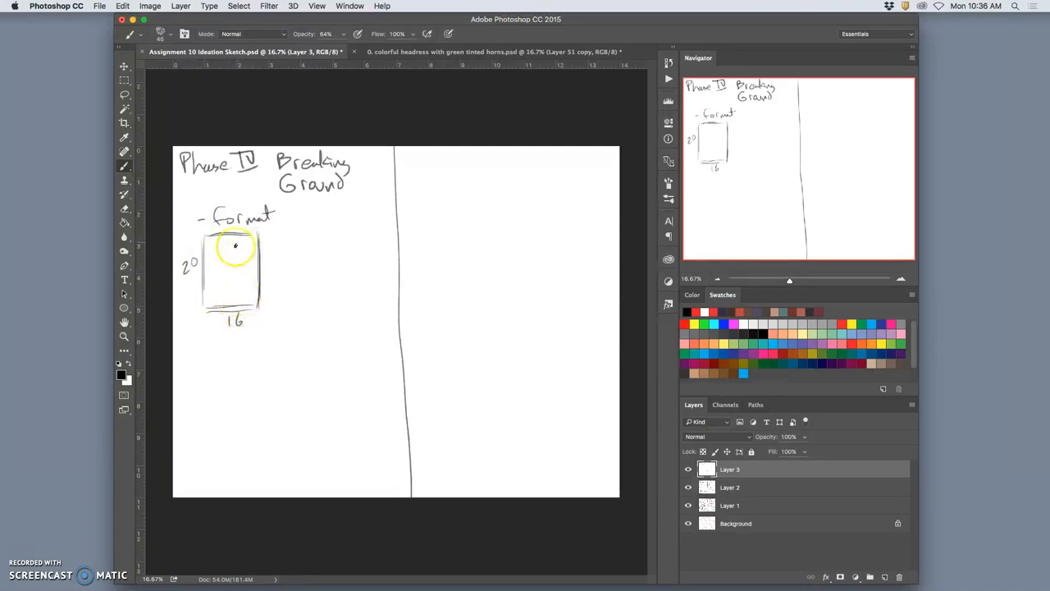
drag(236, 246, 212, 275)
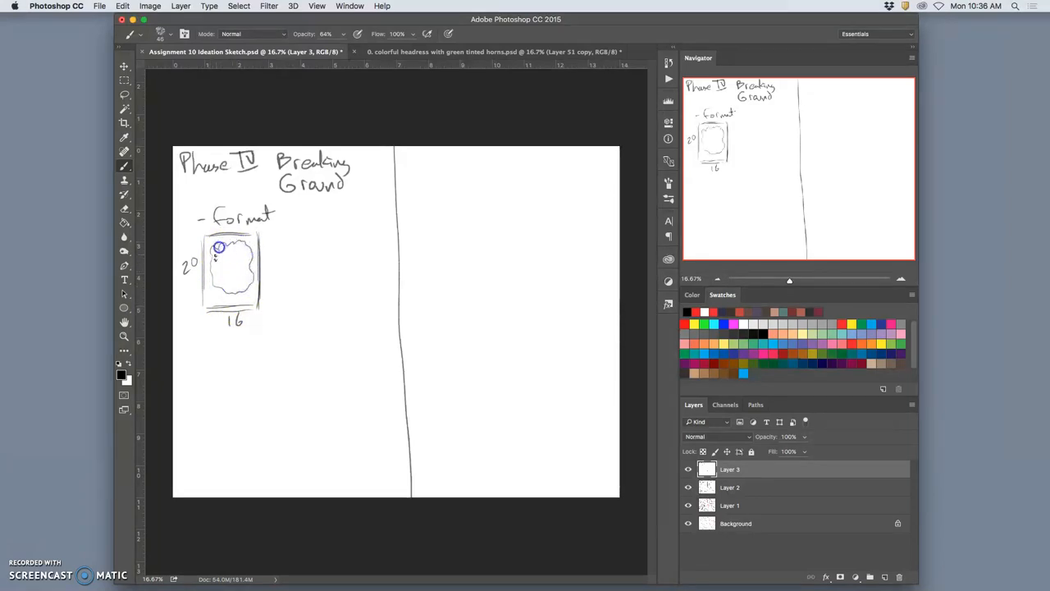
drag(219, 247, 243, 277)
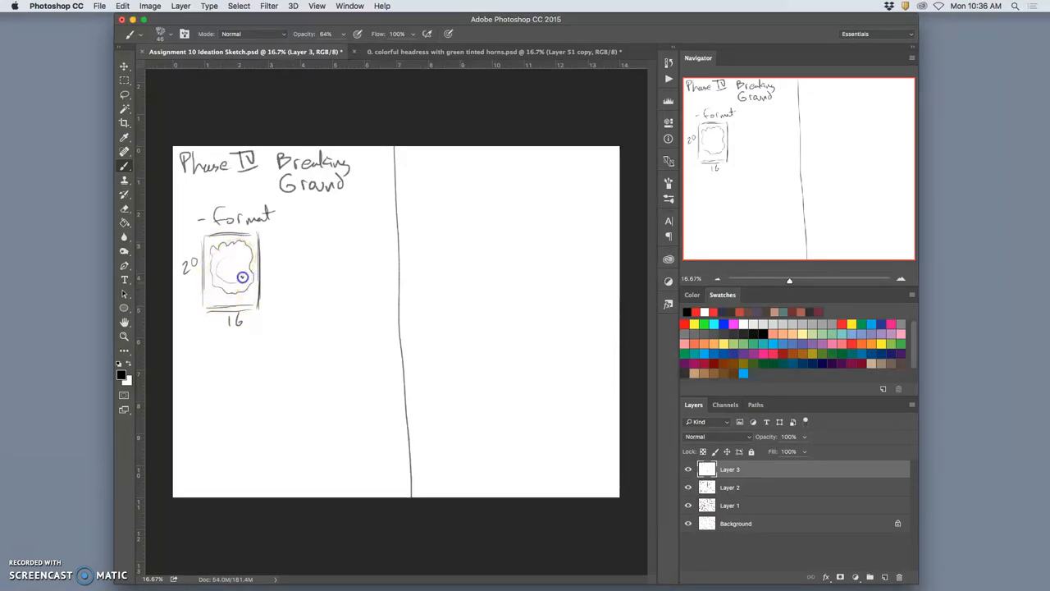
click(228, 273)
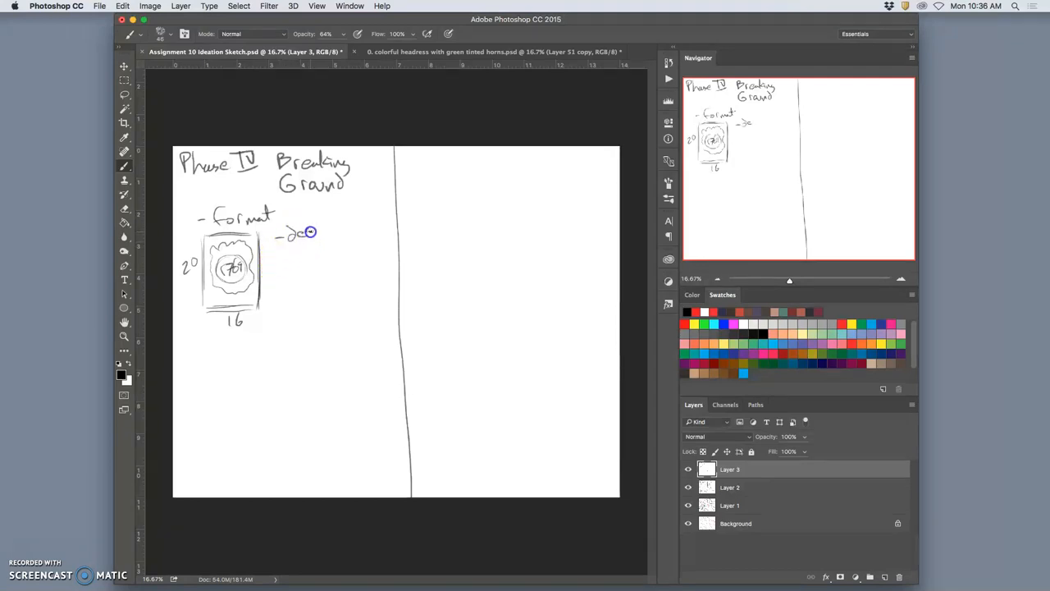
- Handwrite 'design digitally compositing' and 'execute entirely w/ color' beside the thumbnail
drag(303, 233, 328, 233)
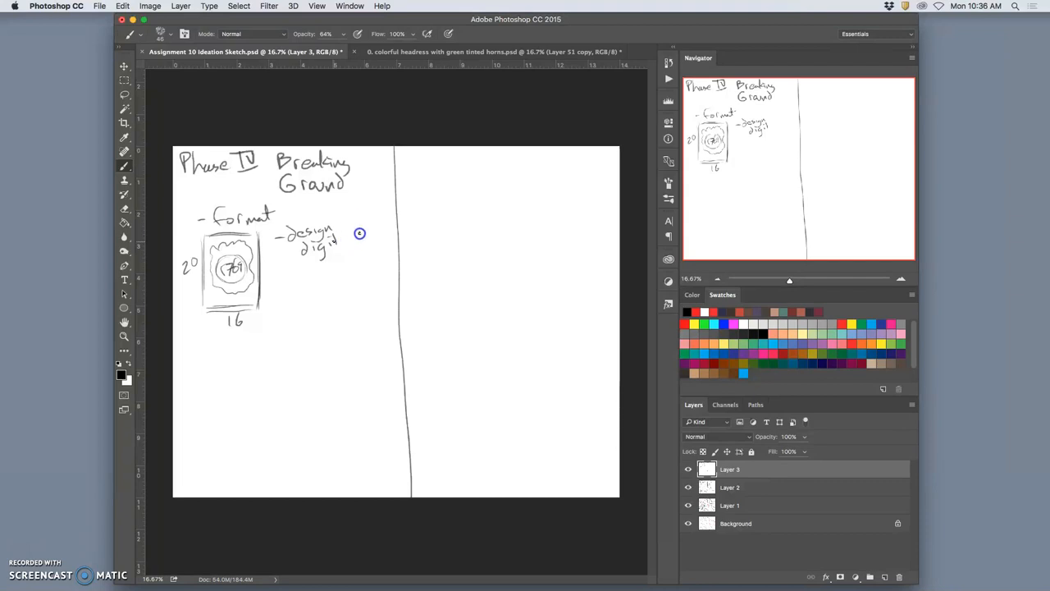
drag(328, 233, 343, 264)
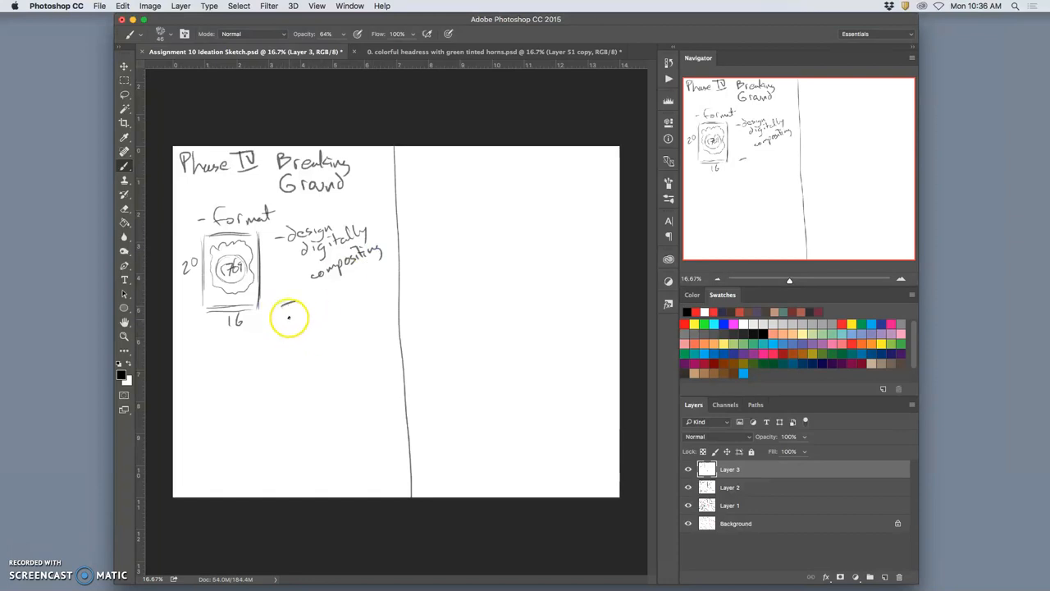
drag(284, 310, 333, 310)
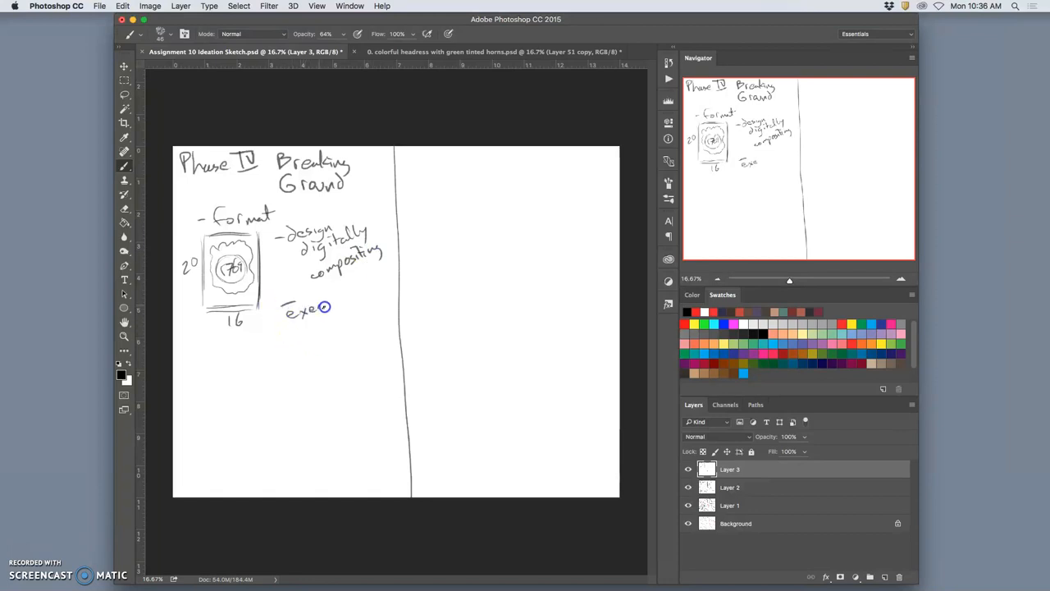
drag(320, 308, 345, 298)
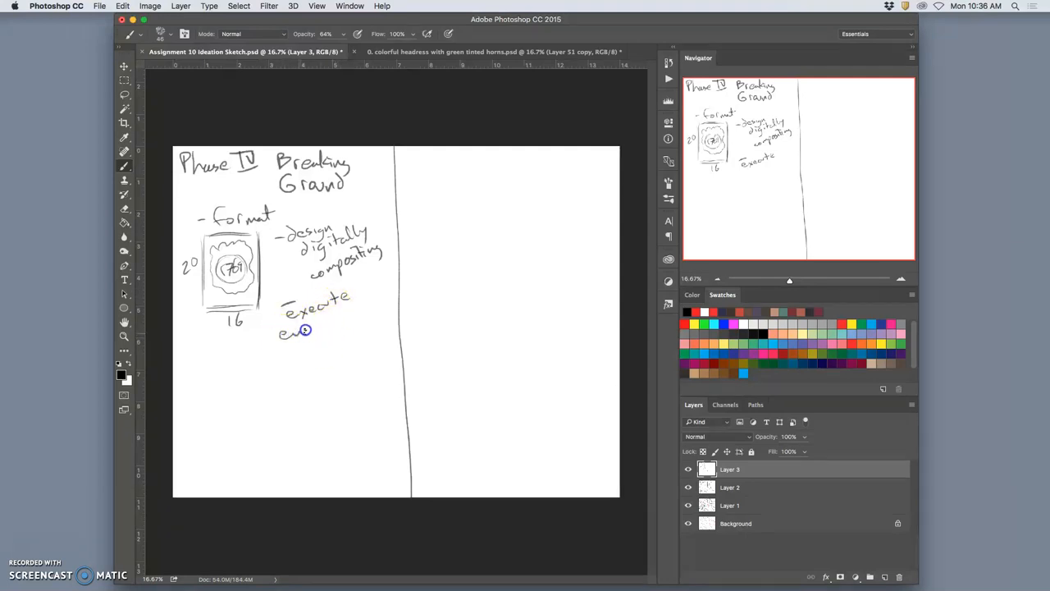
drag(283, 336, 341, 324)
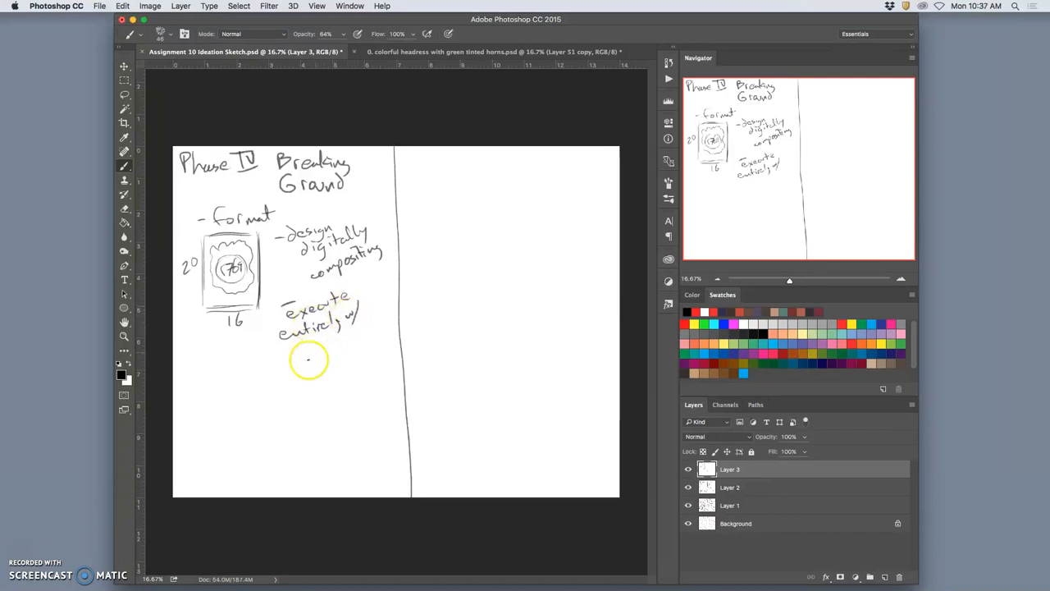
drag(296, 344, 328, 352)
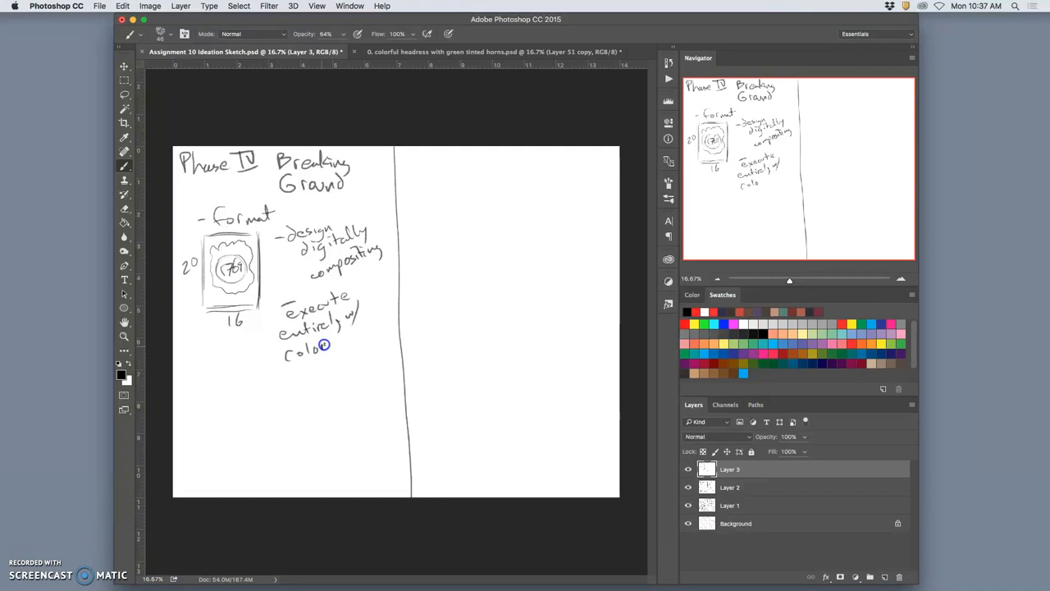